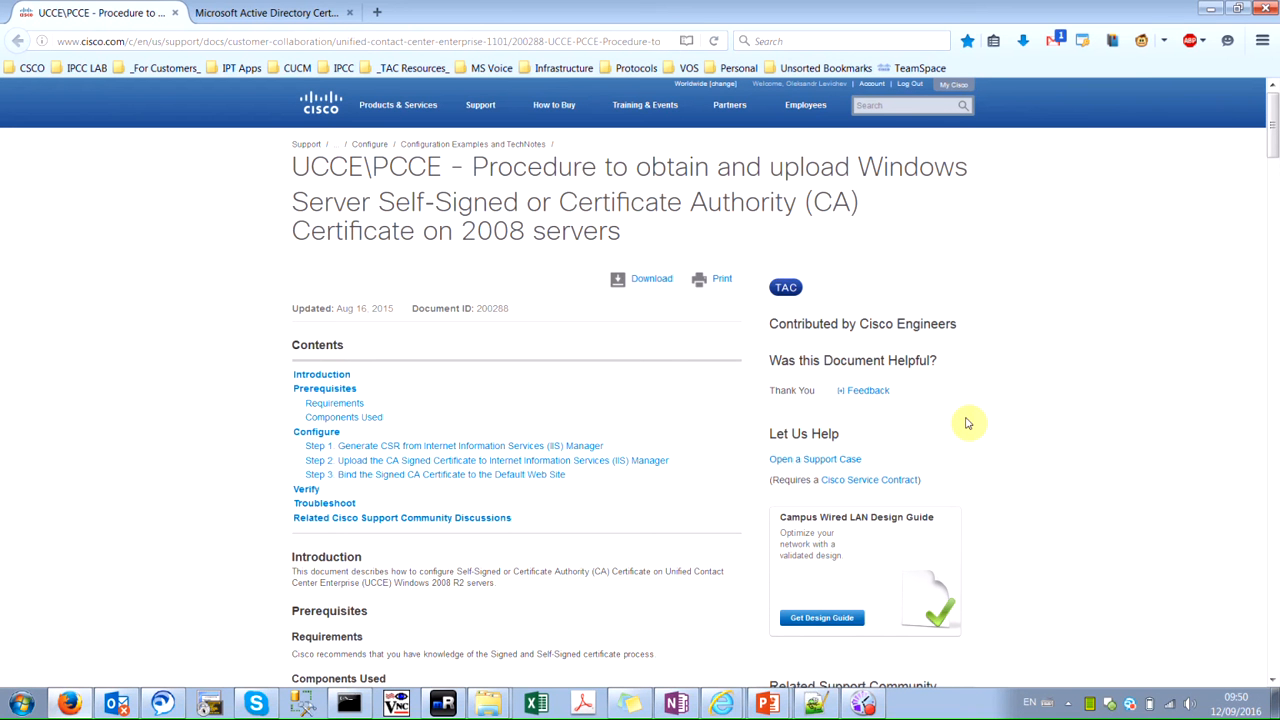
mouse_move(690, 354)
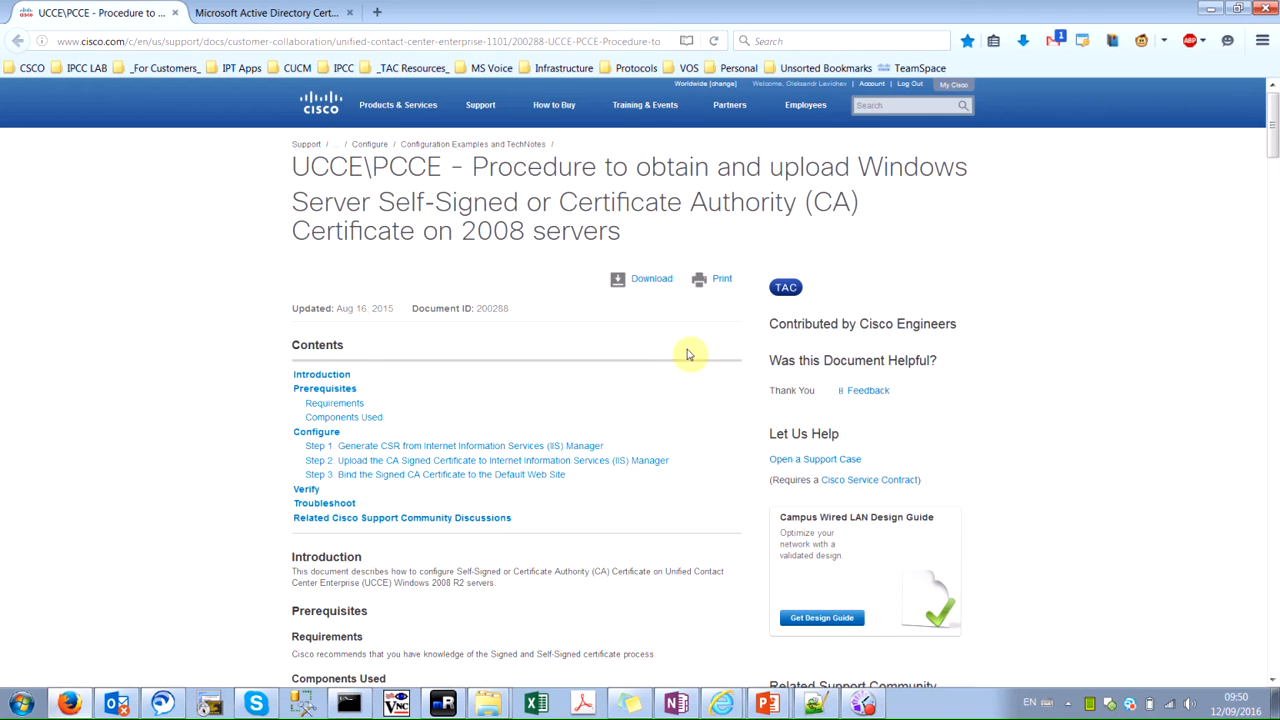
mouse_move(325, 178)
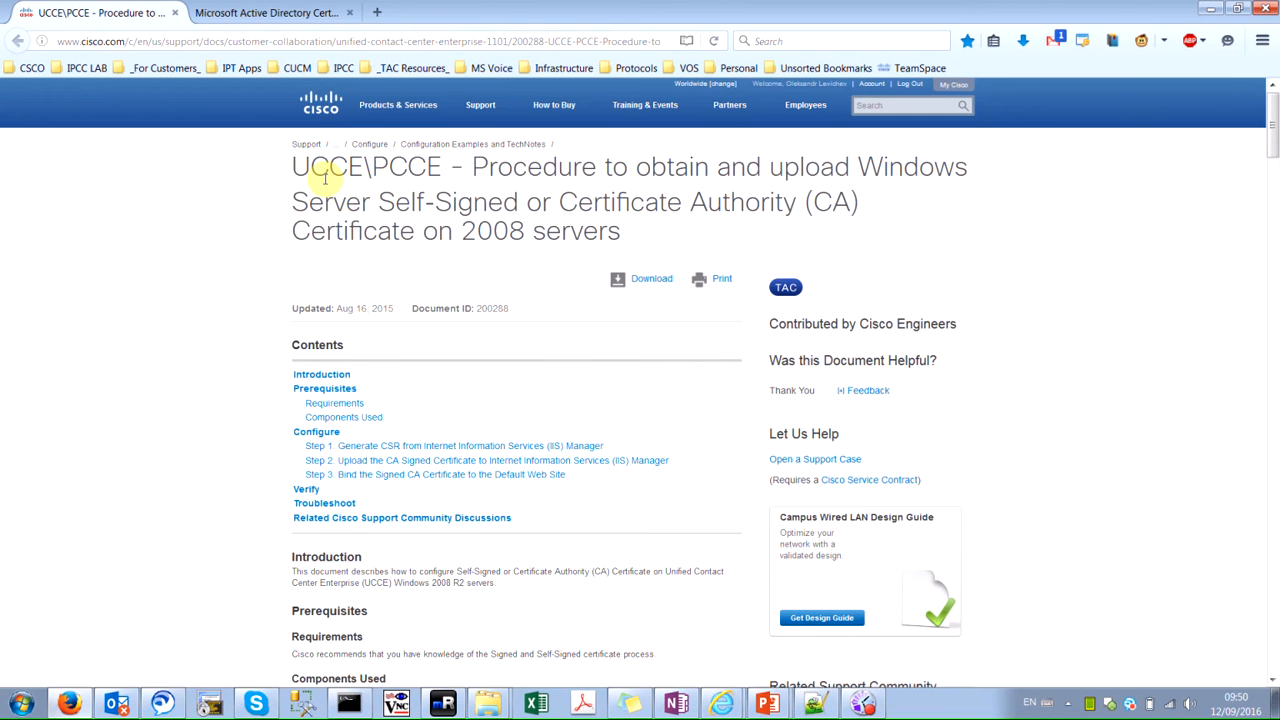
mouse_move(730, 327)
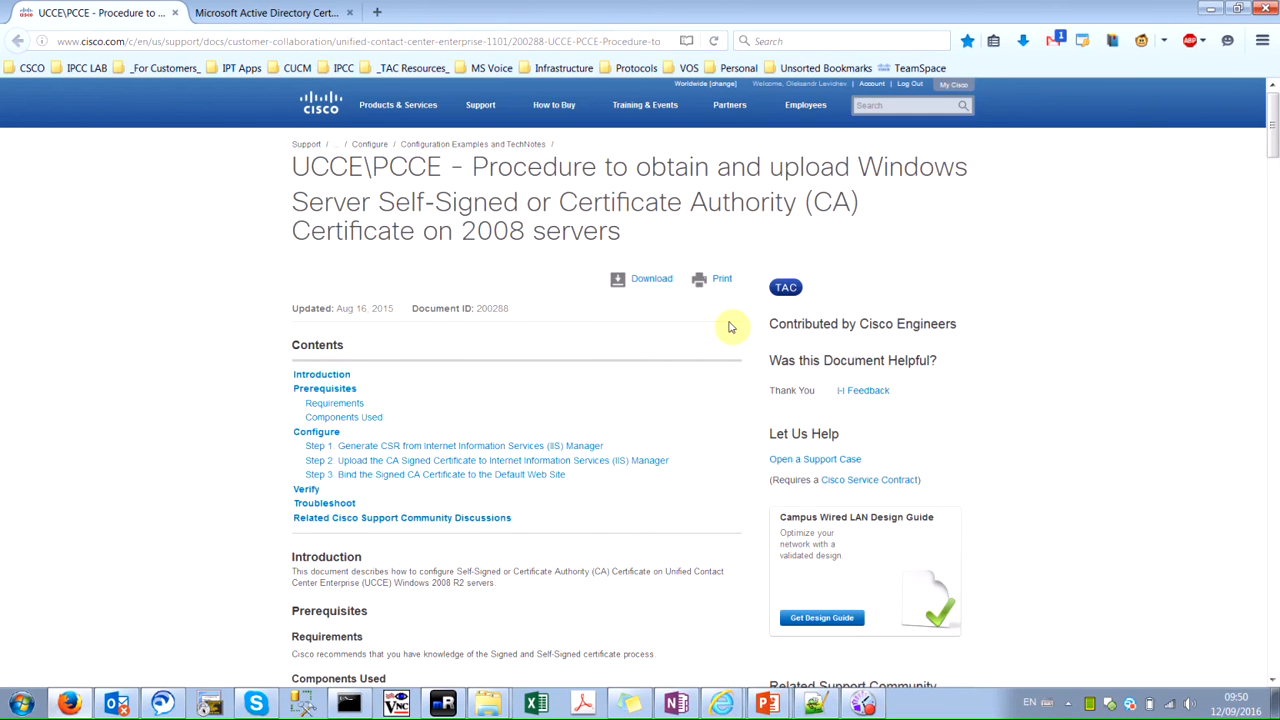
Expand Firefox's untrusted-connection details for rgra, revealing the SEC_ERROR_UNKNOWN_ISSUER error.
scroll(down, 3)
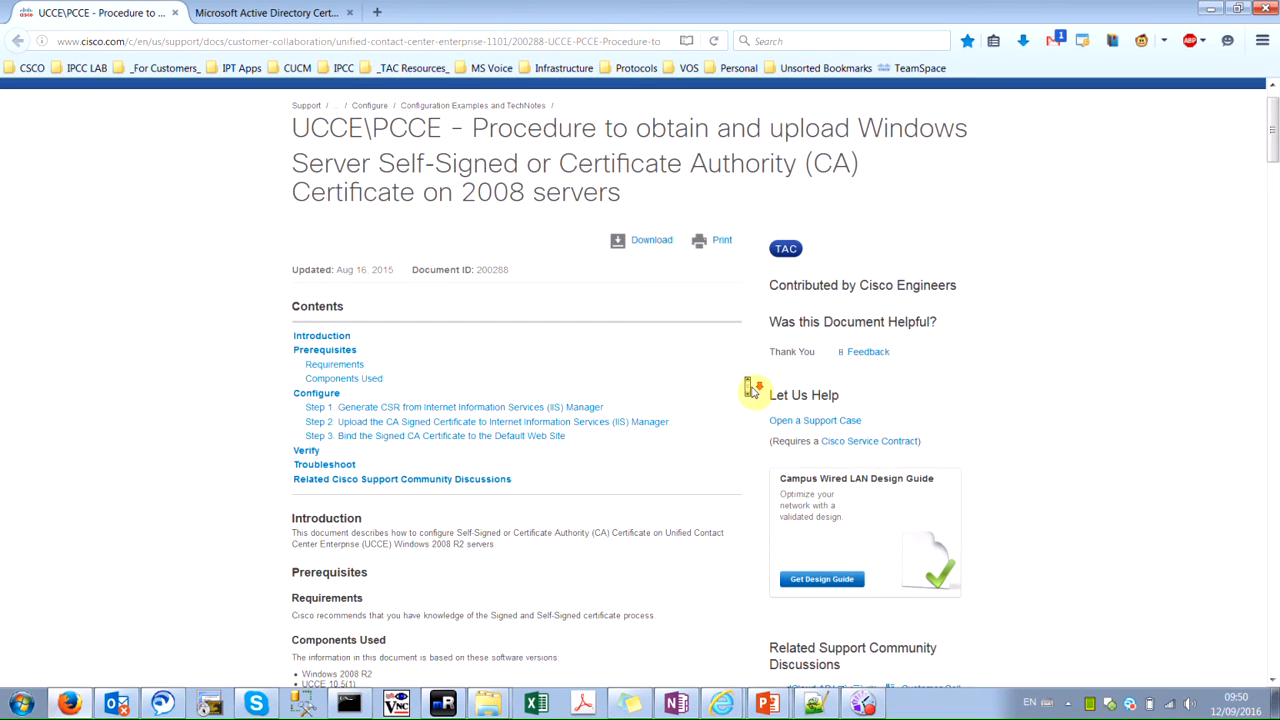
scroll(down, 3)
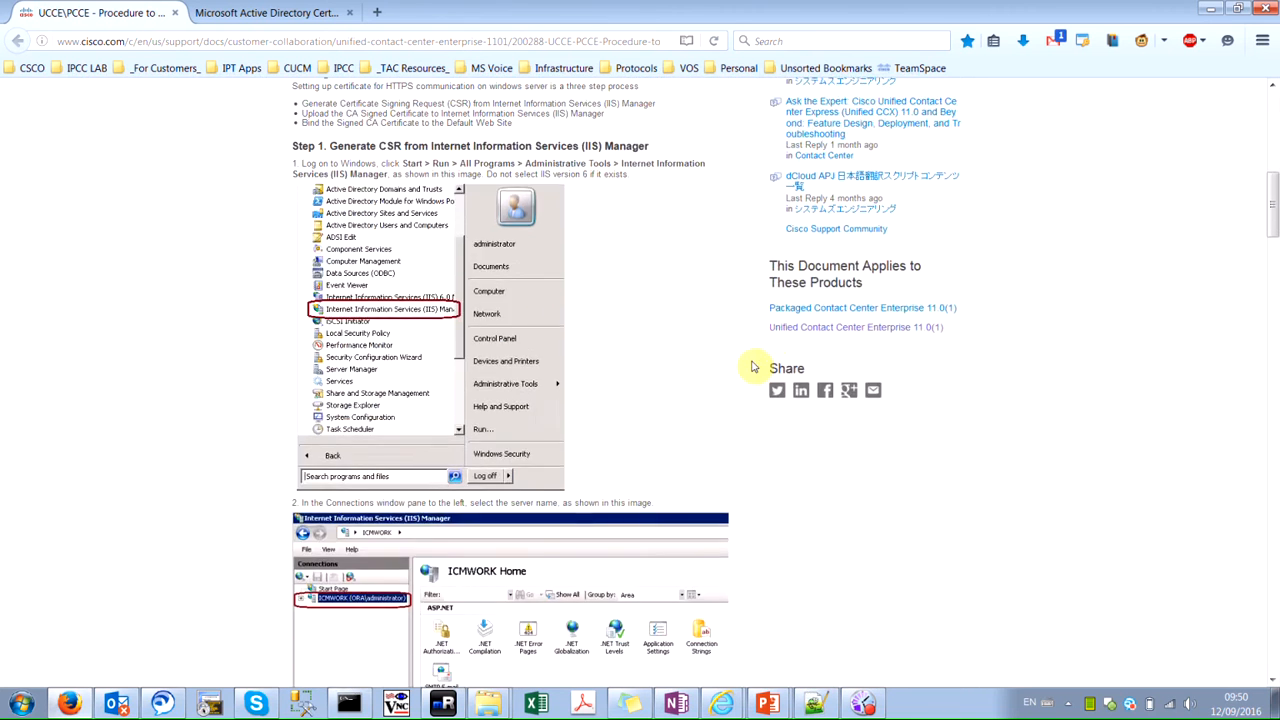
scroll(down, 3)
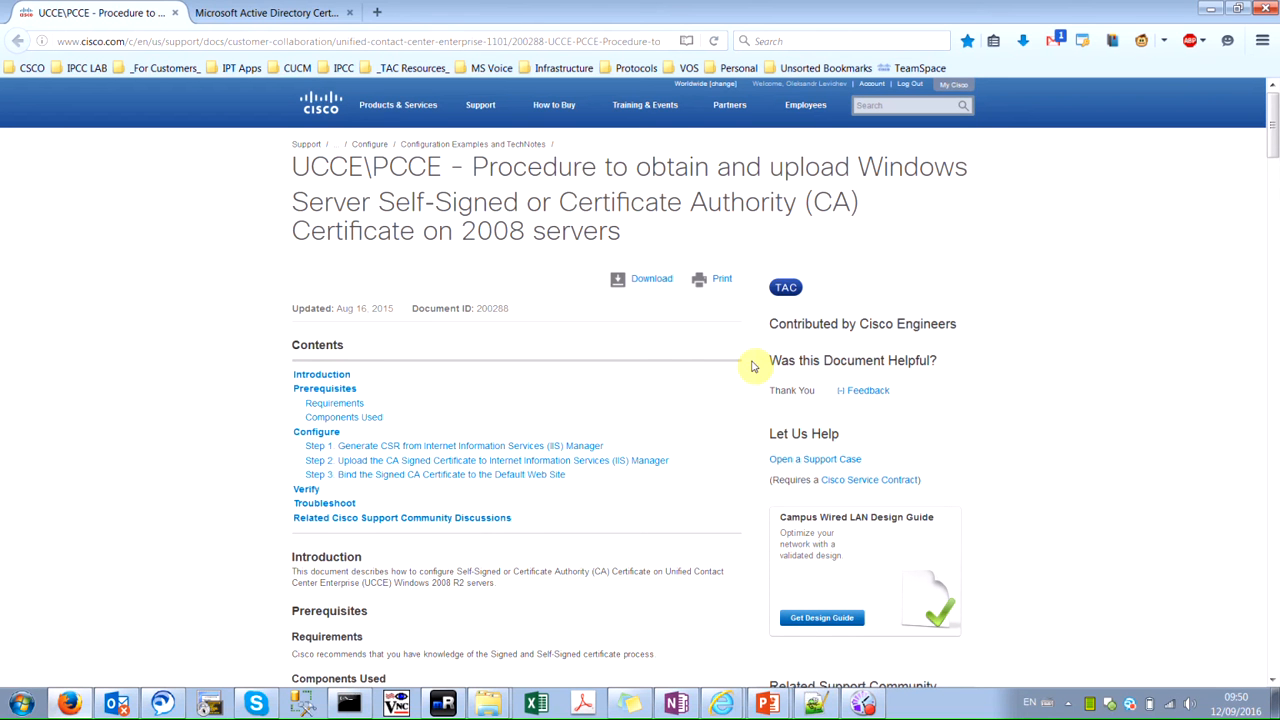
mouse_move(436, 674)
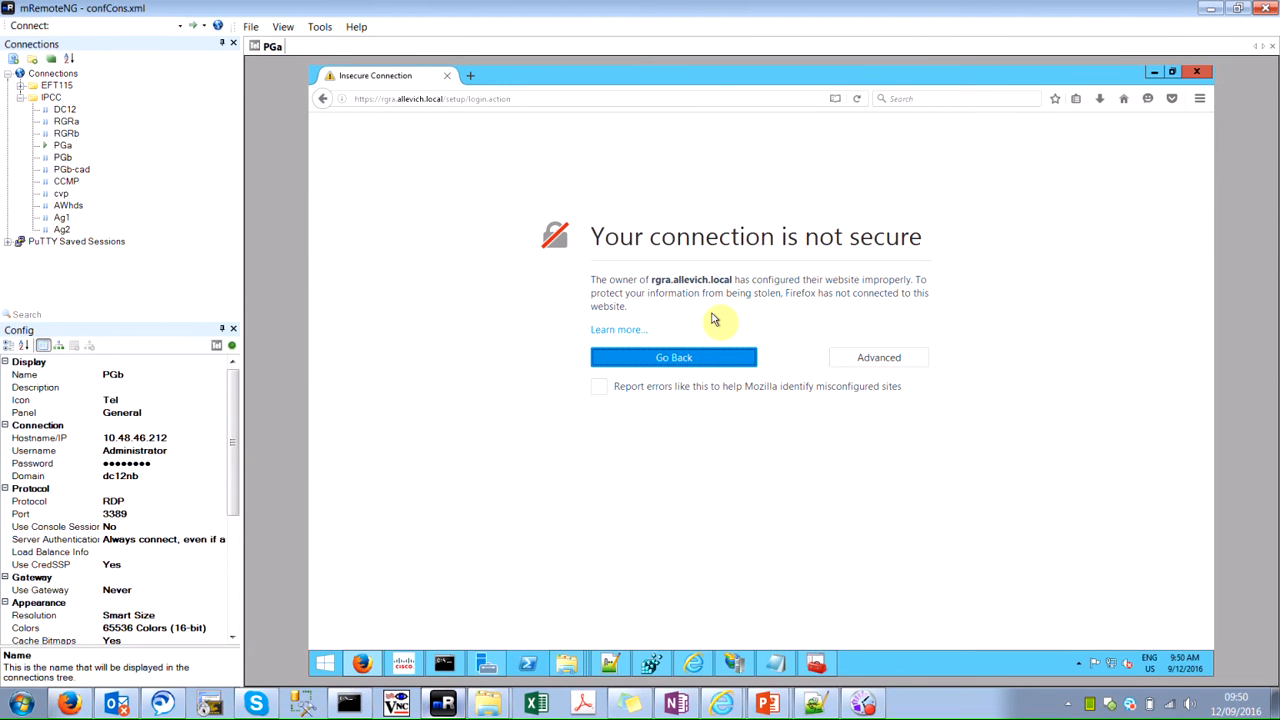
mouse_move(440, 147)
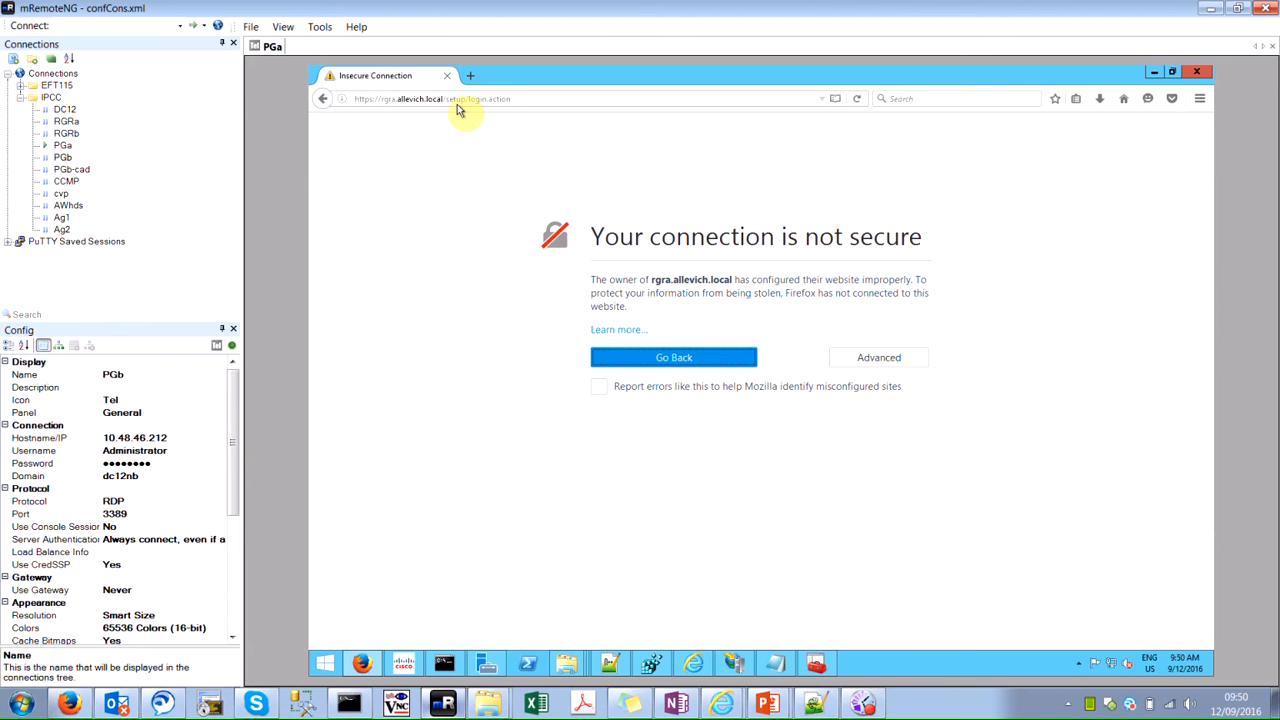
mouse_move(705, 220)
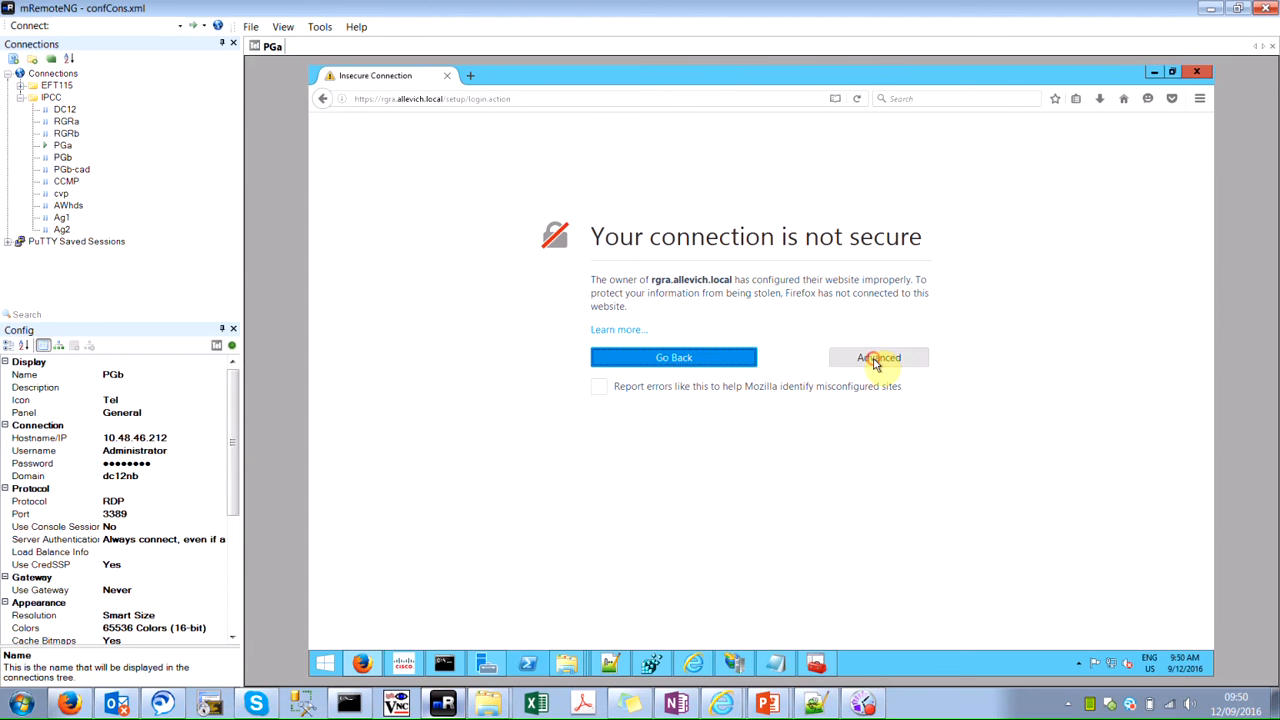
click(879, 357)
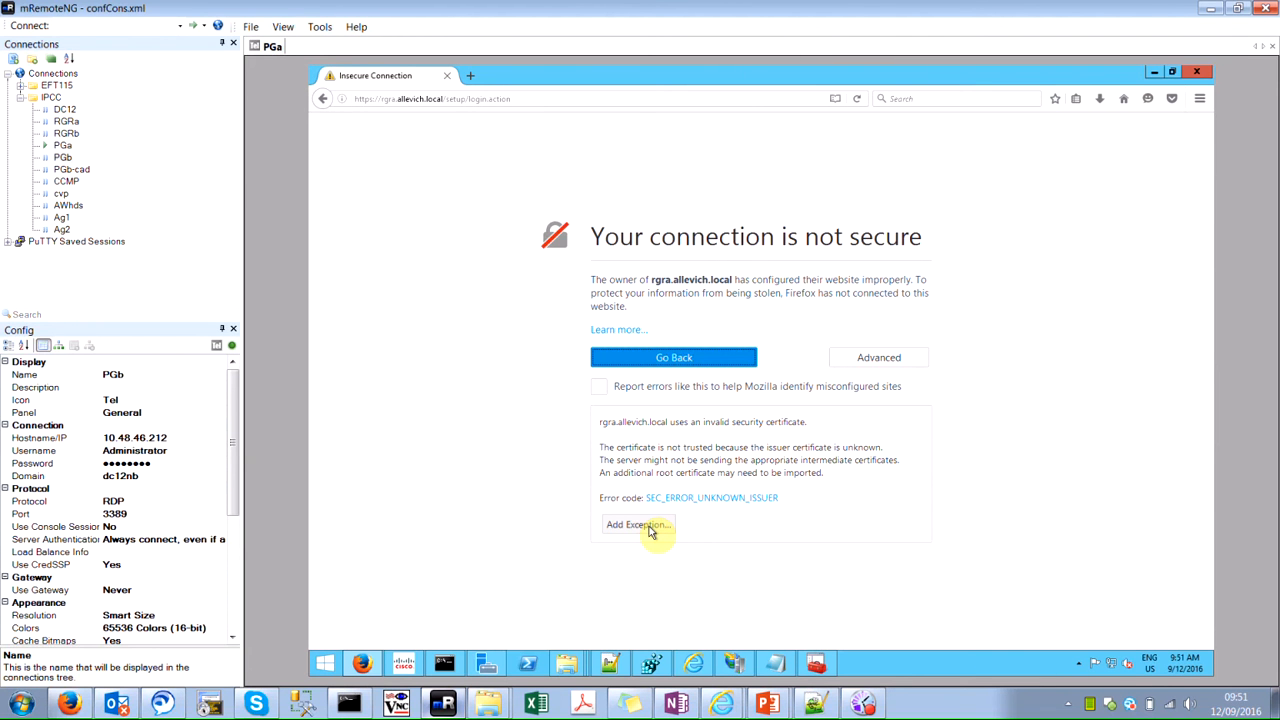
mouse_move(745, 412)
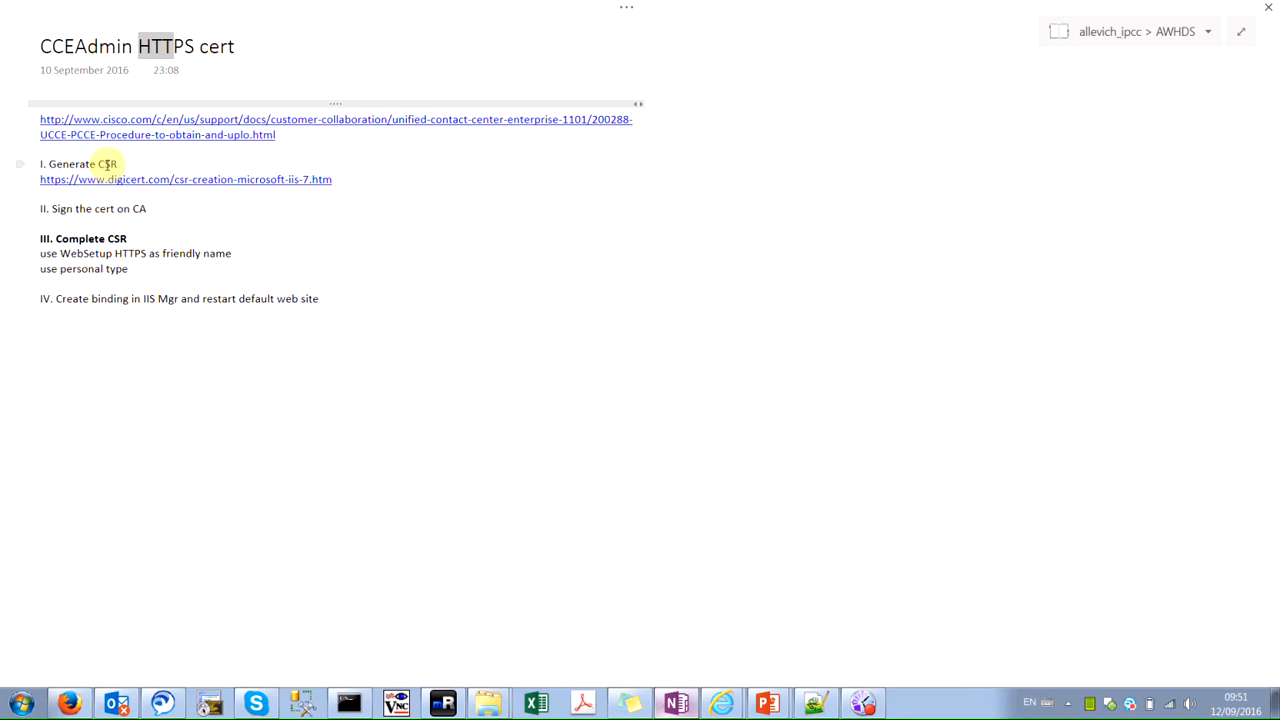
mouse_move(115, 218)
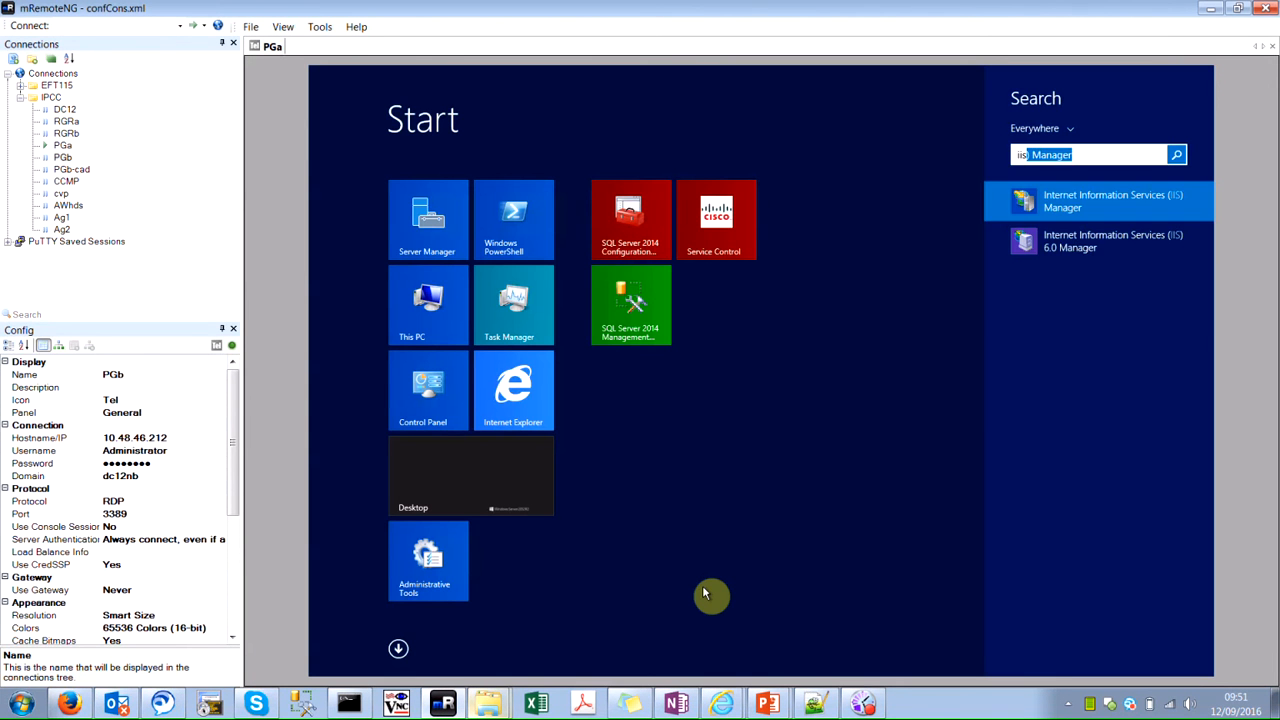
Launch IIS Manager and open the PGA server's Server Certificates list.
click(1100, 200)
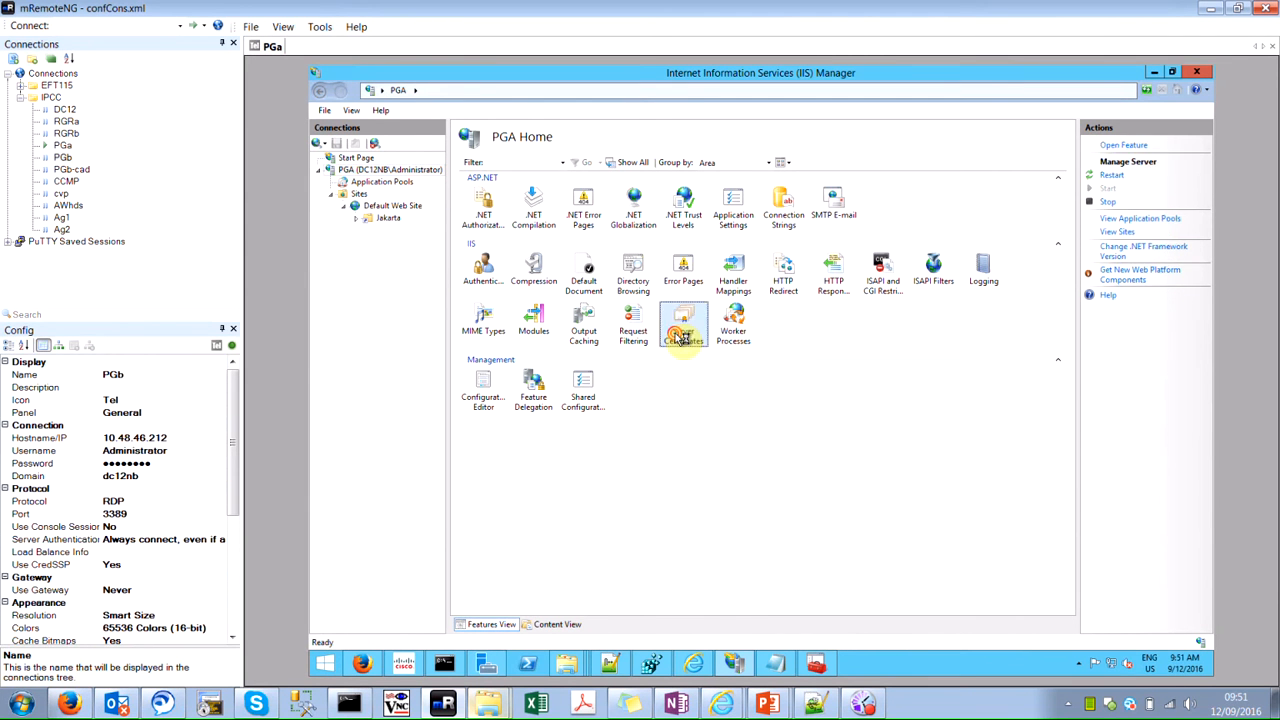
double_click(683, 322)
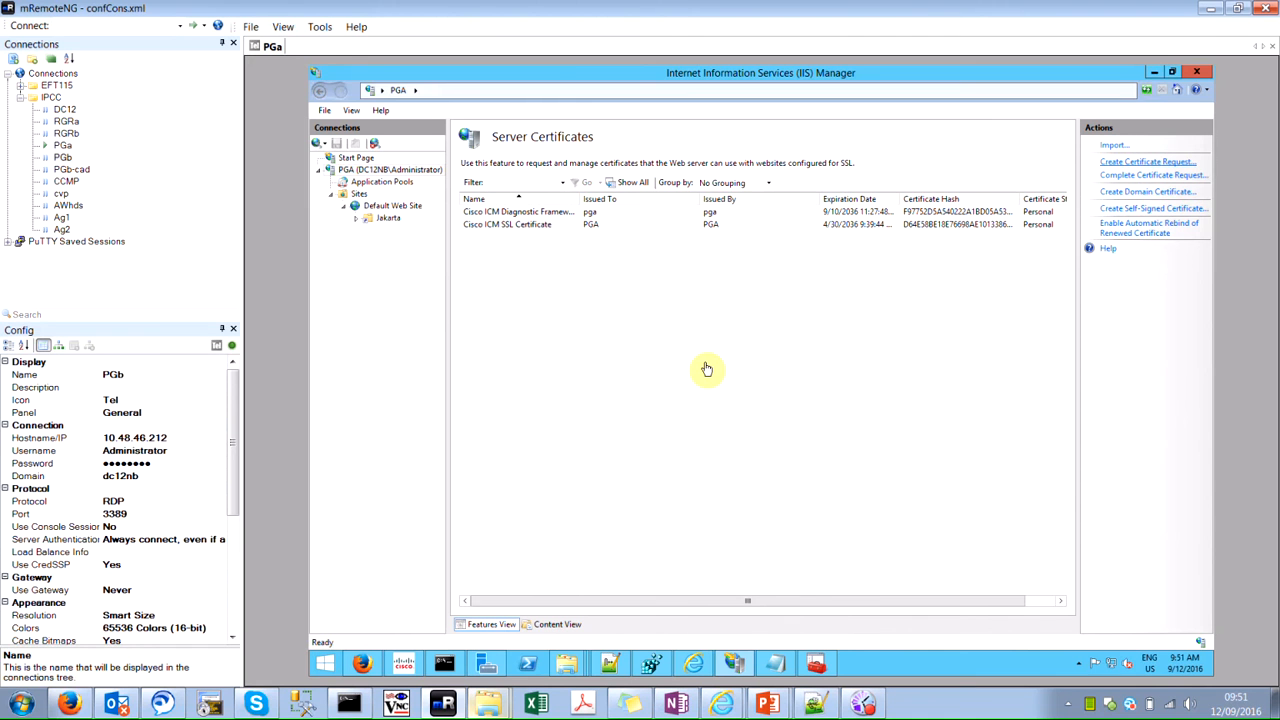
click(1147, 161)
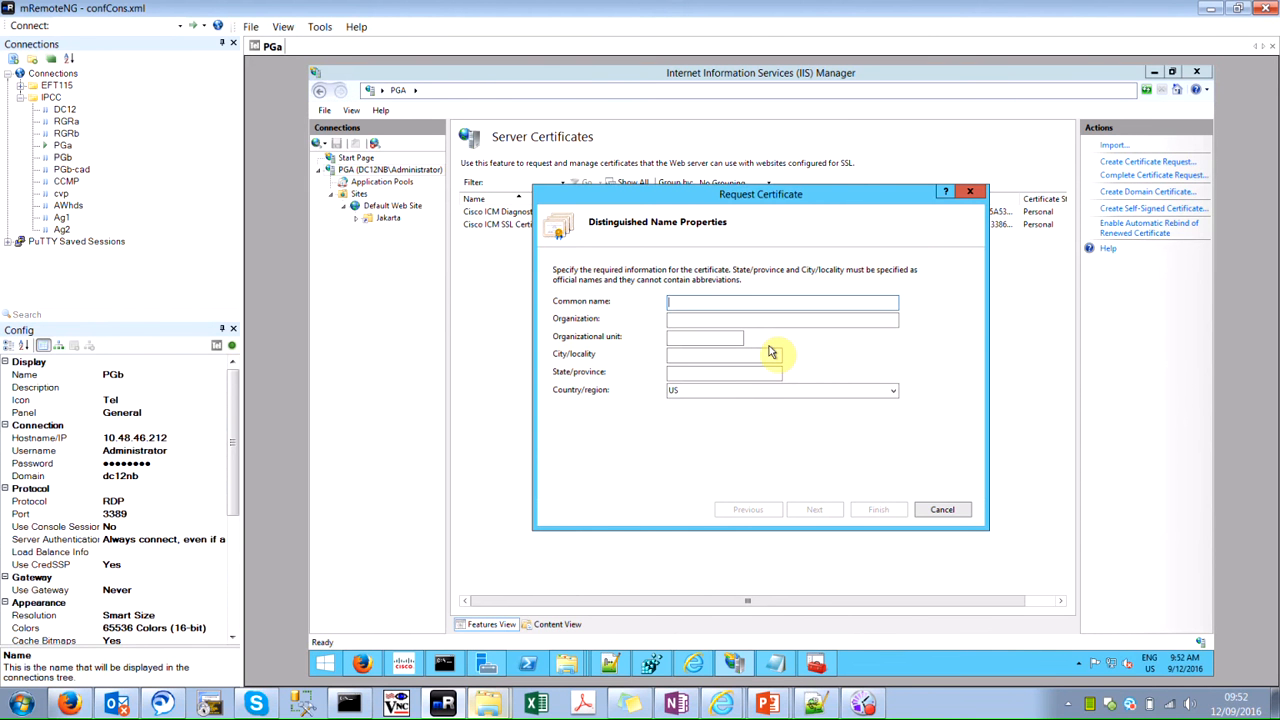
Enter request name details: rgra.allevich.local, Cisco, Krakow, PL.
text(f)
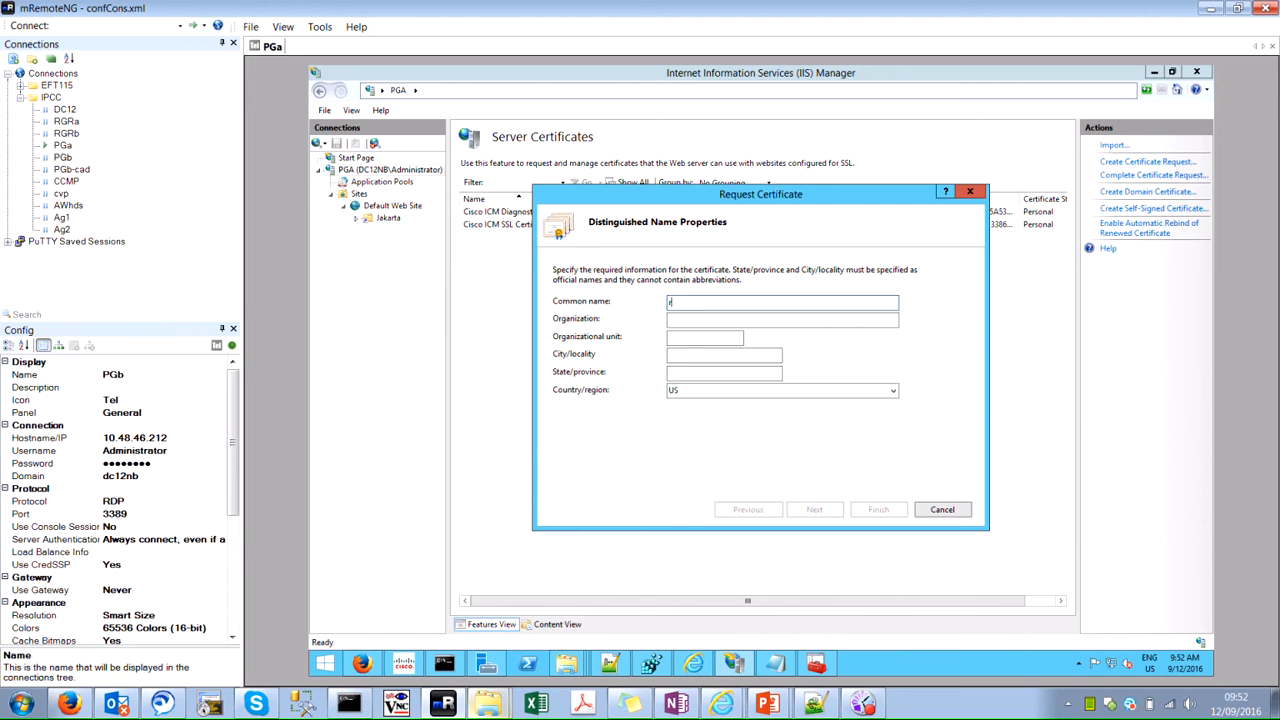
text(rgra.allevich)
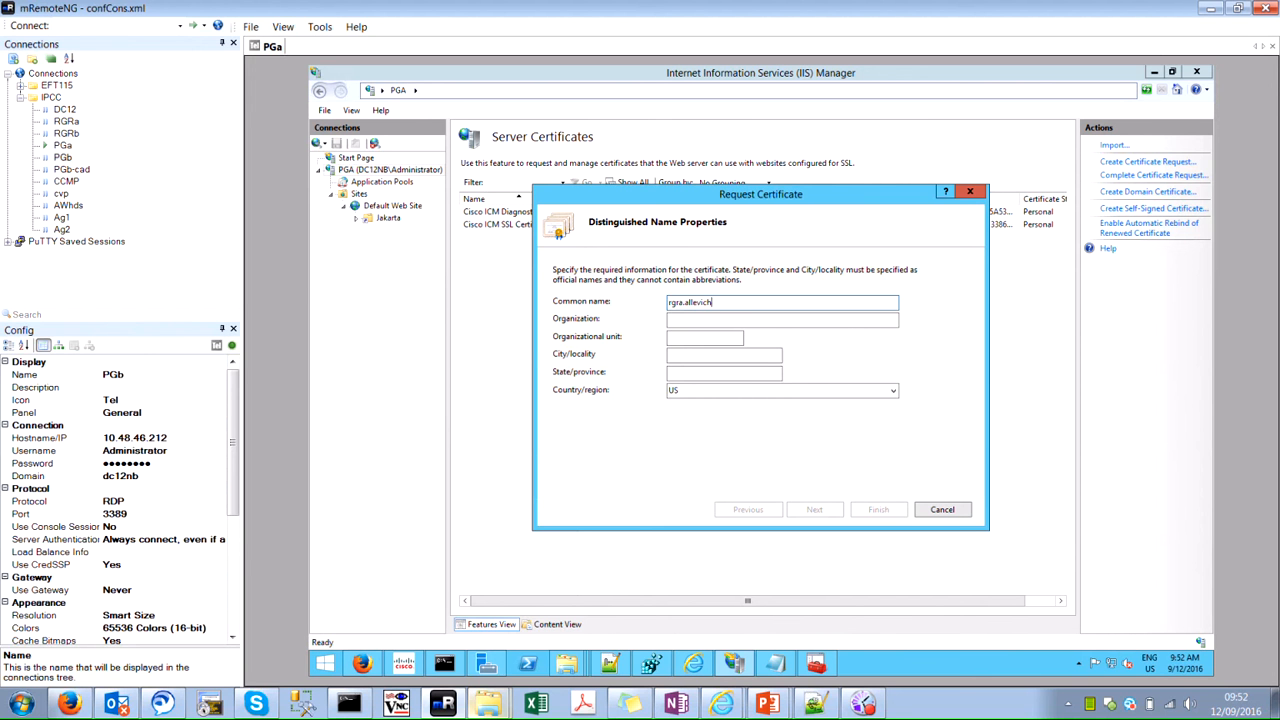
text(.local)
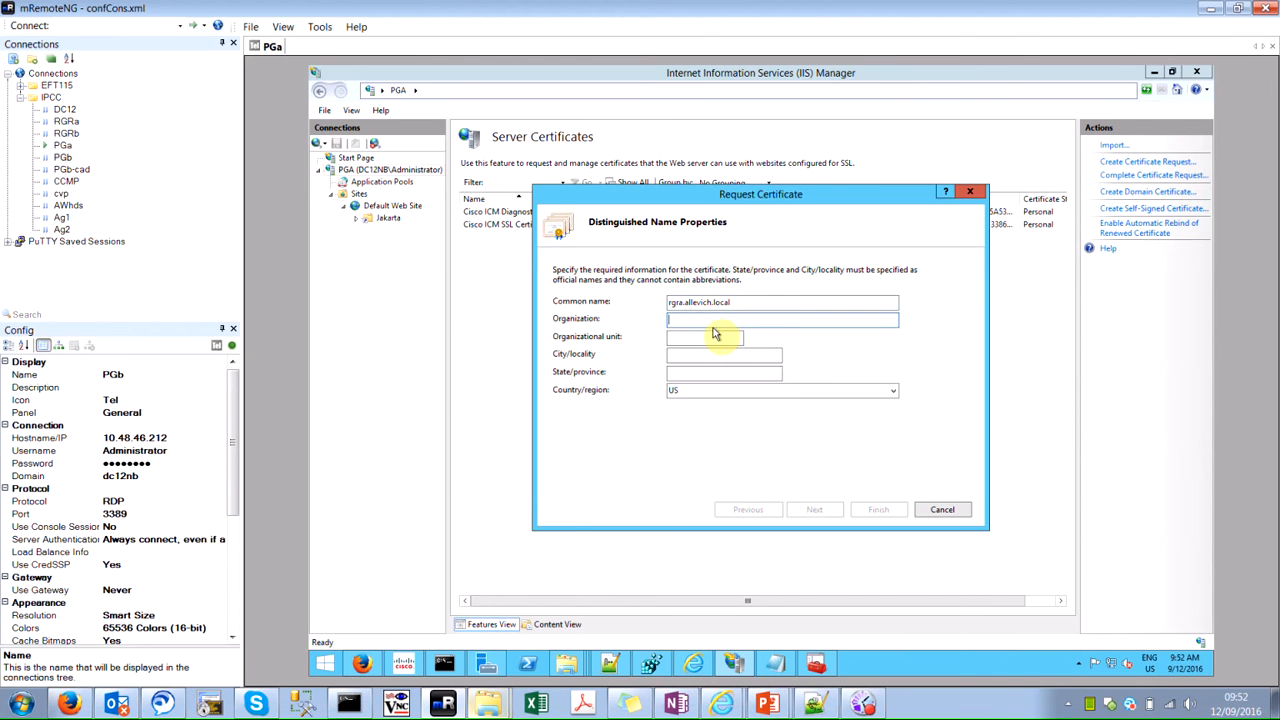
text(Cisco)
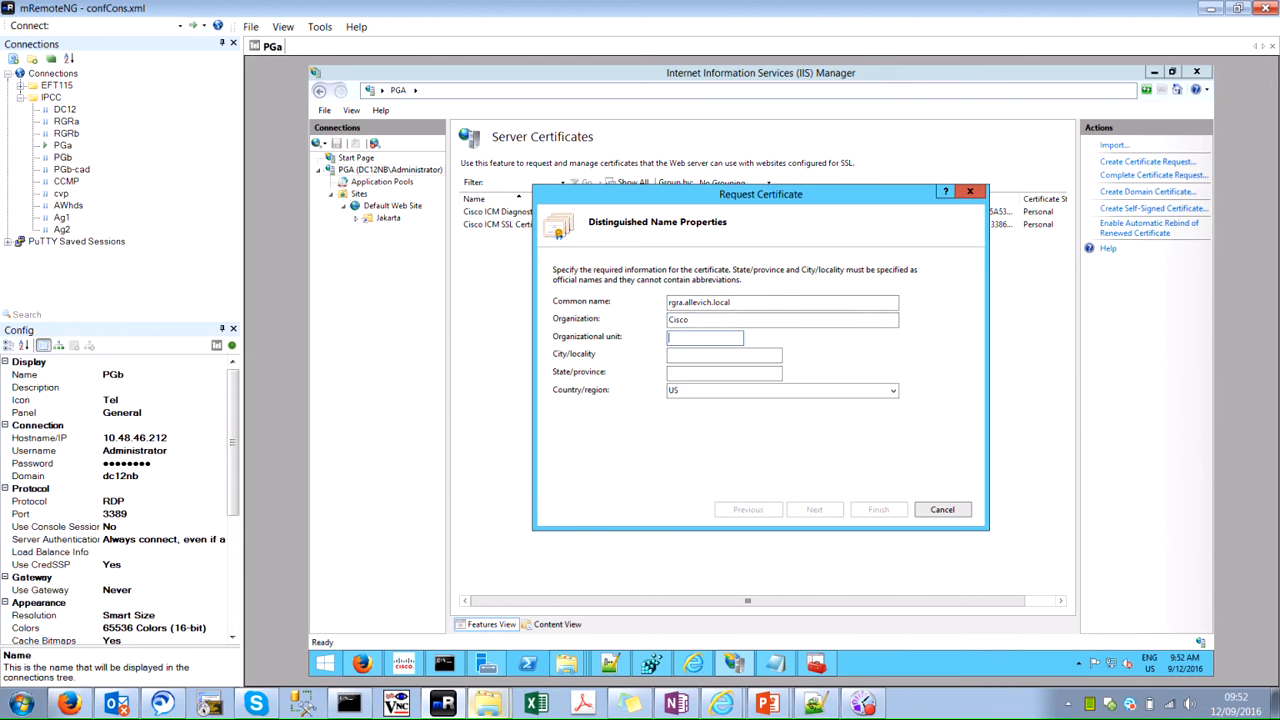
text(Krakow)
click(724, 373)
text(Malopols)
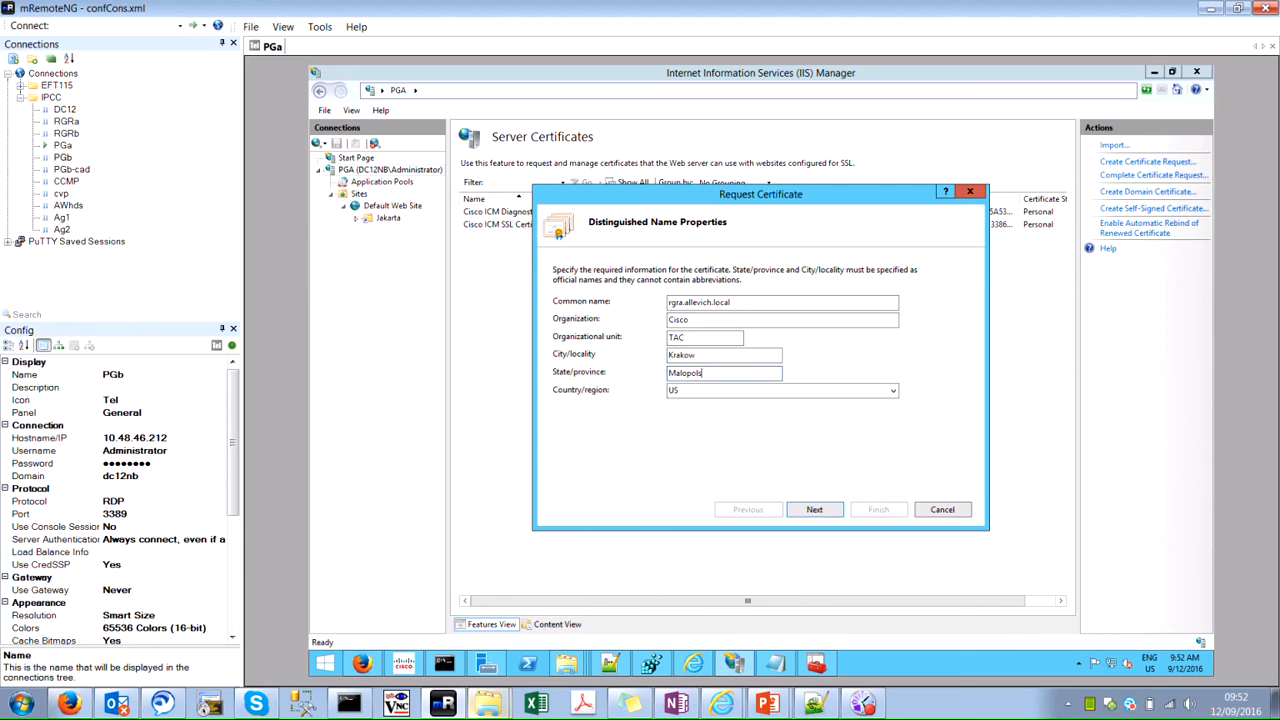
text(PL)
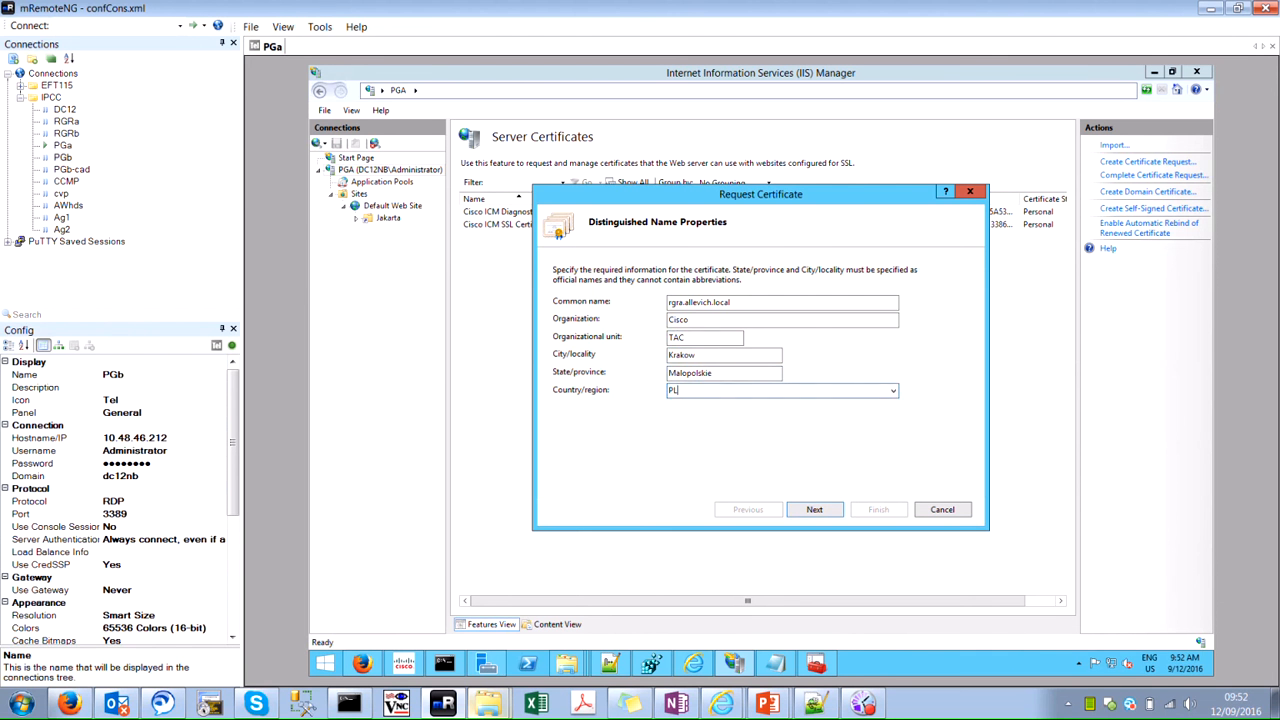
click(814, 509)
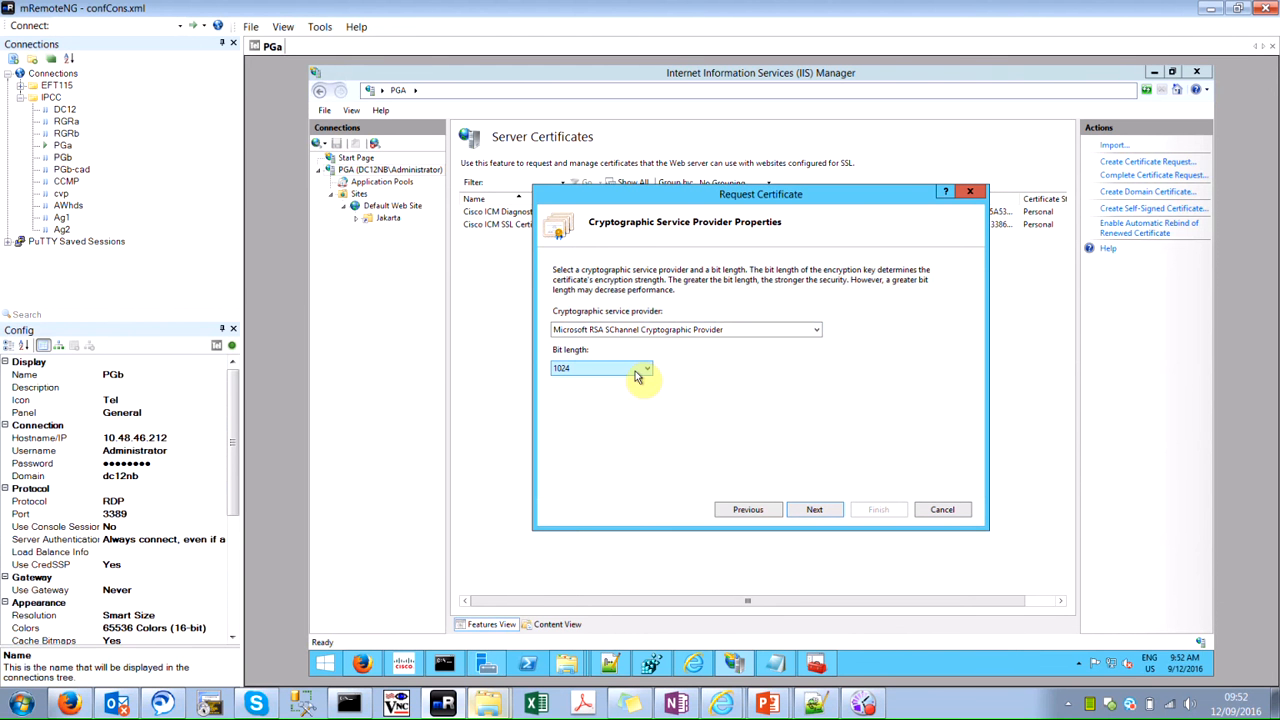
Choose a 2048-bit key length for the certificate request.
click(647, 368)
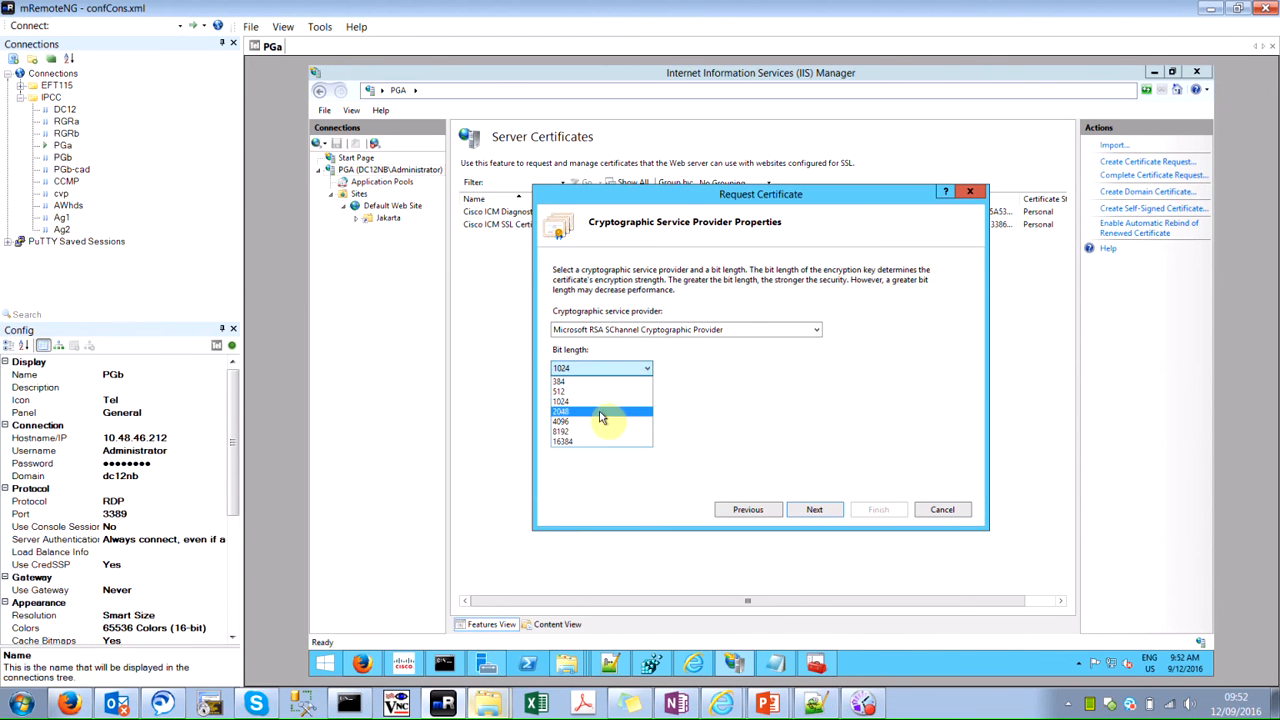
click(601, 411)
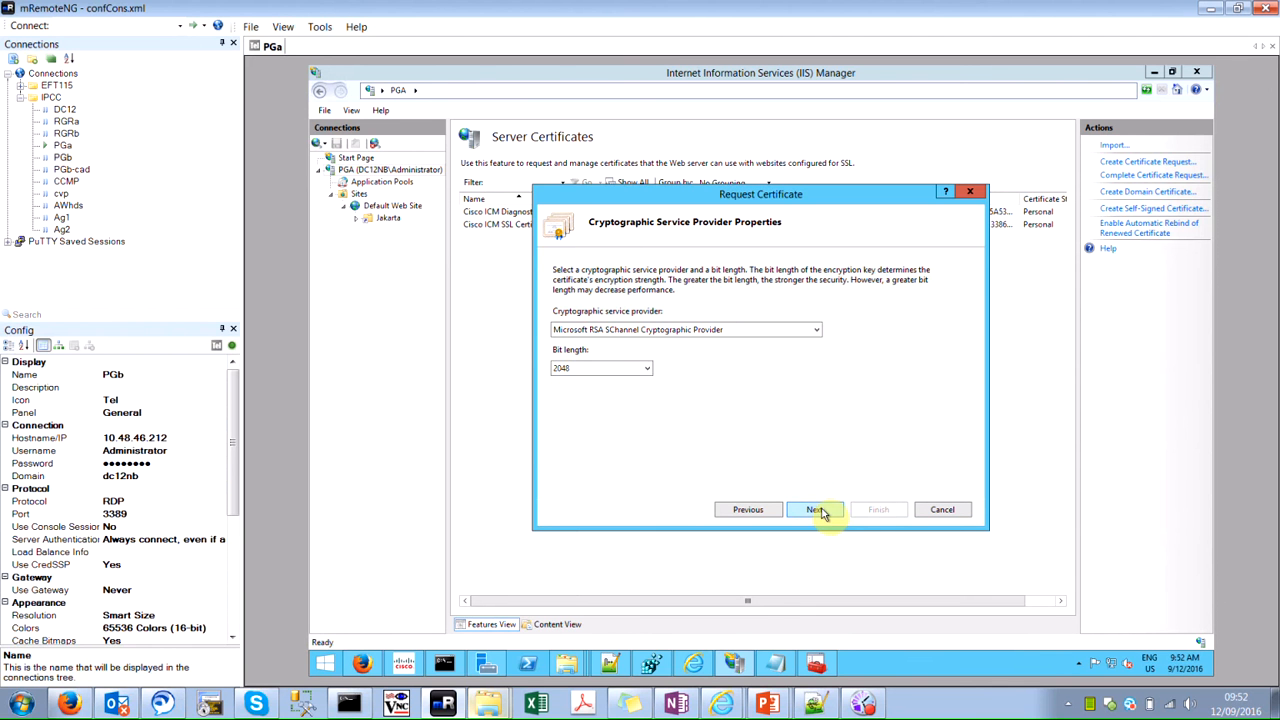
click(814, 509)
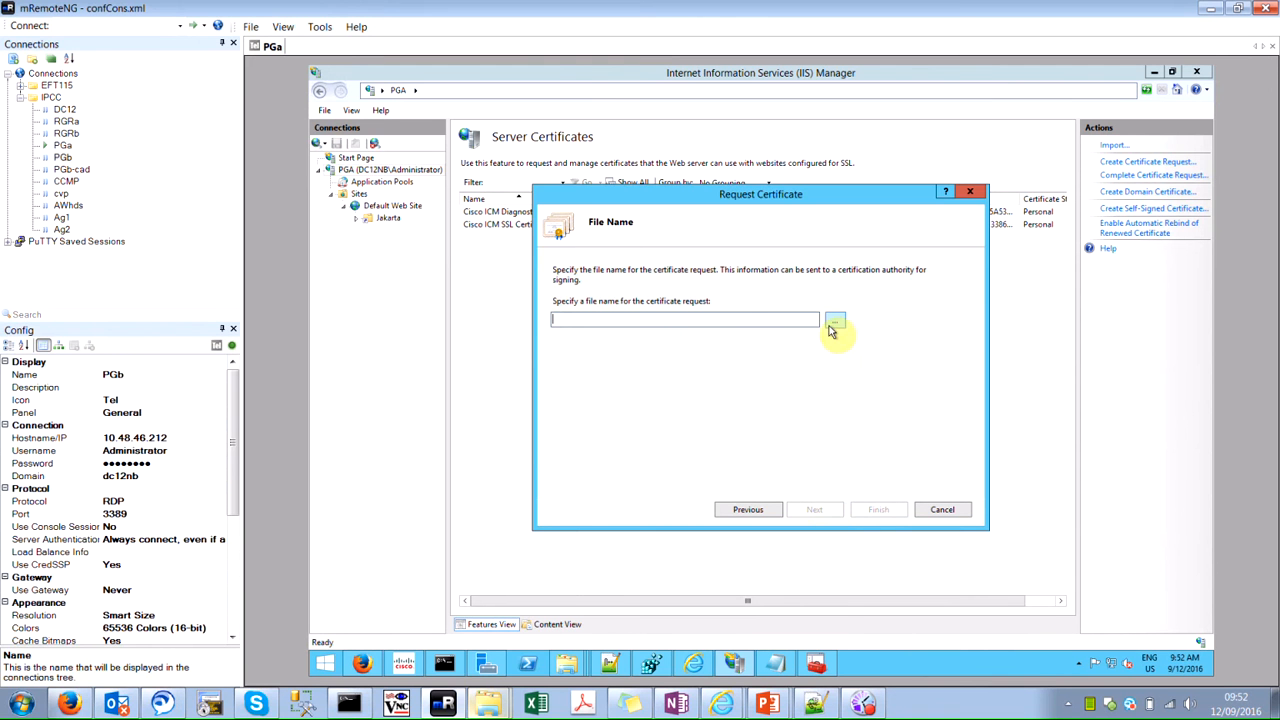
Save the request as websetup_rgra.csr on the Desktop and finish the wizard.
click(835, 319)
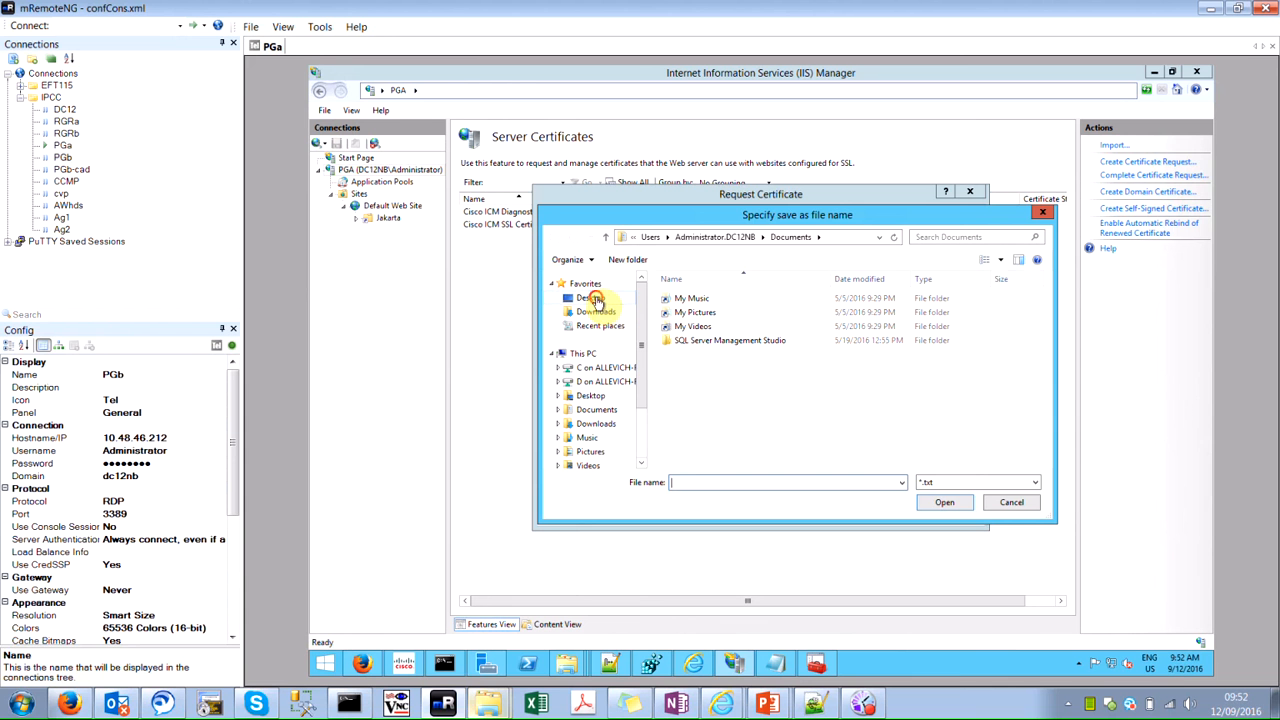
click(590, 297)
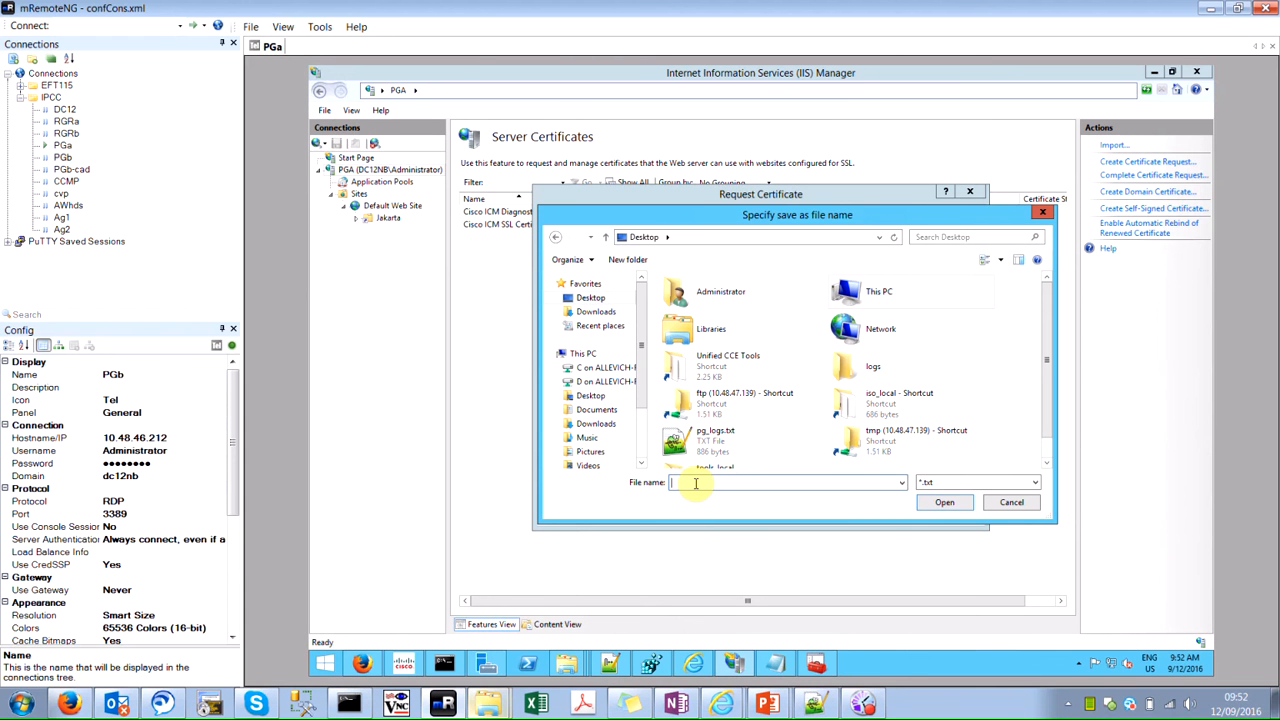
text(websetup_)
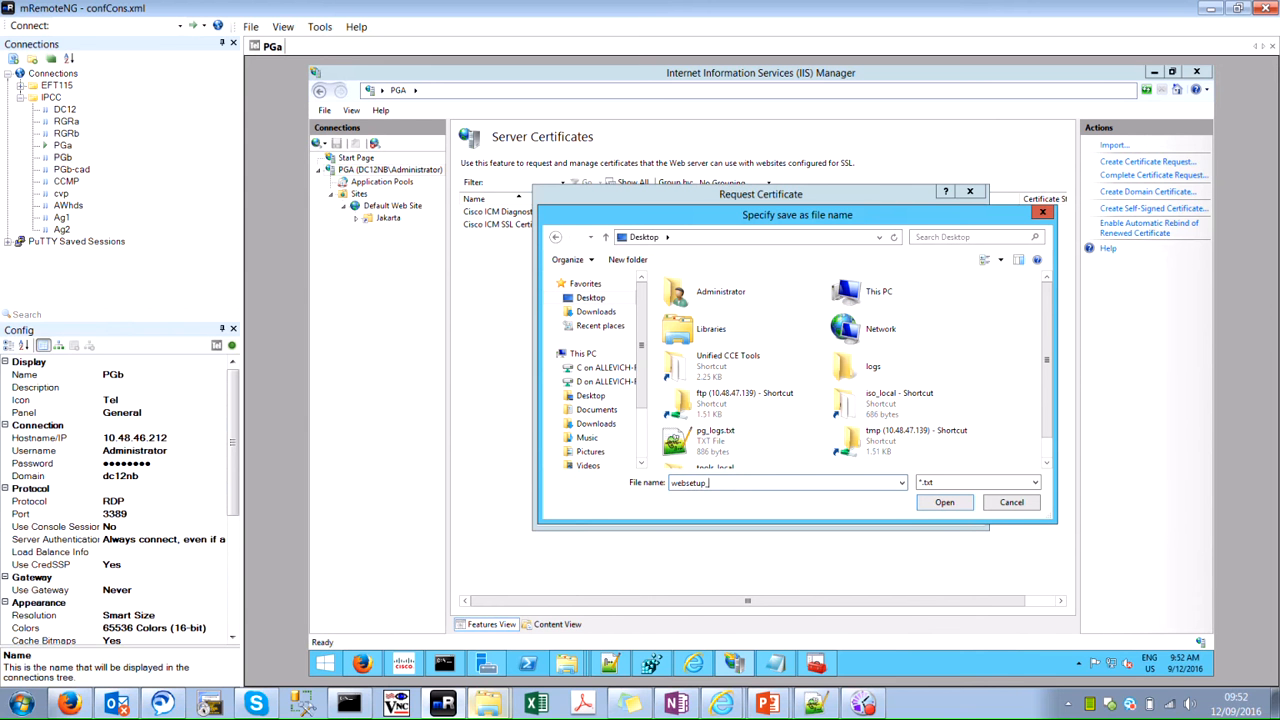
text(rga)
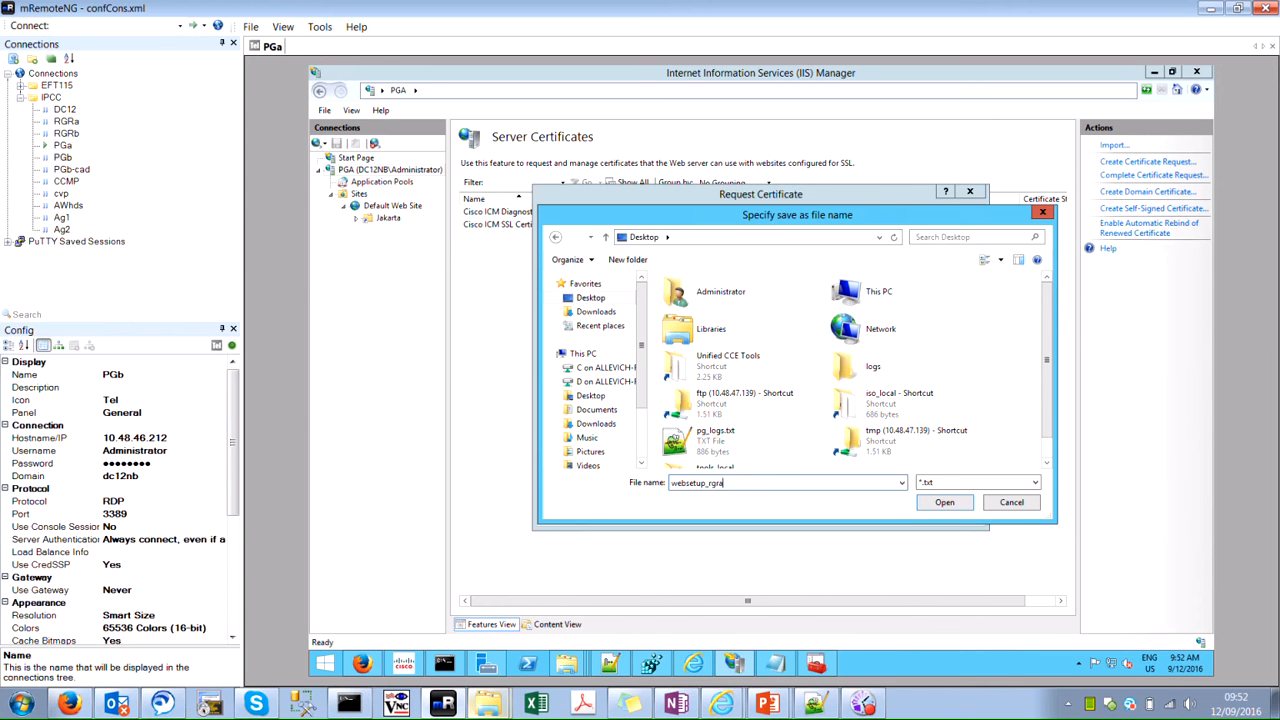
text(.csr)
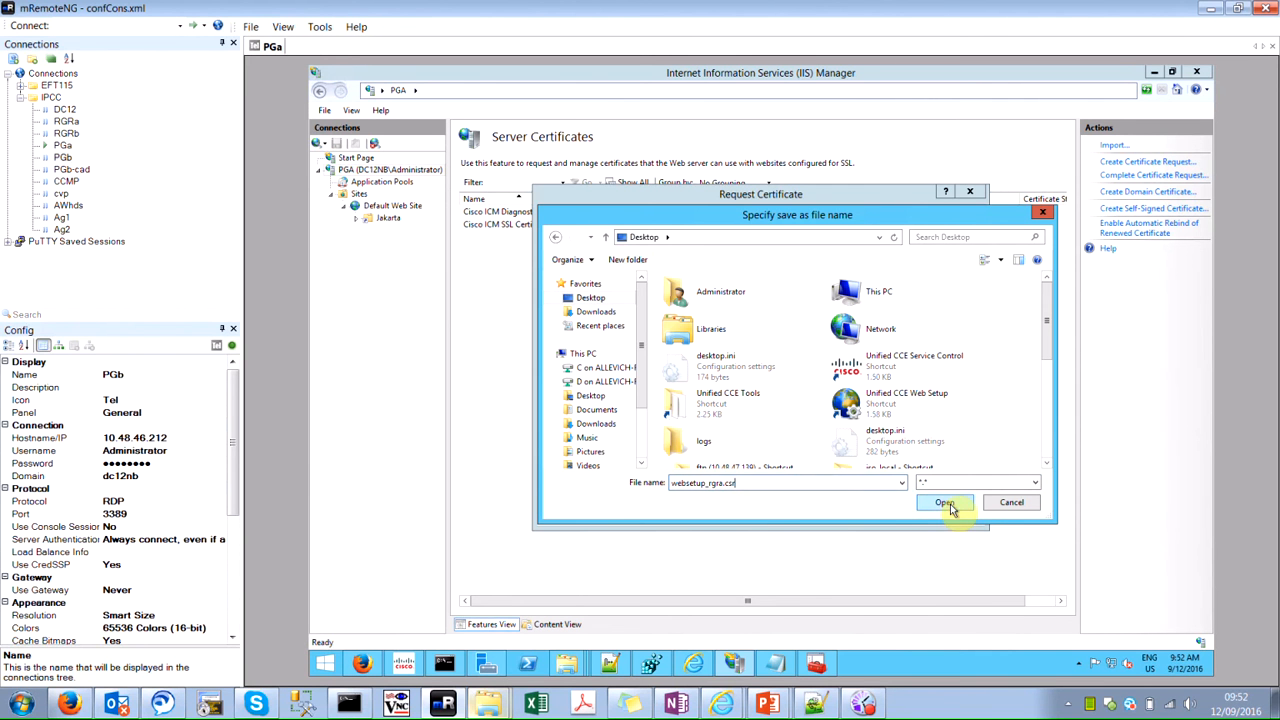
click(944, 502)
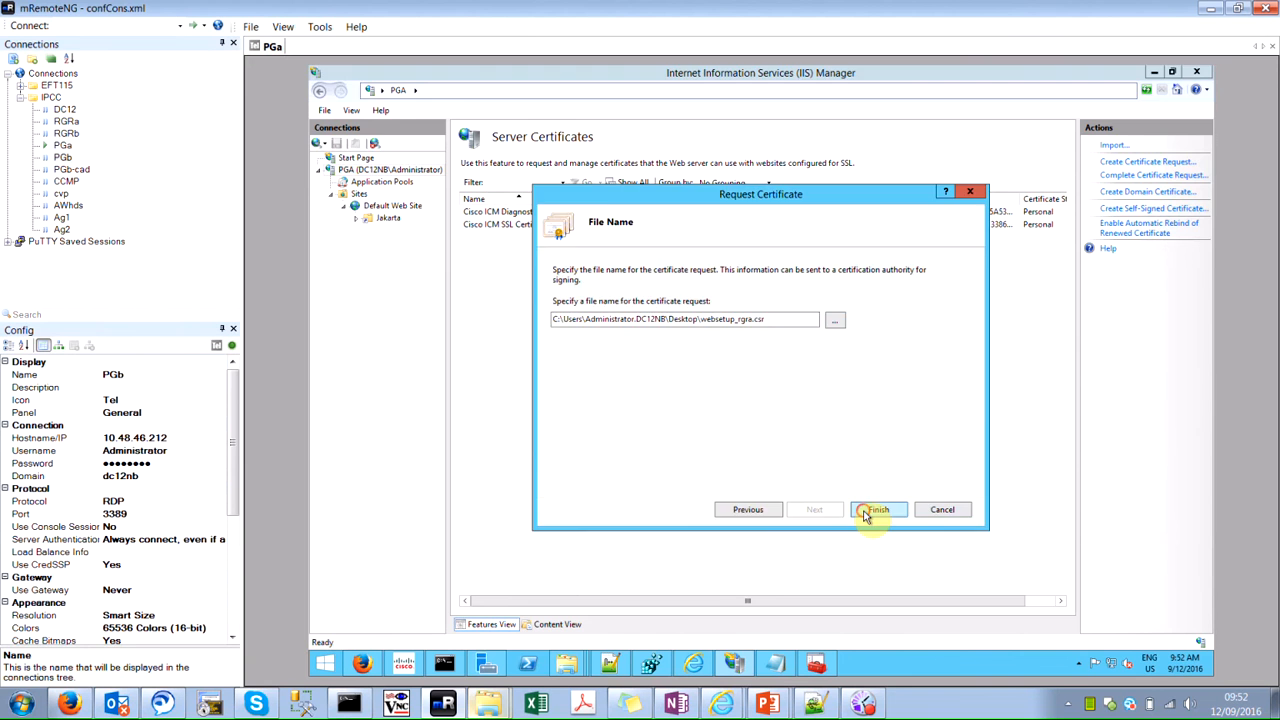
click(878, 509)
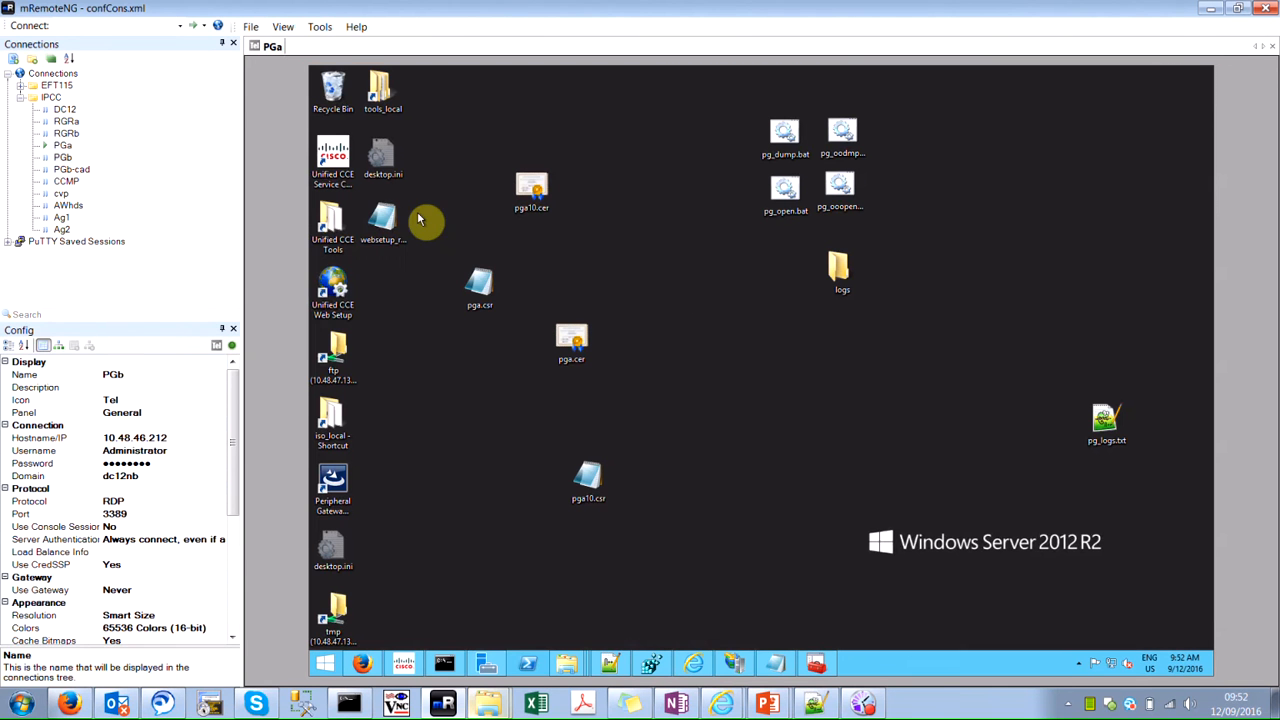
Open websetup_rgra.csr in Notepad, select all its text and copy it.
click(383, 220)
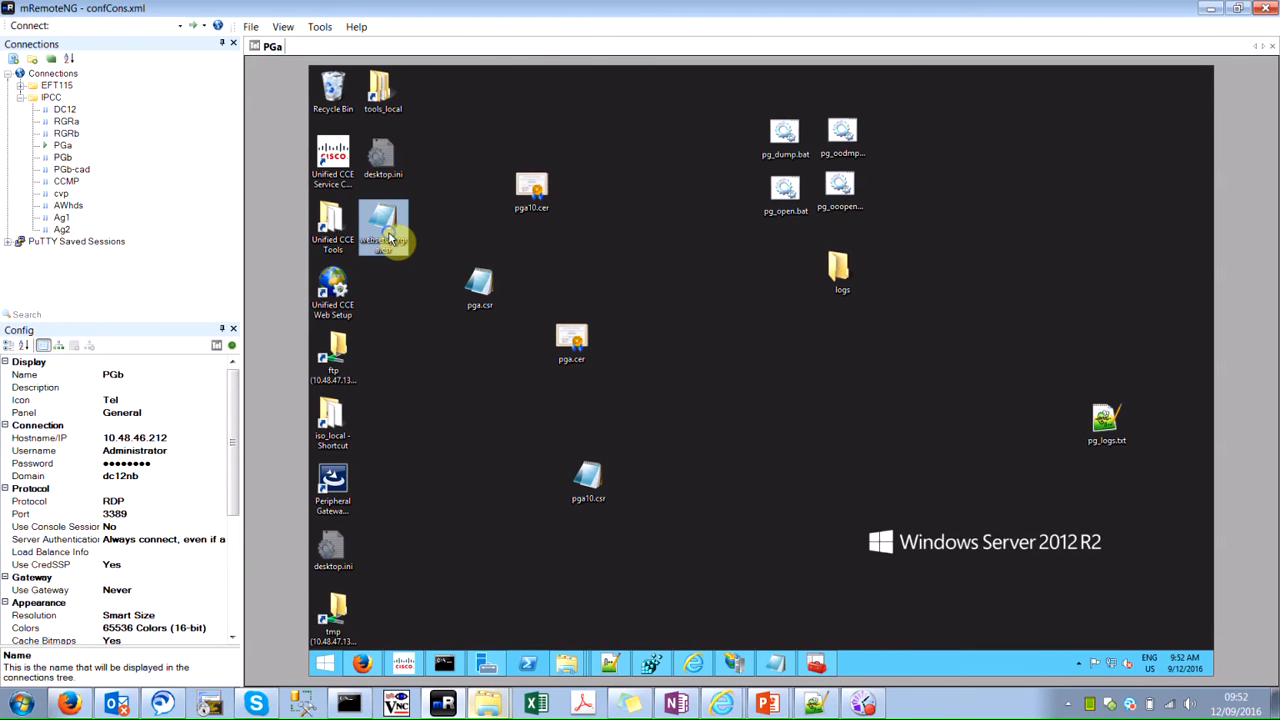
double_click(383, 227)
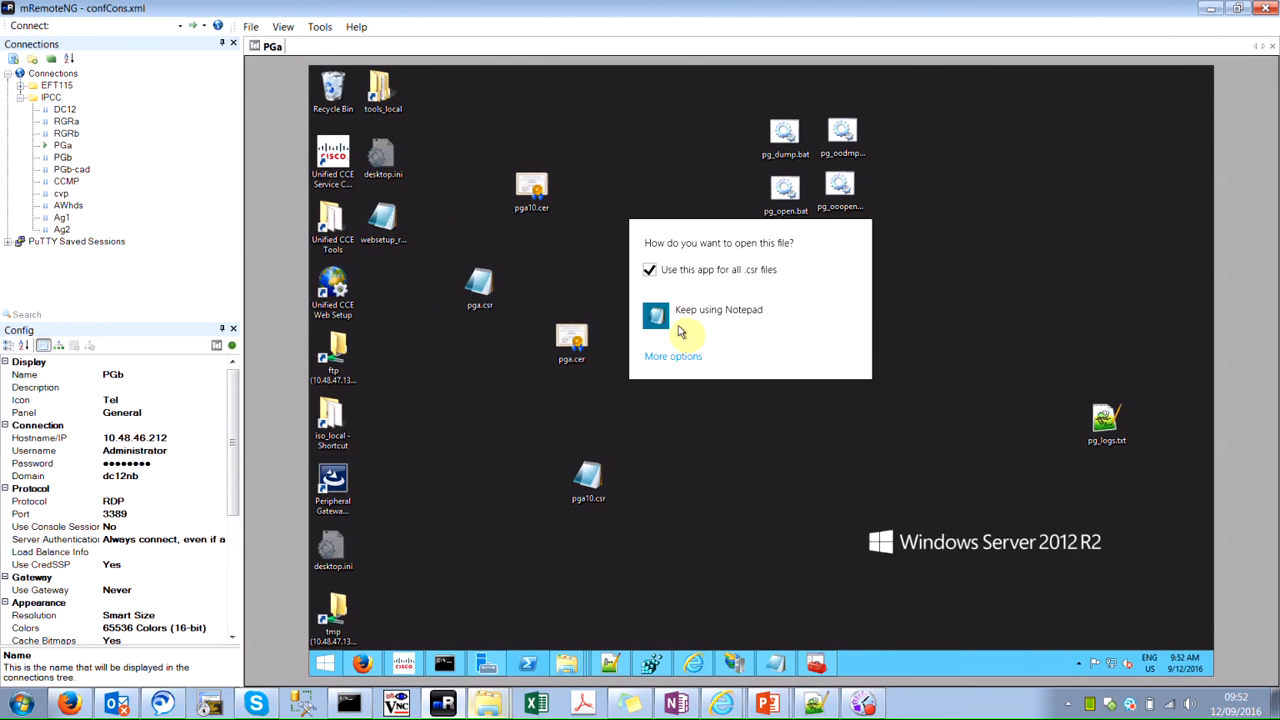
click(656, 315)
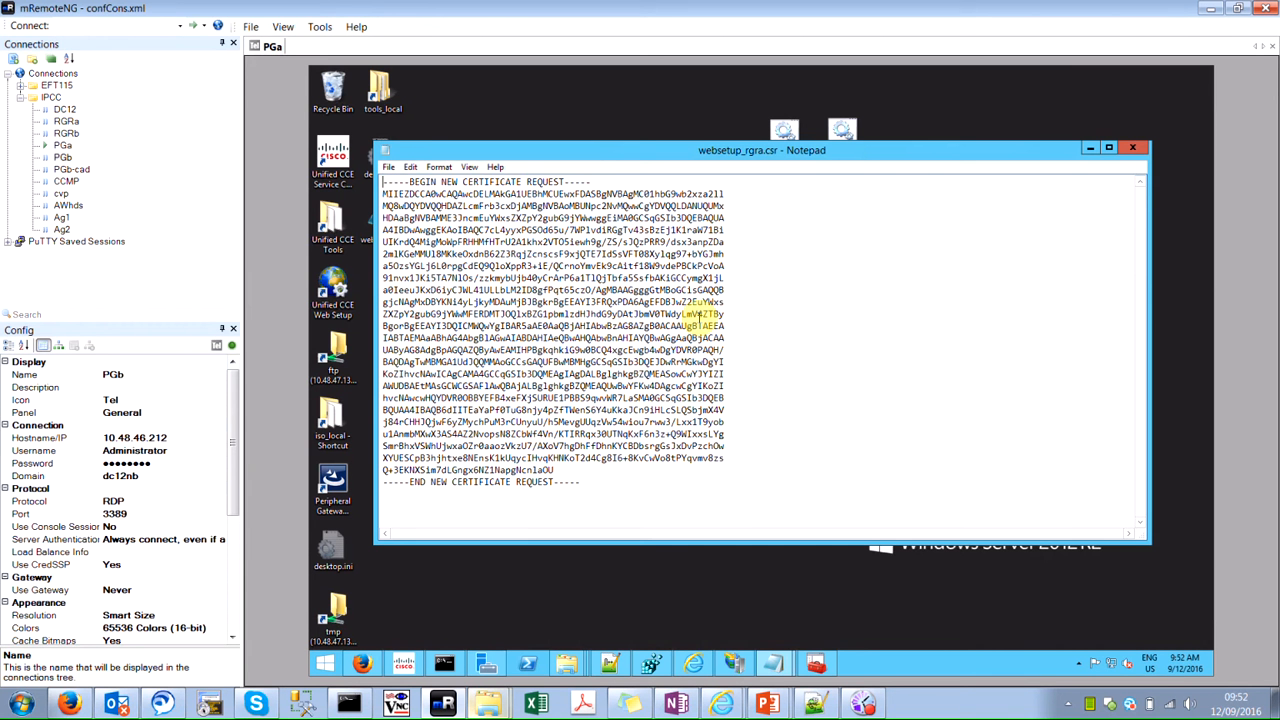
key(ctrl+a)
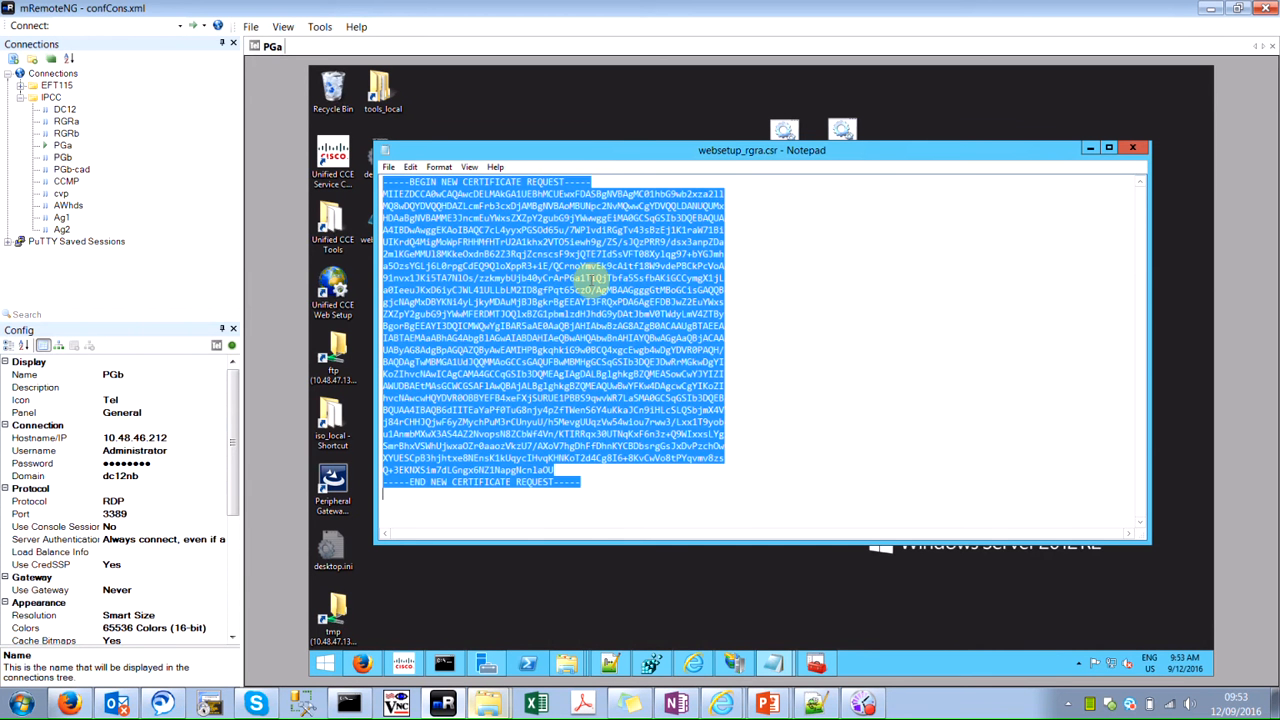
right_click(555, 295)
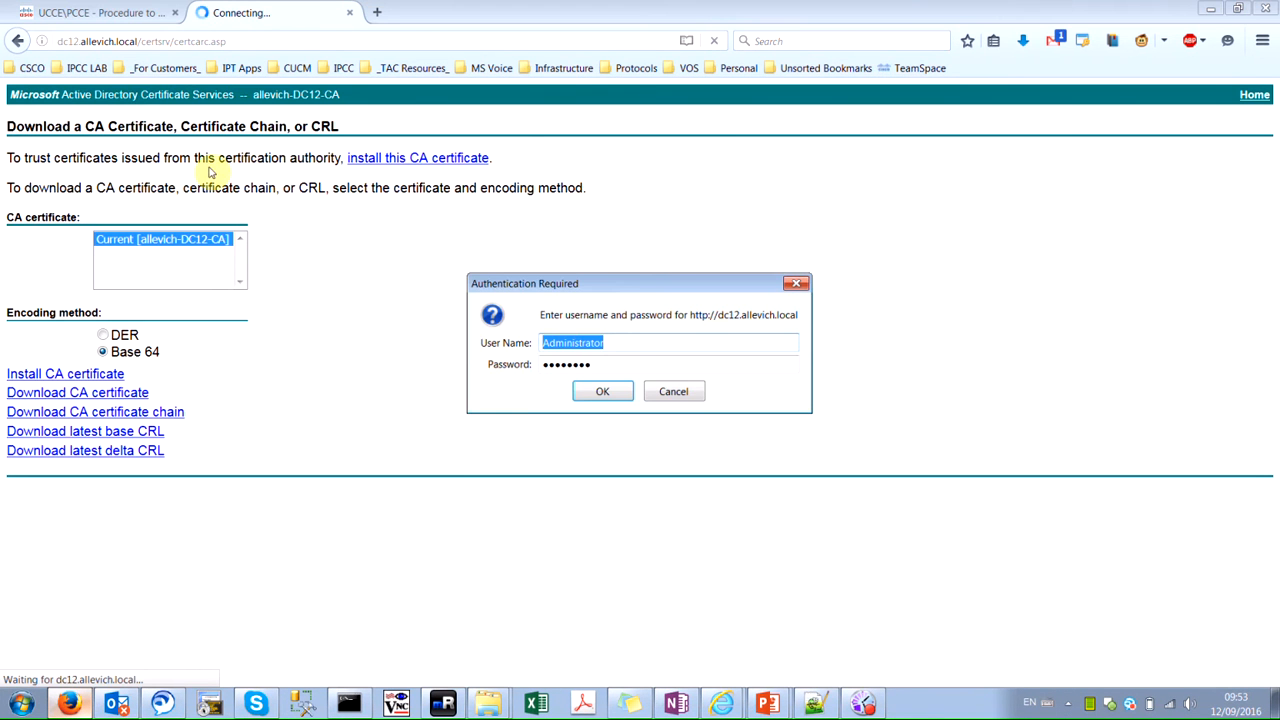
Log in to the CA site and navigate to dc12.allevich.local/certsrv/.
click(602, 391)
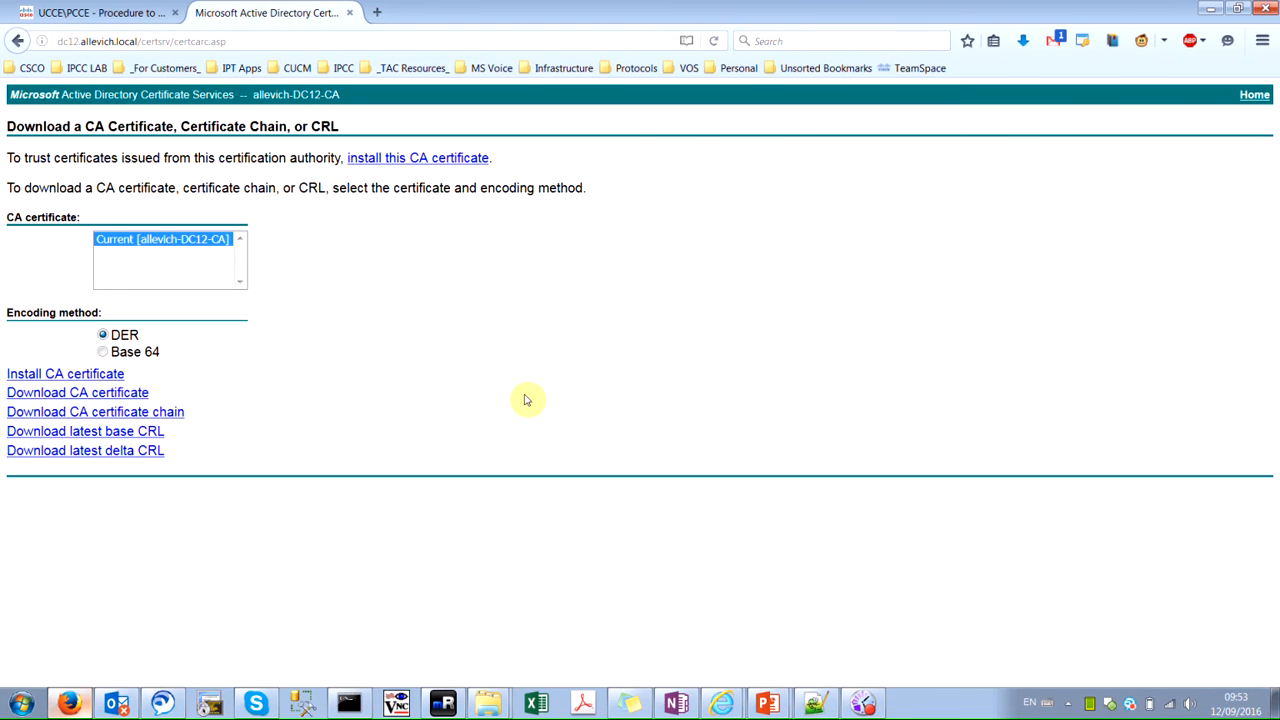
mouse_move(295, 285)
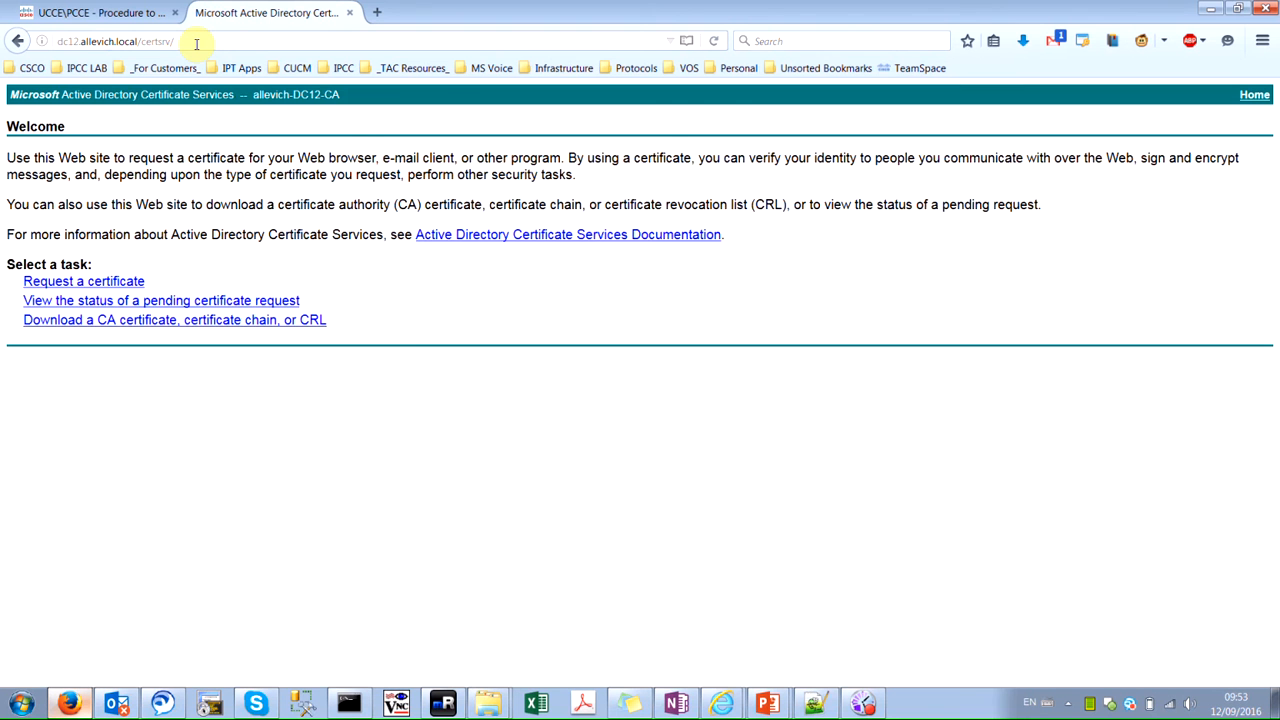
double_click(95, 41)
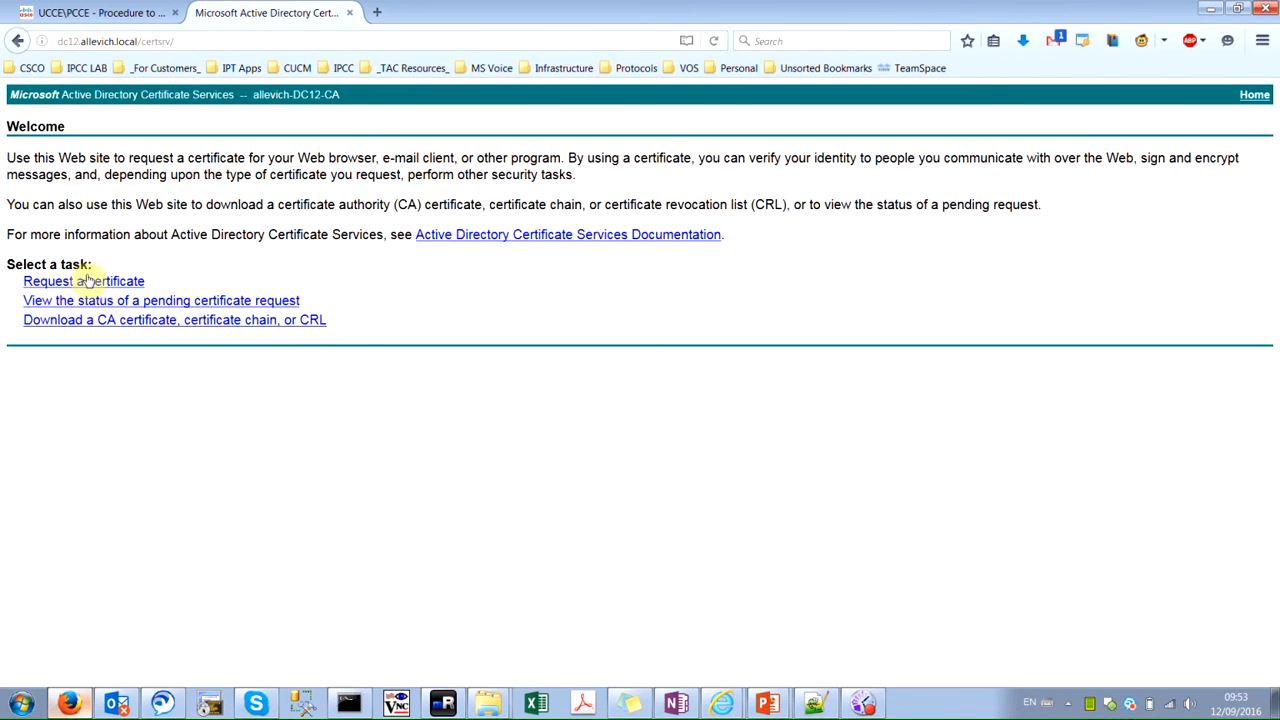
Submit an advanced certificate request using the Web Server template.
click(83, 281)
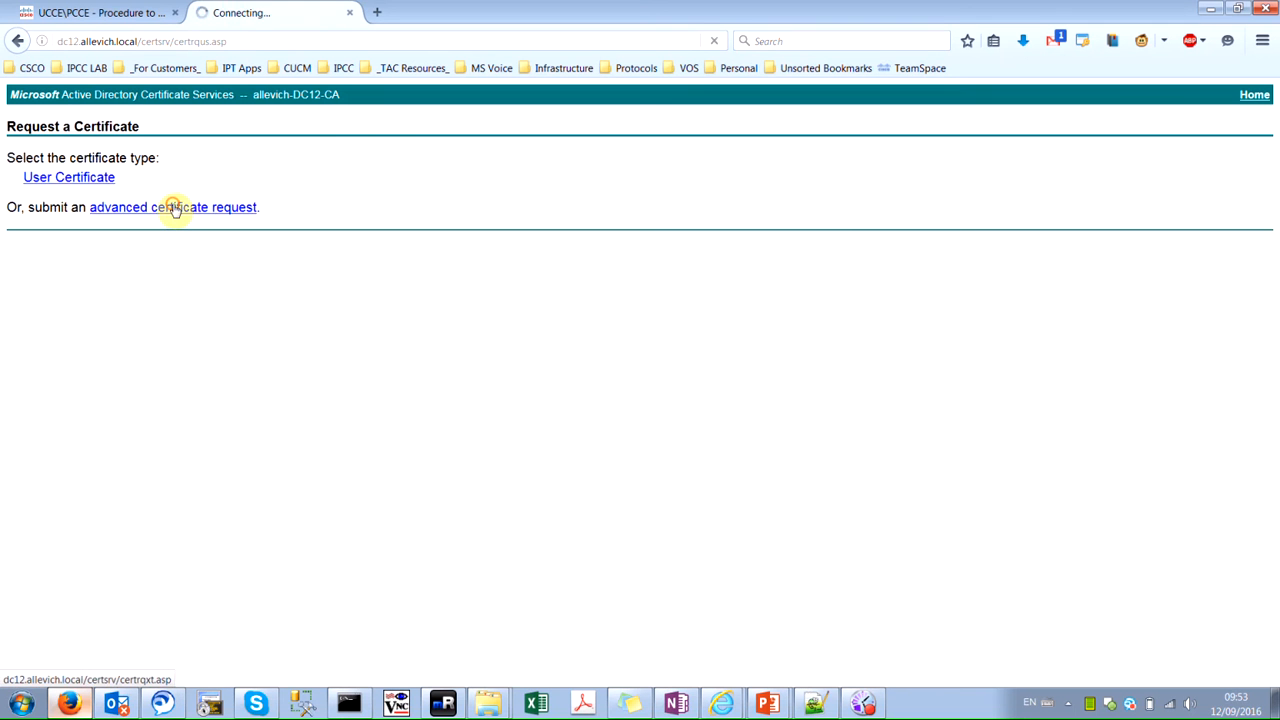
click(173, 207)
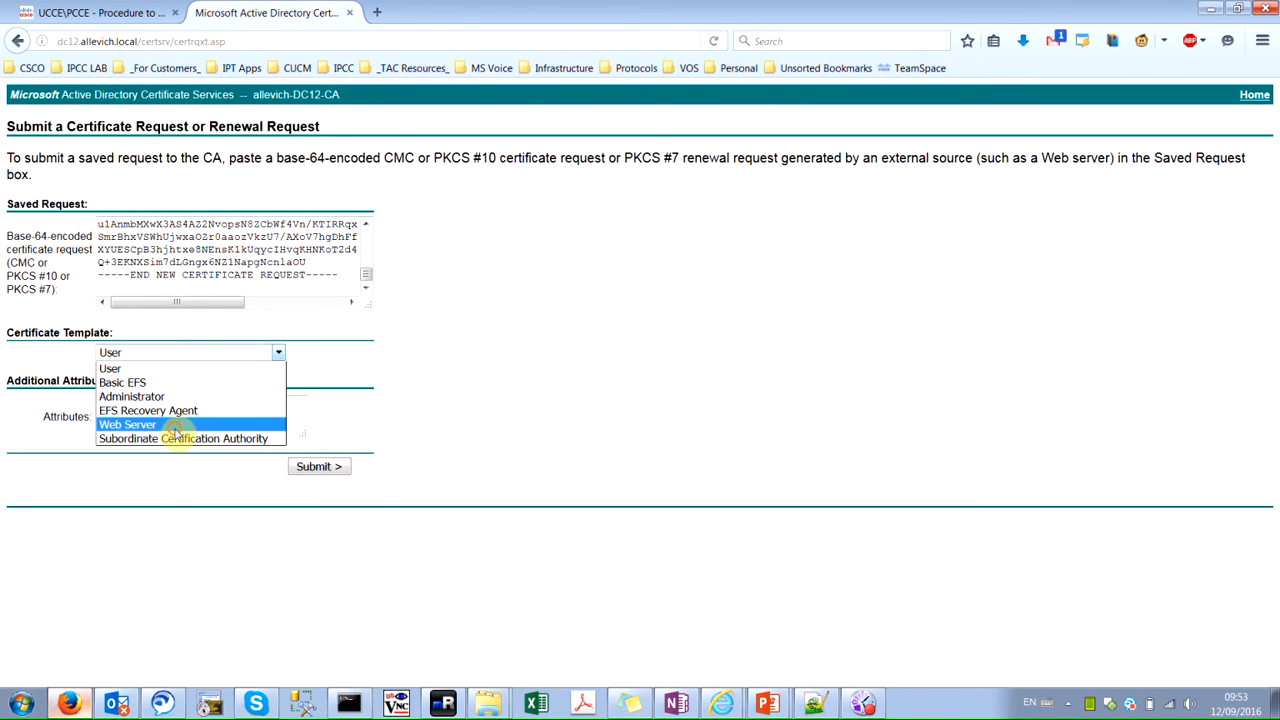
click(127, 424)
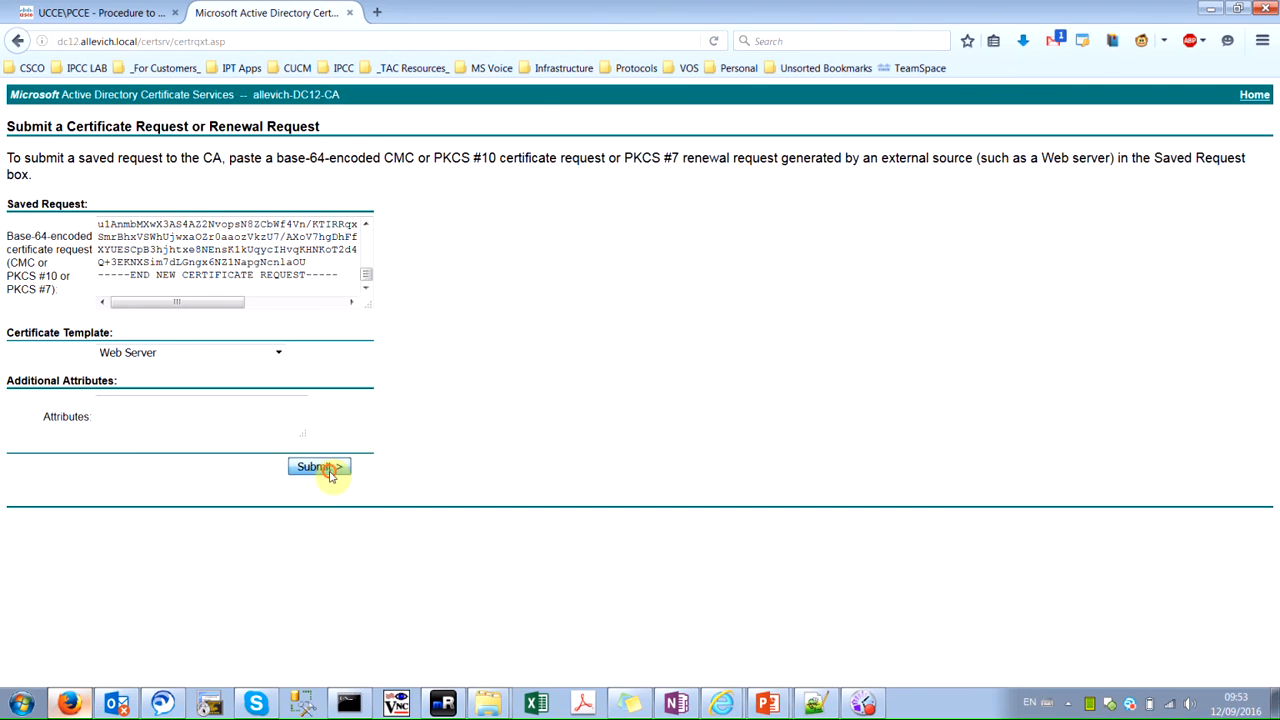
click(318, 467)
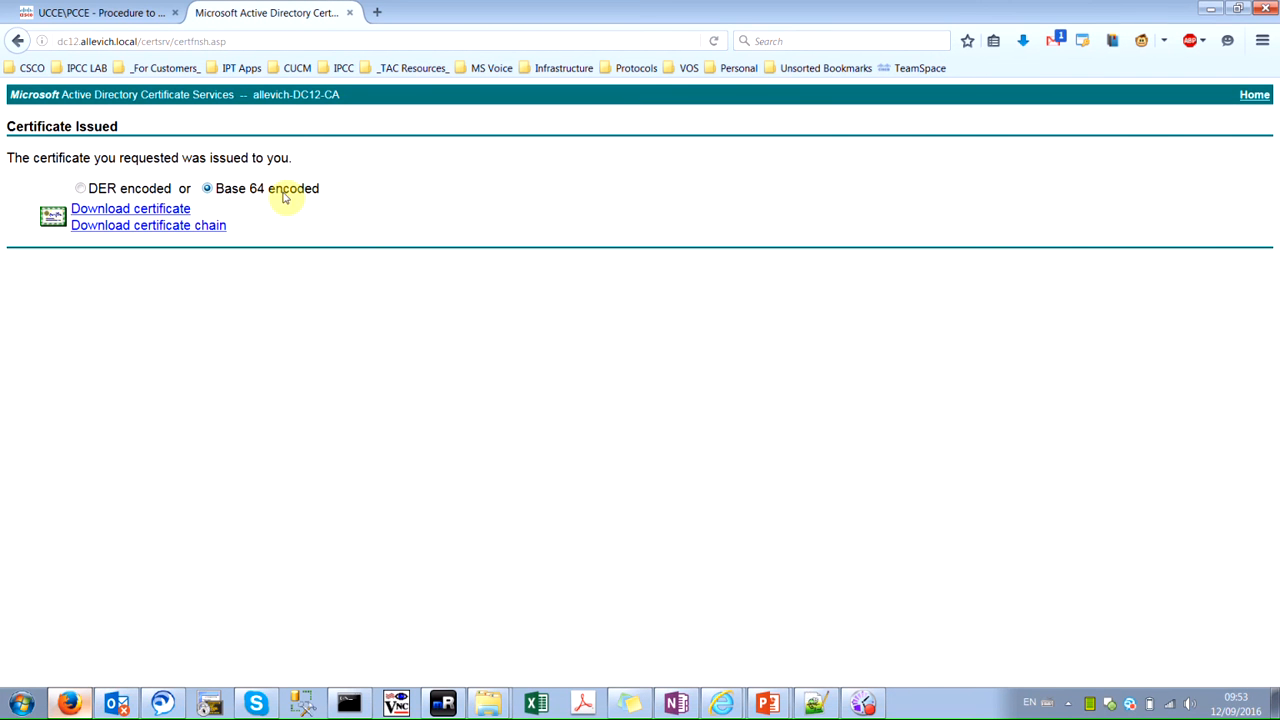
Download the issued certificate Base 64 encoded as certnew.cer.
click(130, 208)
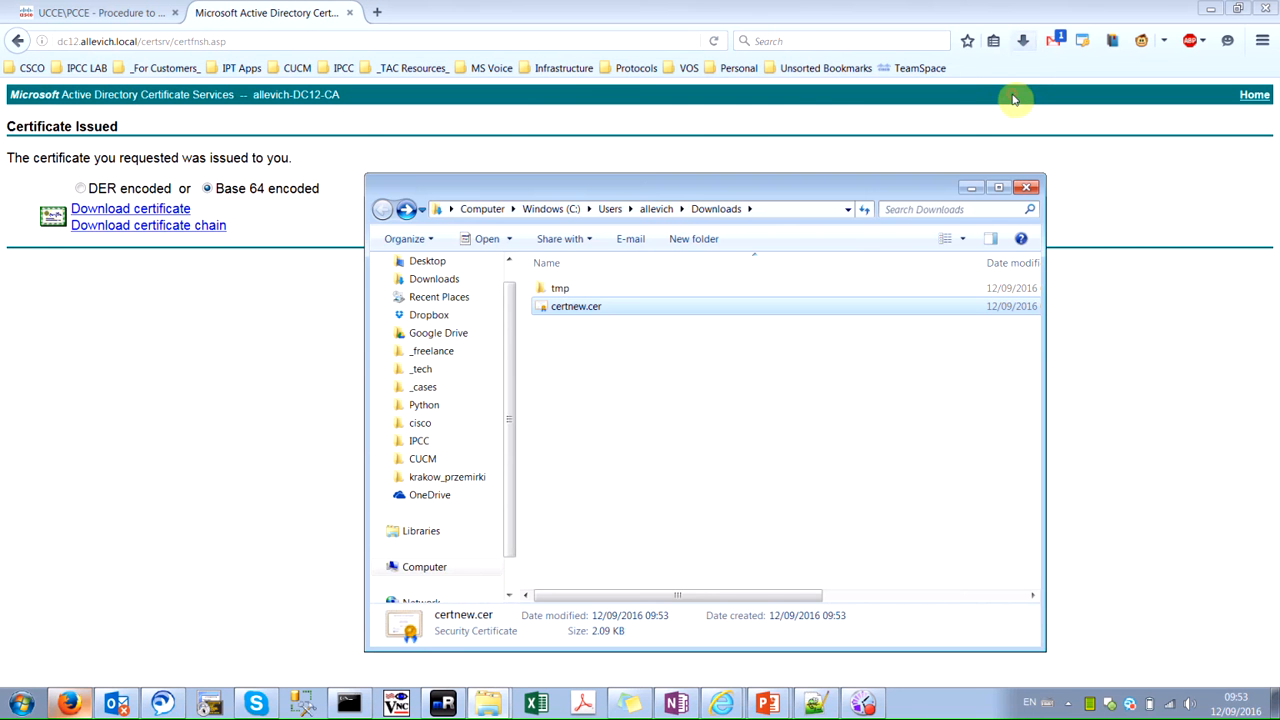
mouse_move(645, 417)
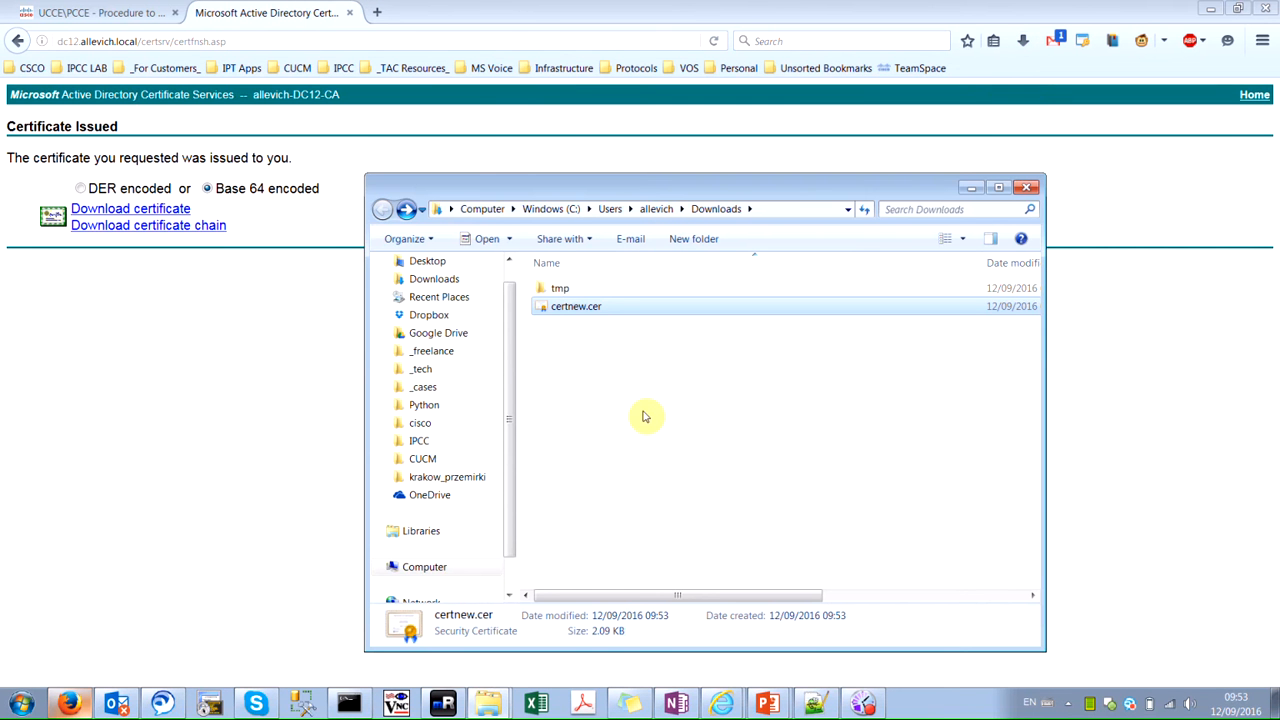
click(576, 306)
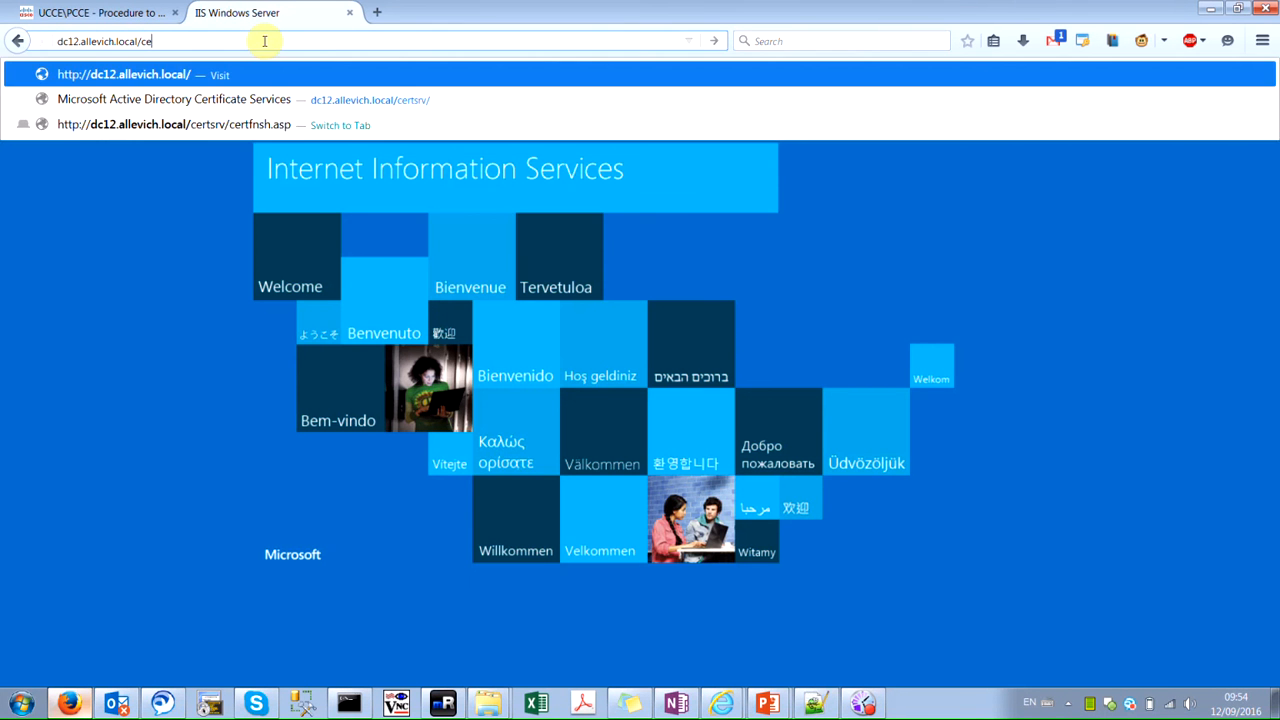
Download the Base 64 CA certificate from certsrv and rename it ca.cer.
click(174, 99)
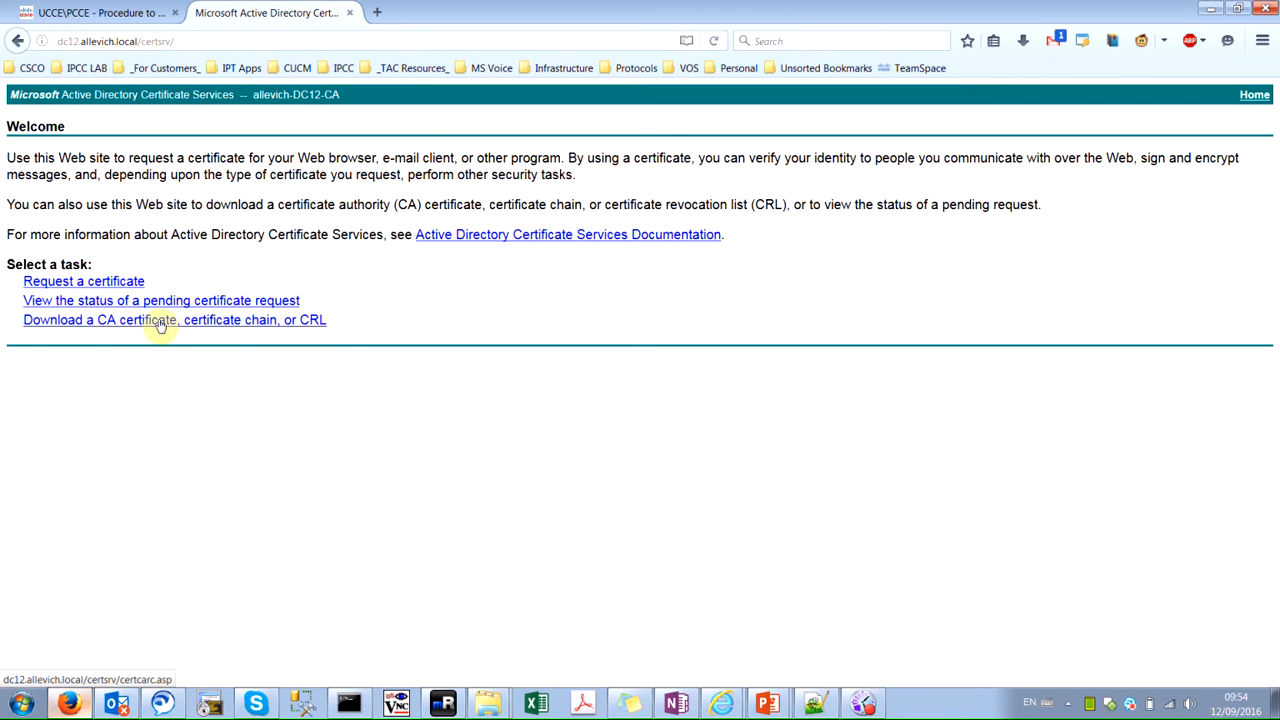
click(174, 319)
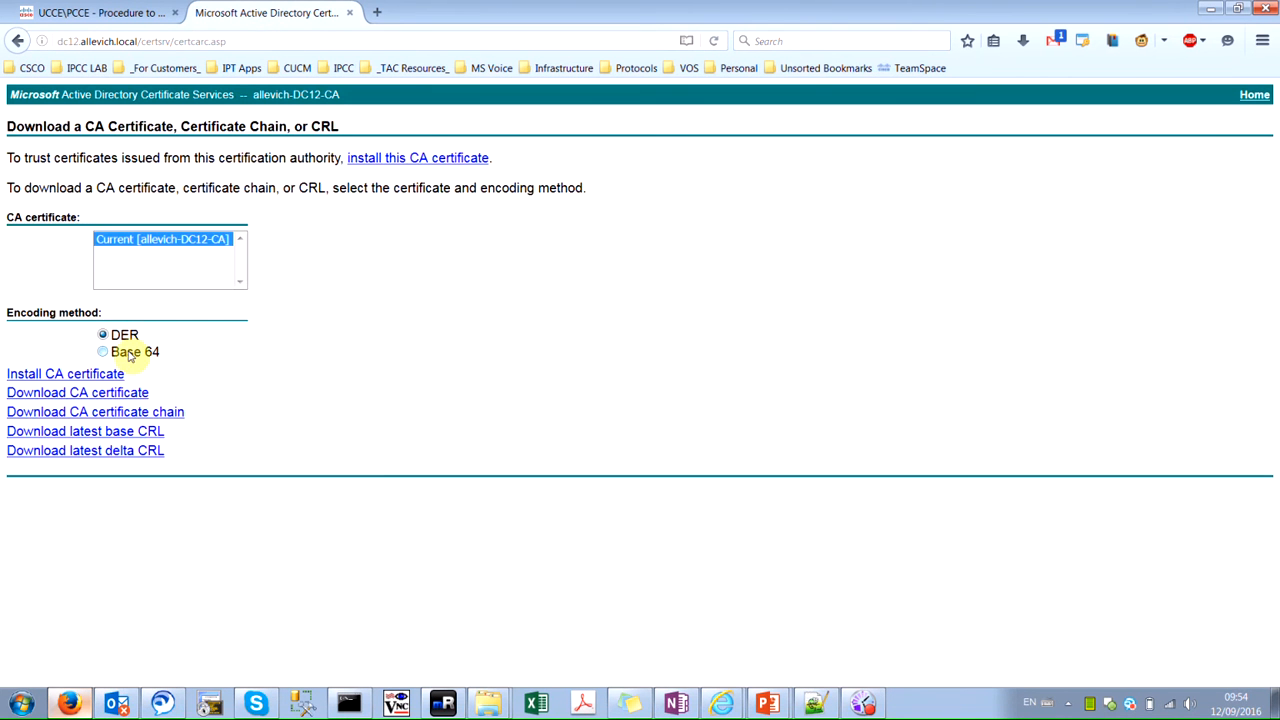
click(102, 351)
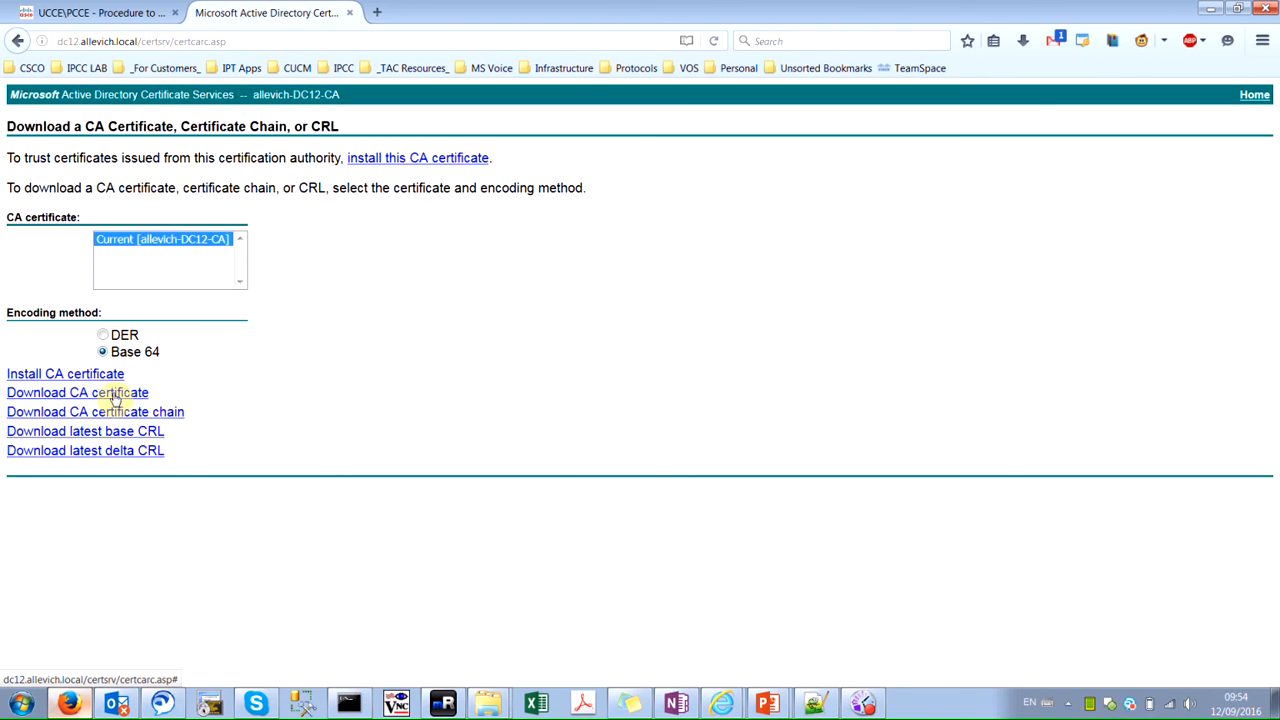
click(77, 392)
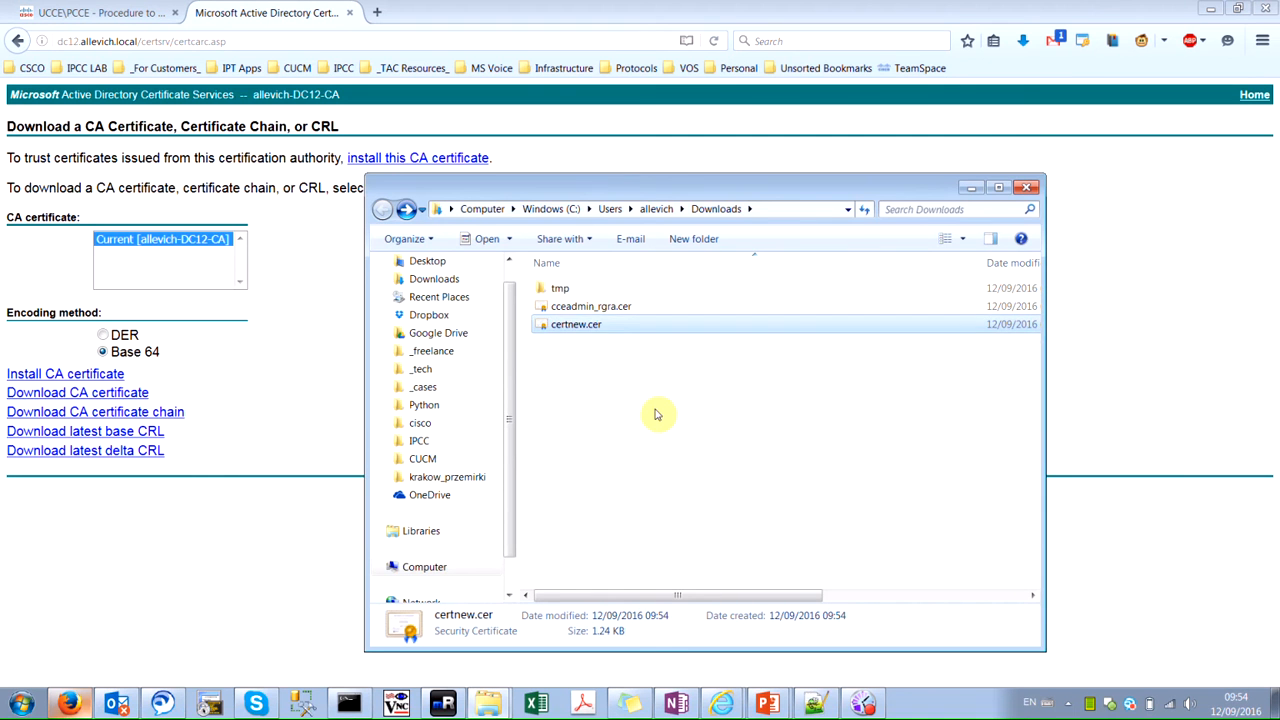
click(576, 324)
text(ca)
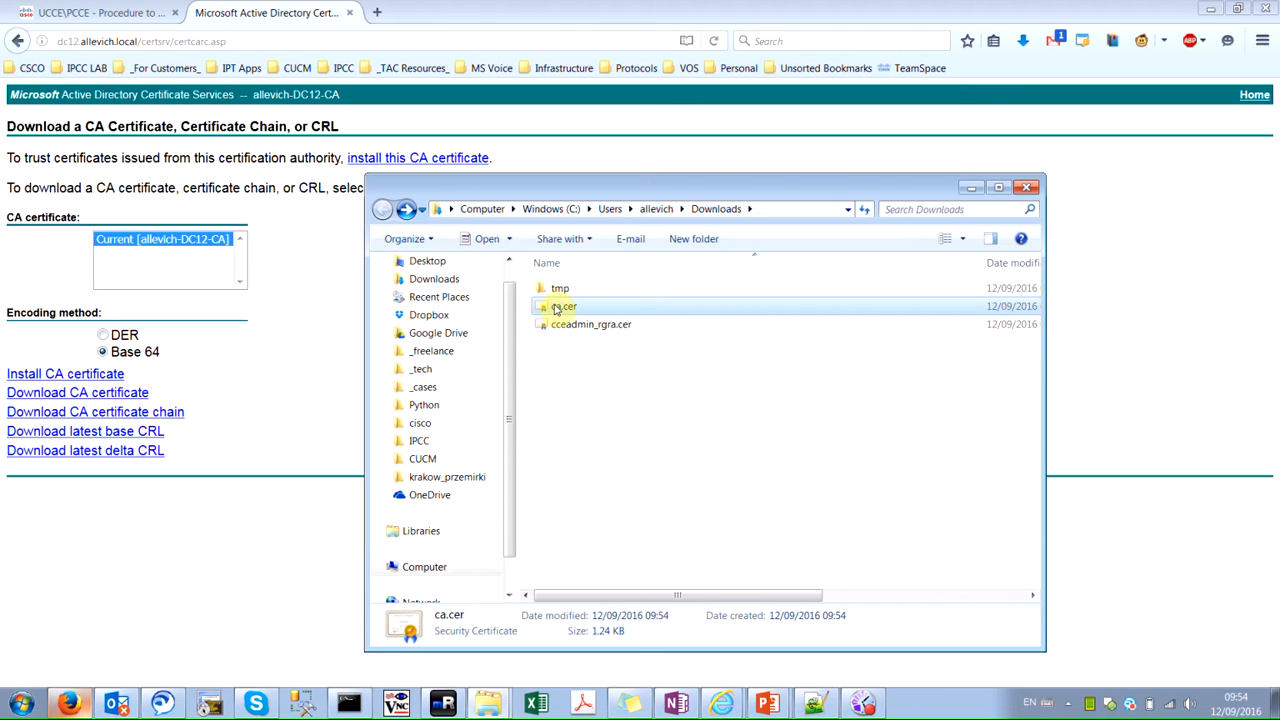
Open ca.cer with Notepad from its right-click menu.
right_click(563, 306)
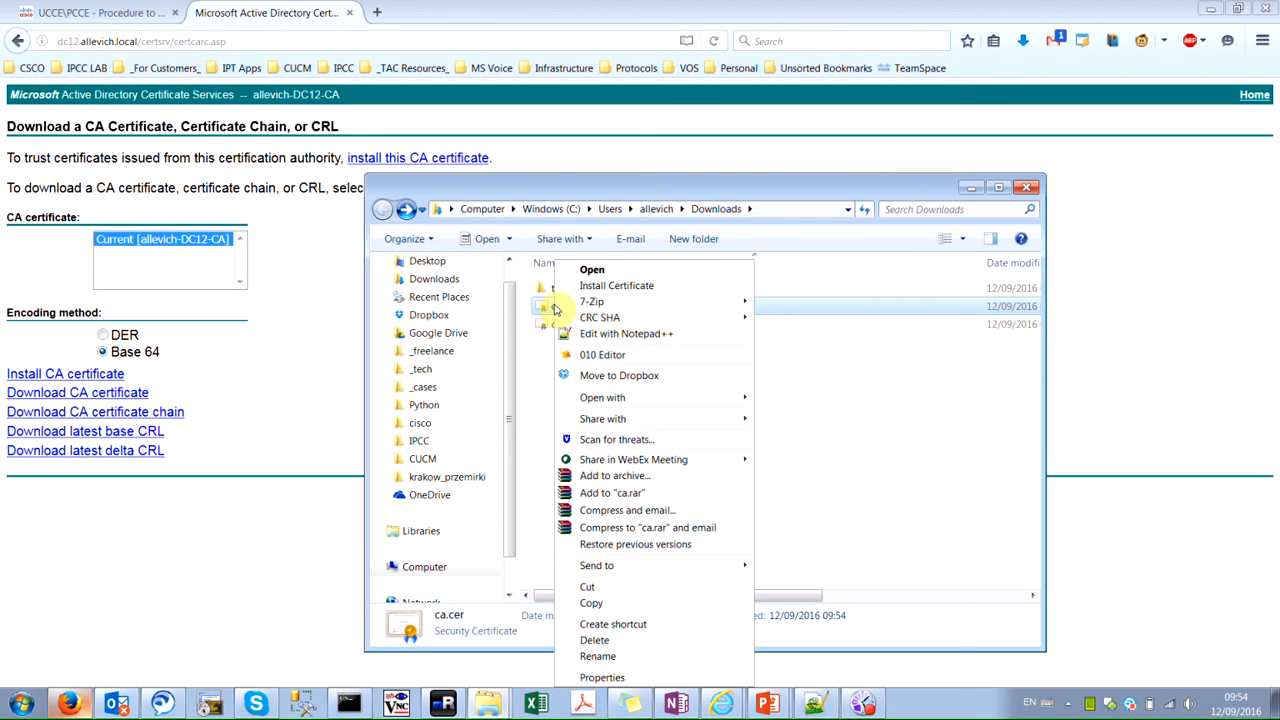
mouse_move(607, 340)
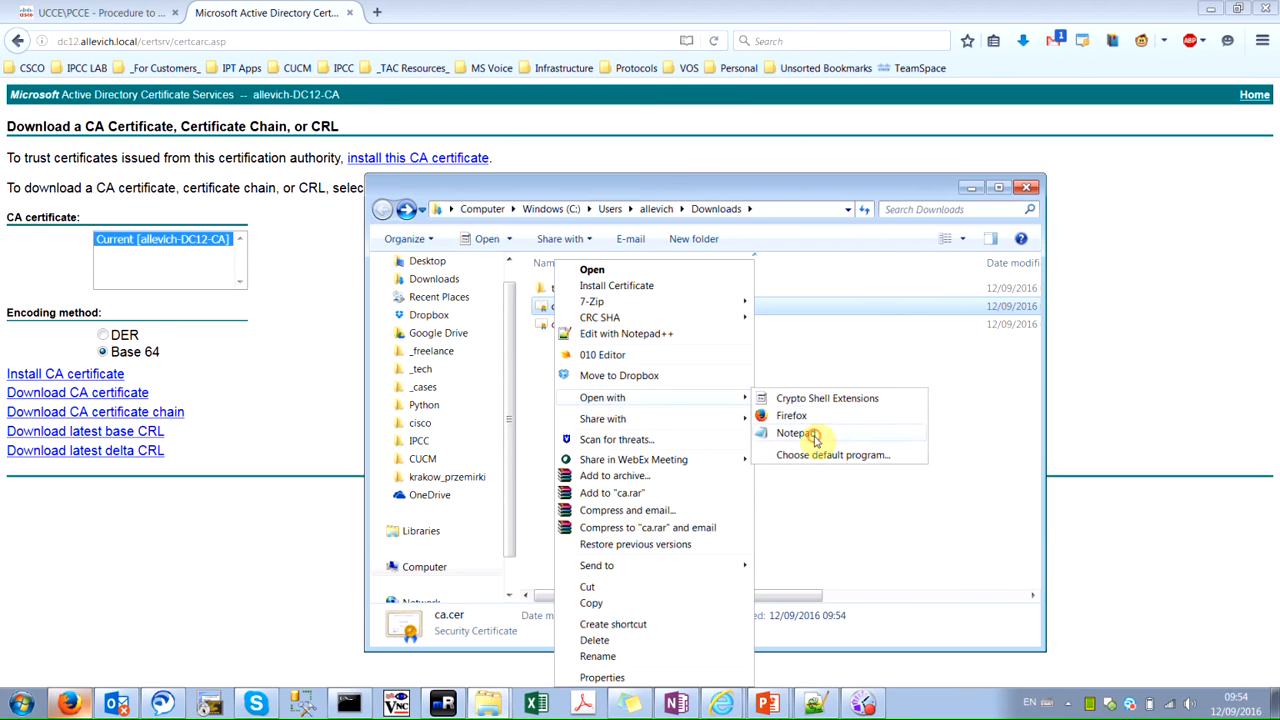
click(795, 432)
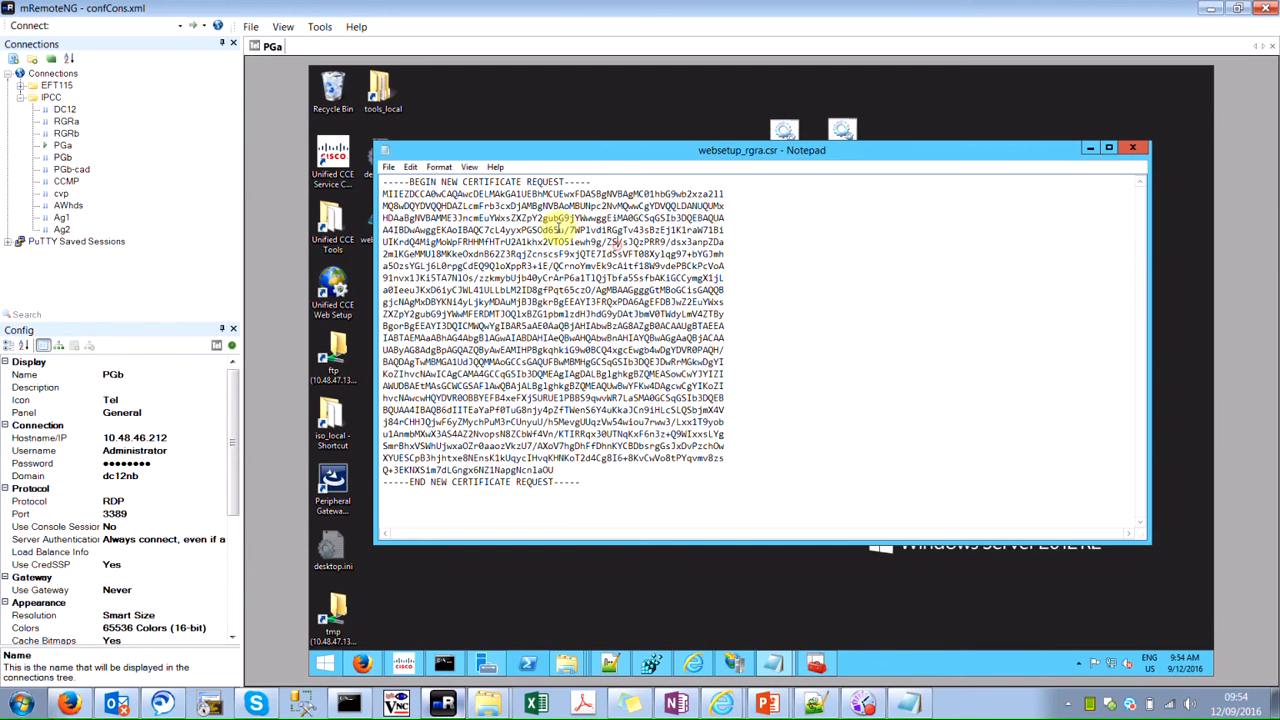
Save the signed certificate as cceadmin_rgra.cer in icm\ssl\cfg and start a blank Notepad document.
click(388, 166)
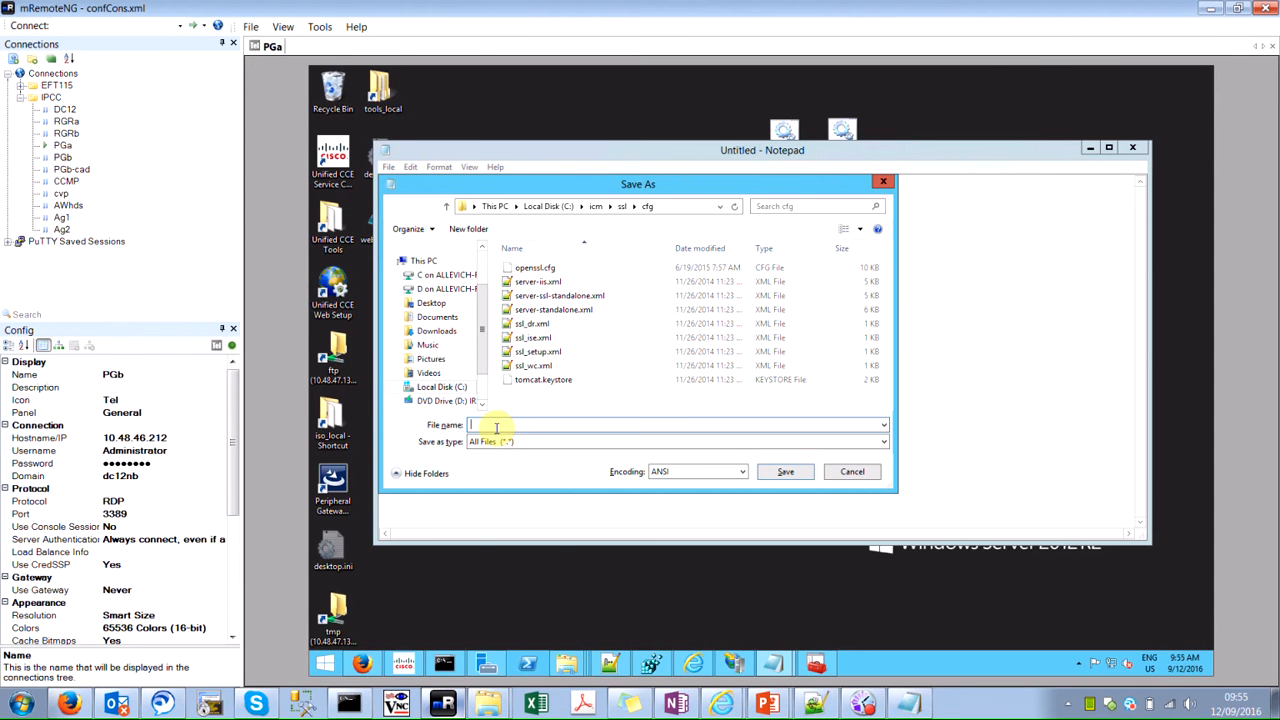
text(ccea)
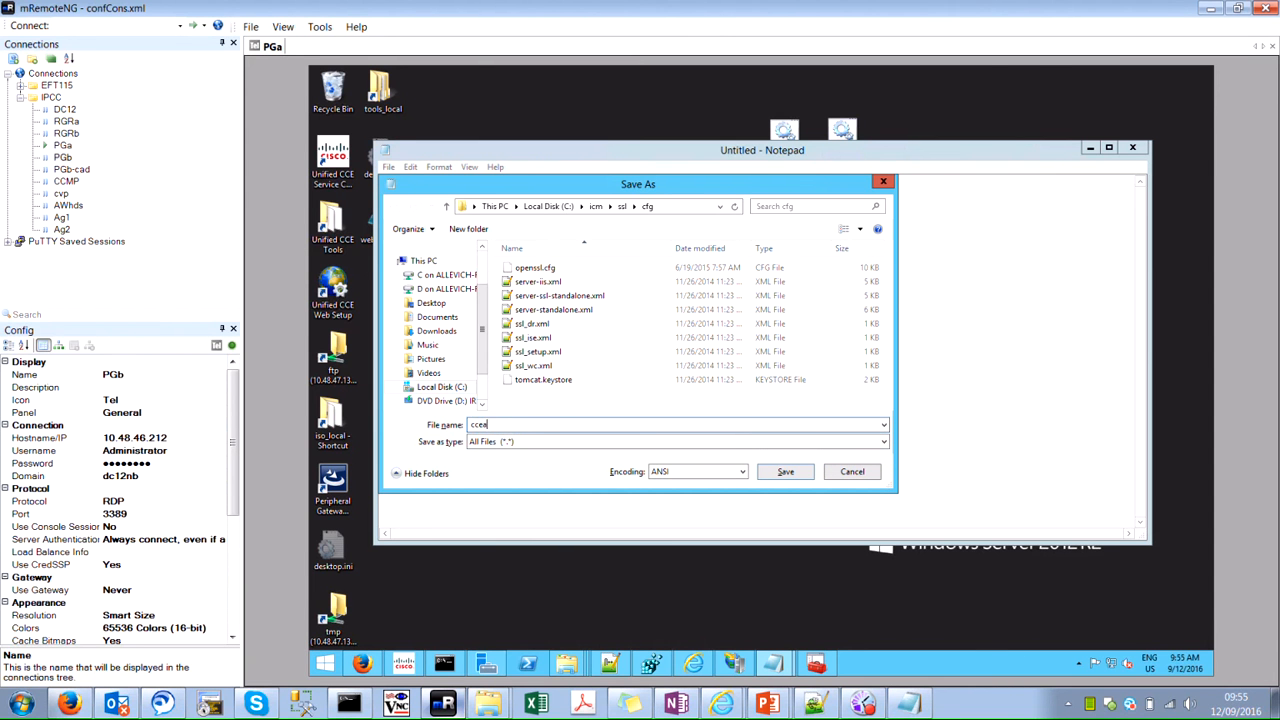
text(dmin_rg.cer)
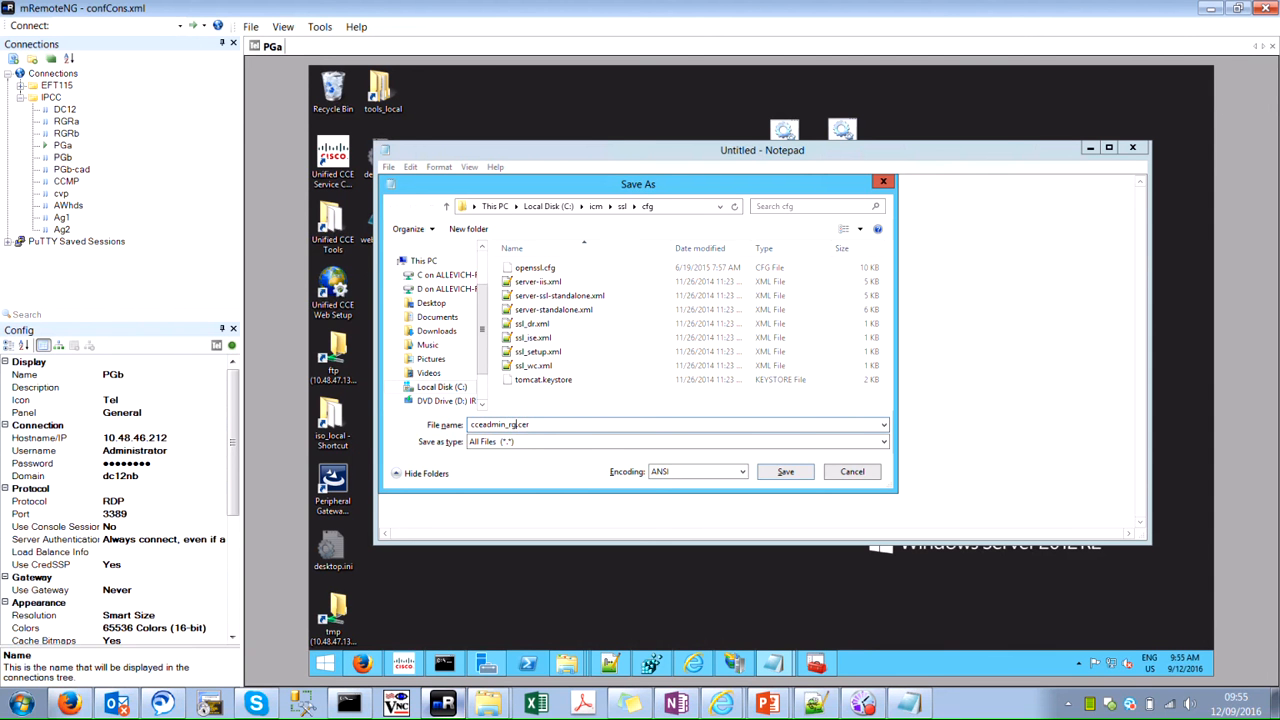
click(785, 471)
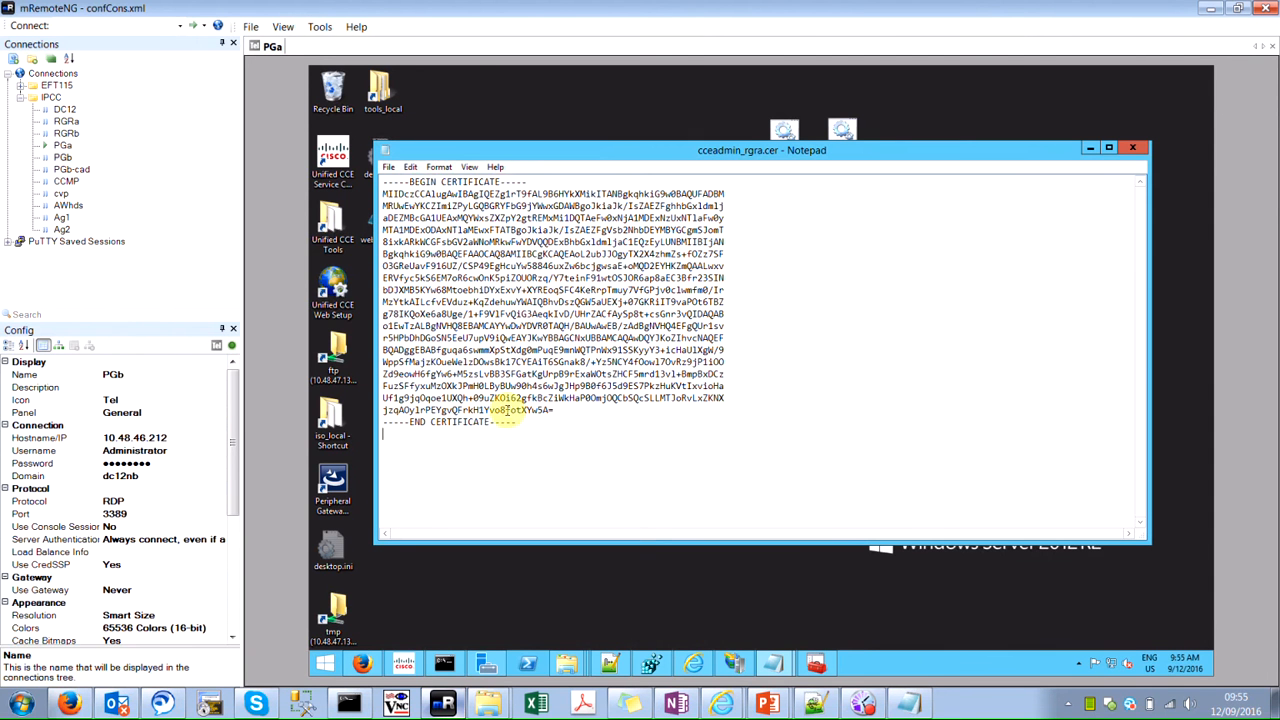
click(388, 166)
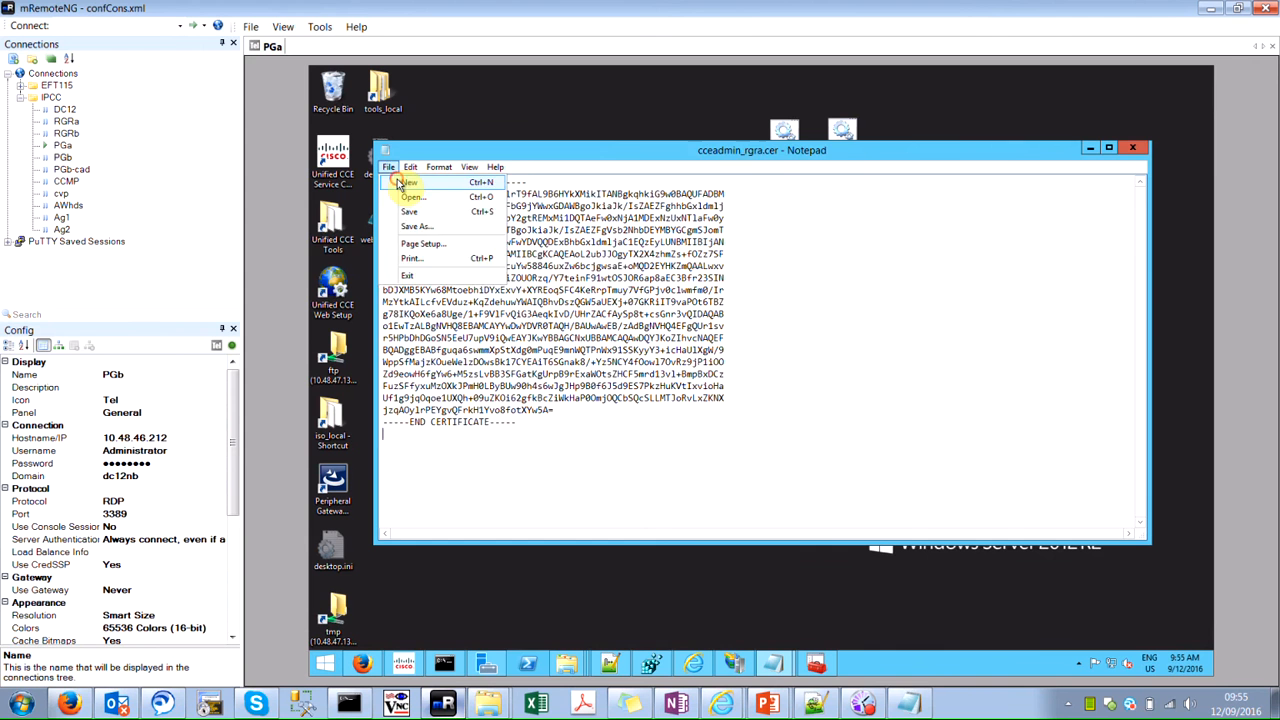
click(408, 182)
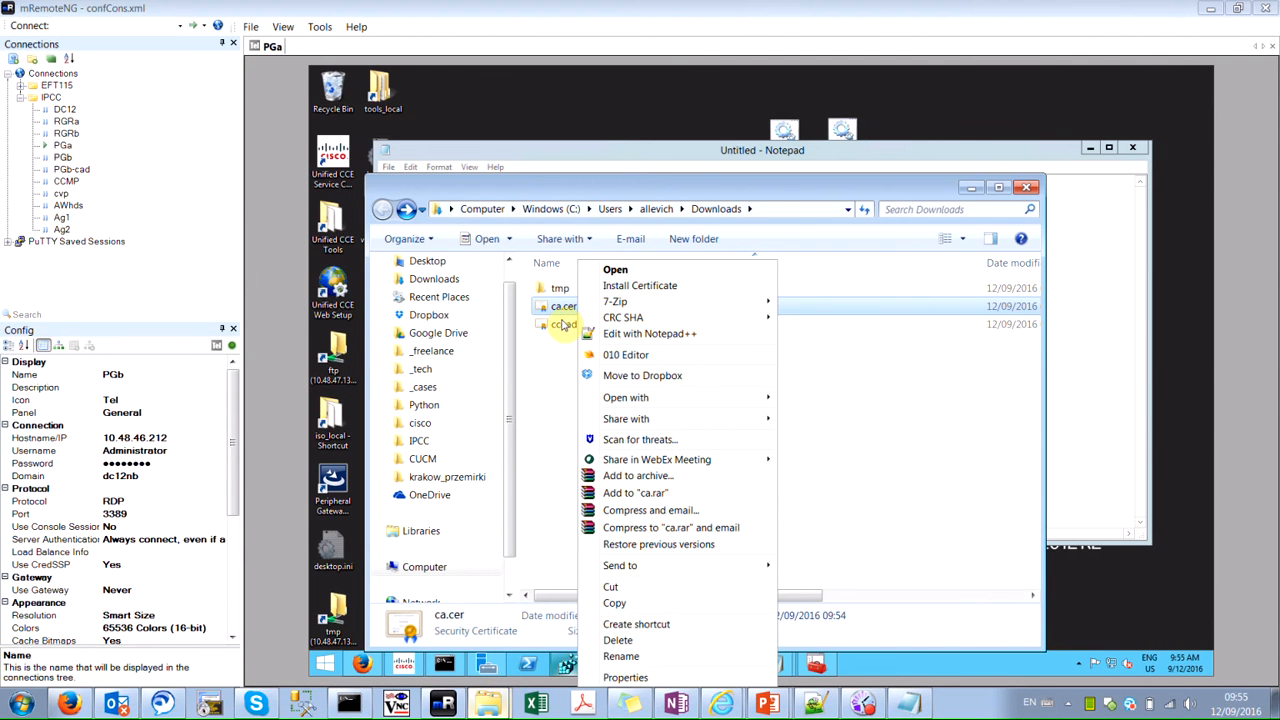
mouse_move(720, 565)
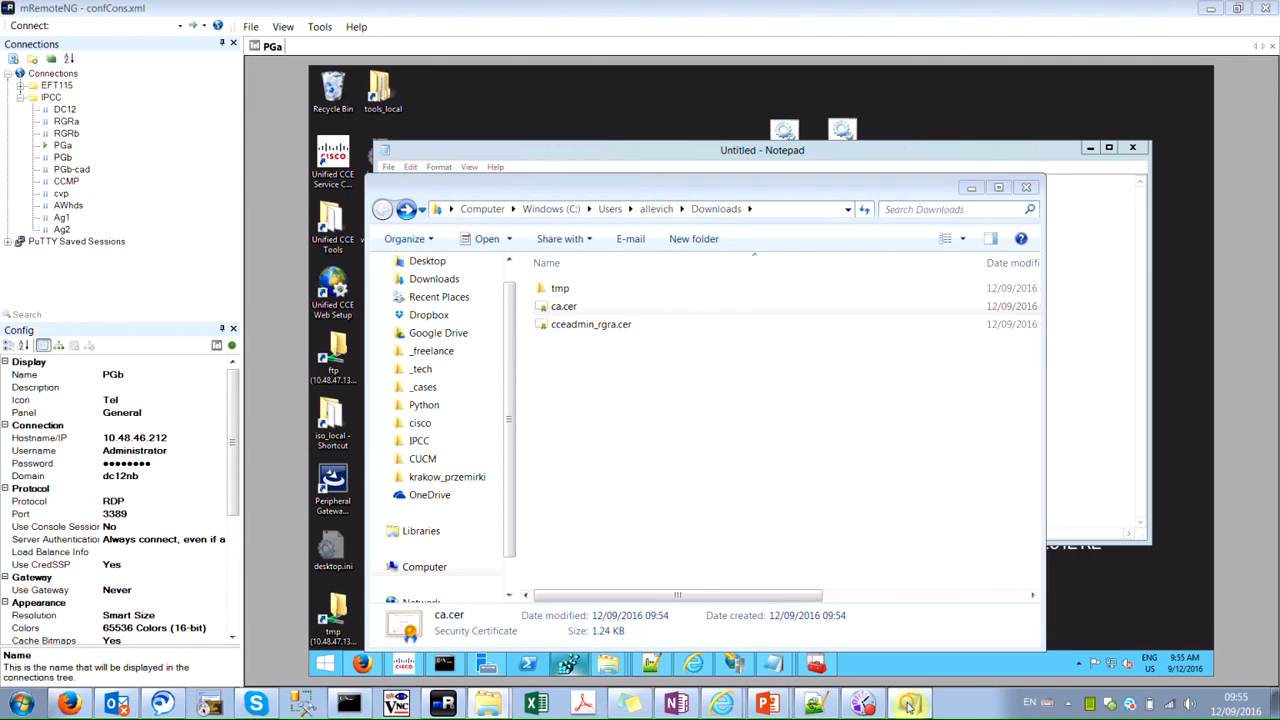
Open cceadmin_rgra.cer in Notepad++ and drop the missing rgra1209.cer and ca1209.cer tabs.
double_click(563, 306)
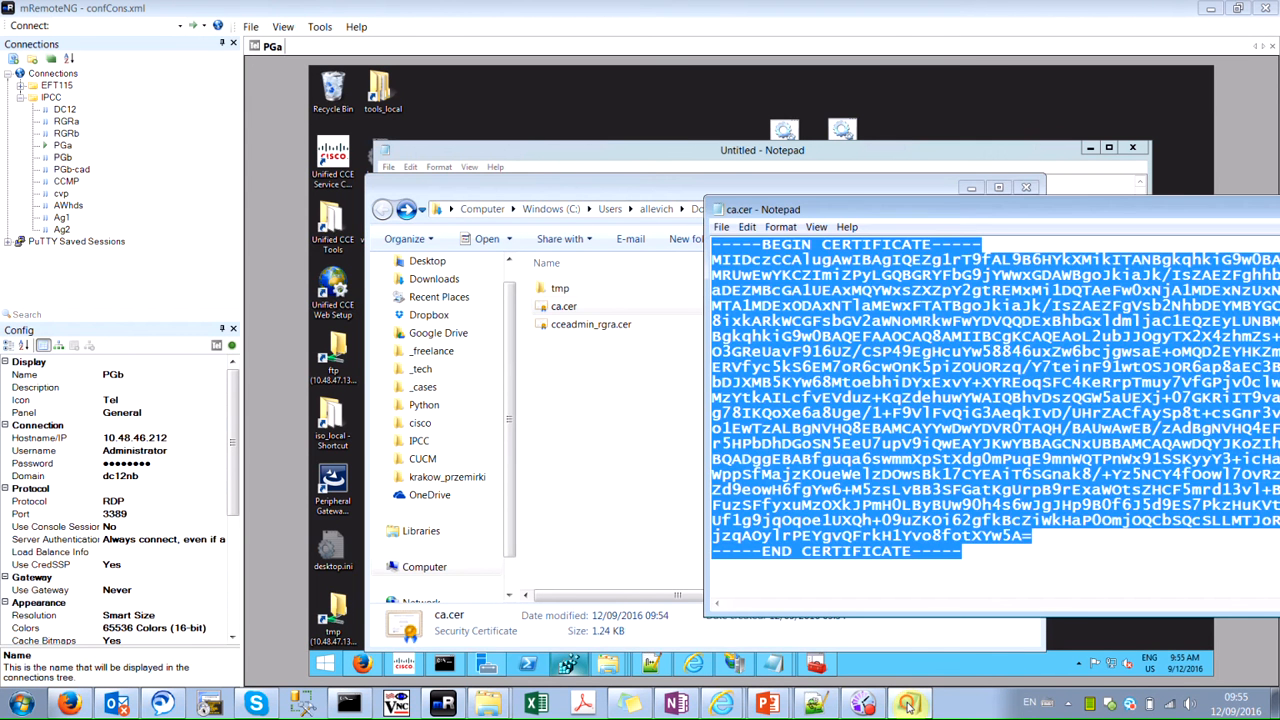
right_click(563, 324)
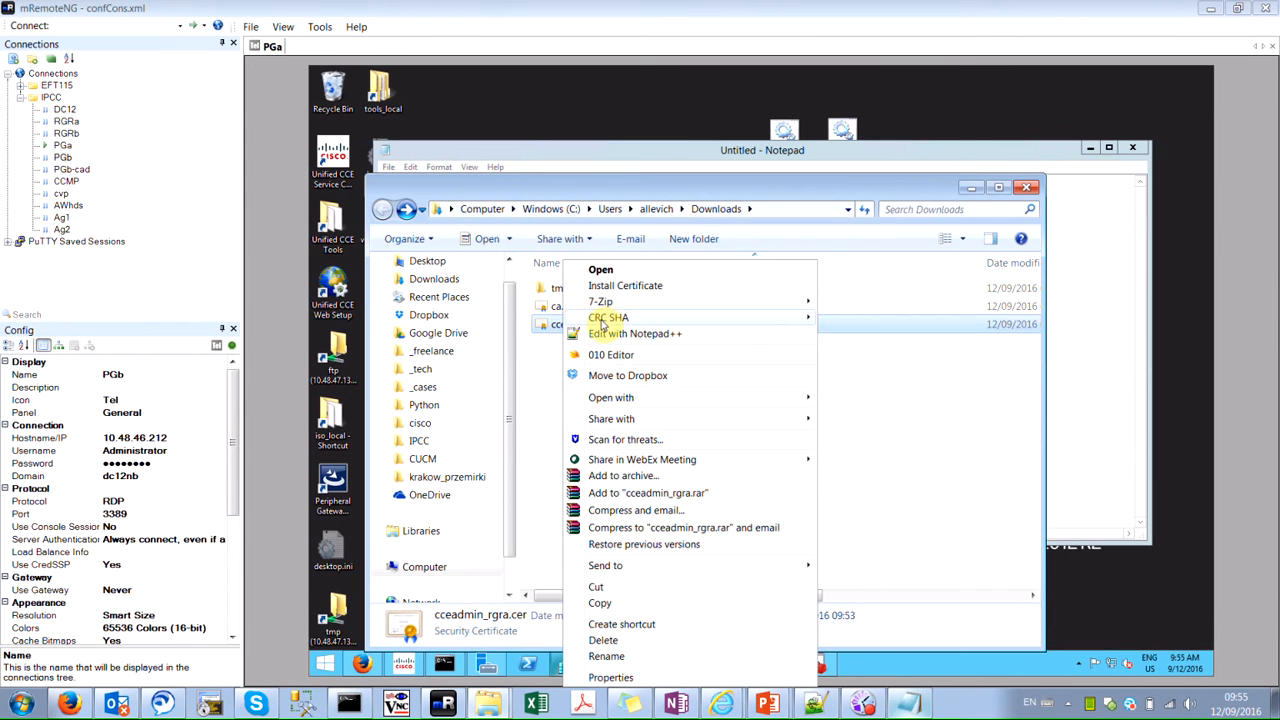
click(634, 333)
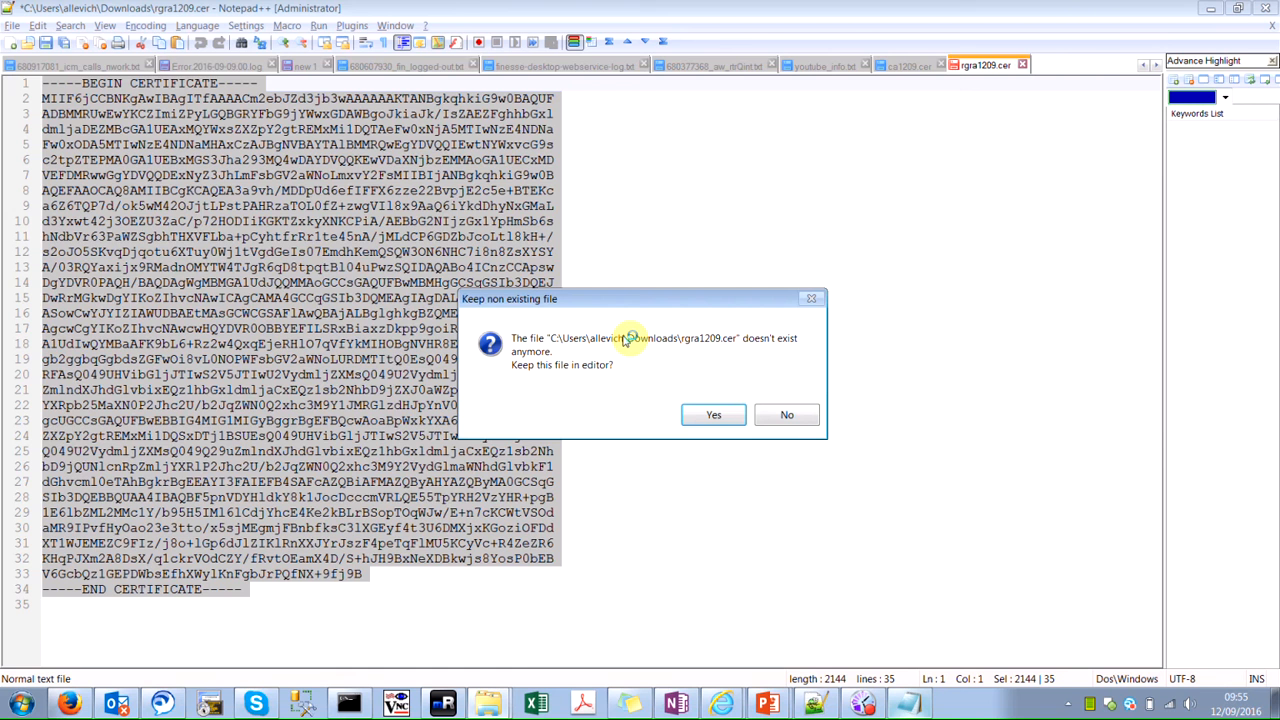
click(787, 414)
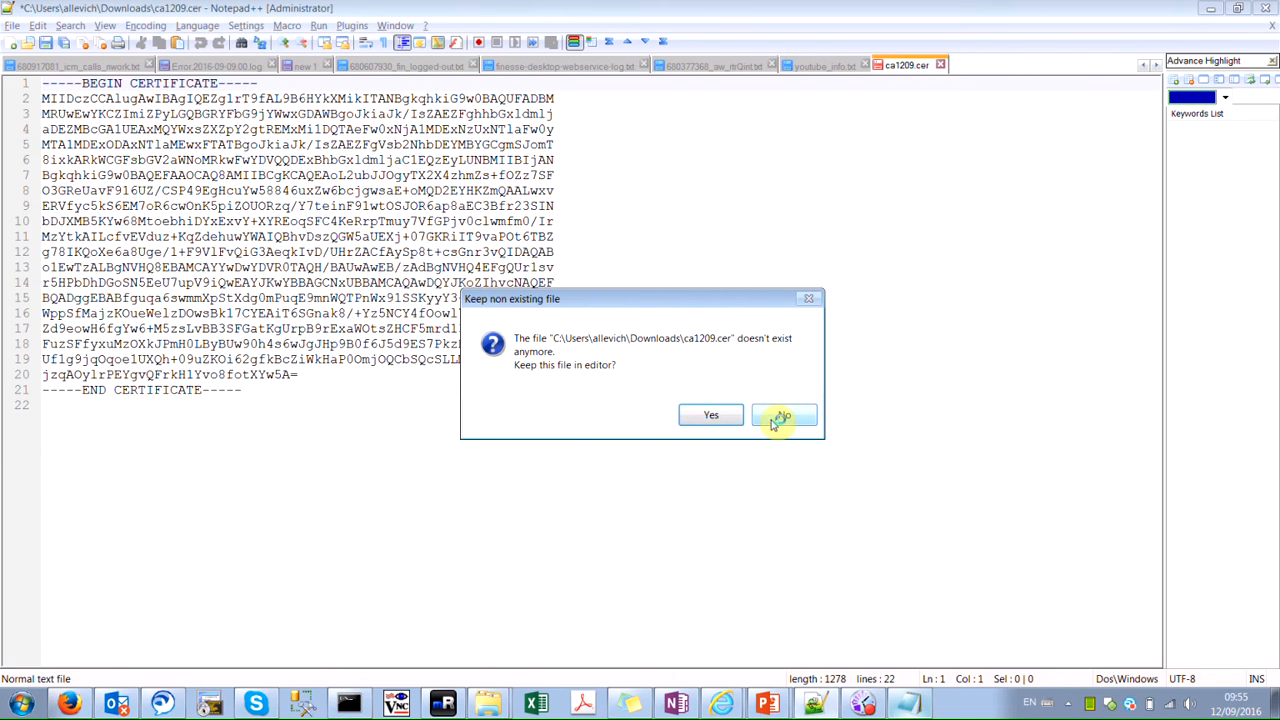
click(784, 414)
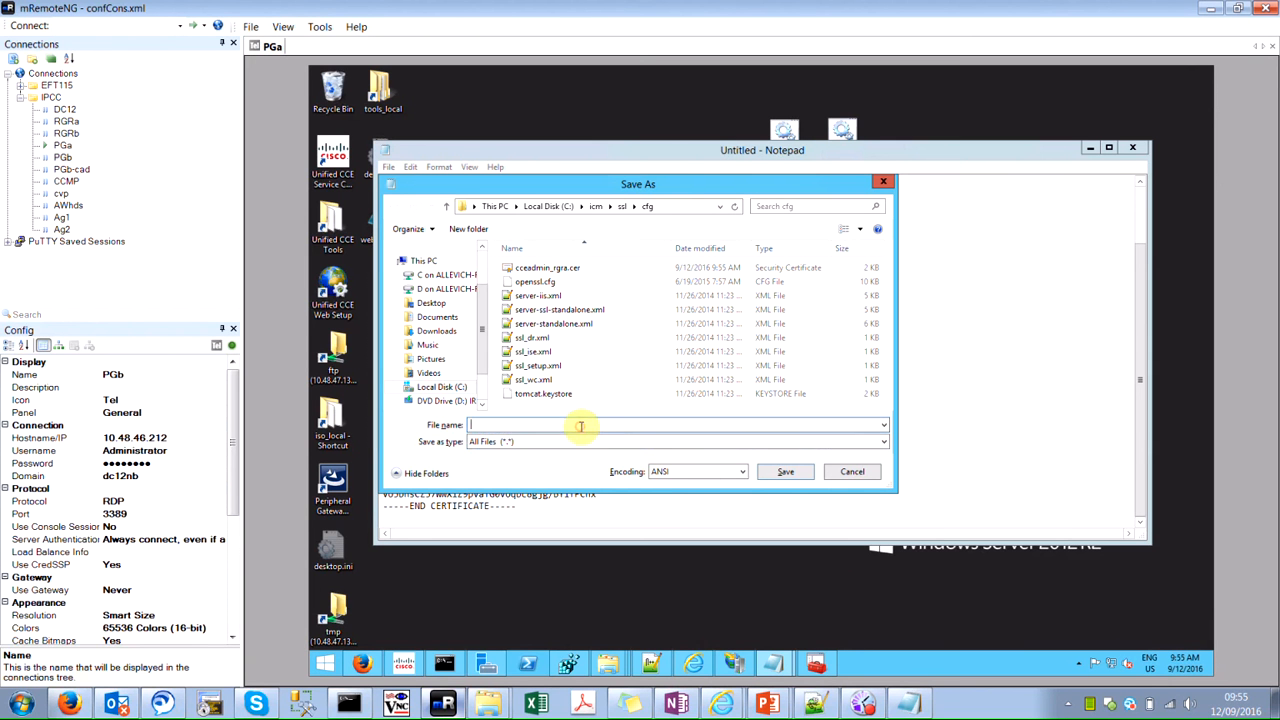
Save the certificate as cceadmin_rgra_real.cer in icm\ssl\cfg and close Notepad.
text(cceadmin_rgra_real)
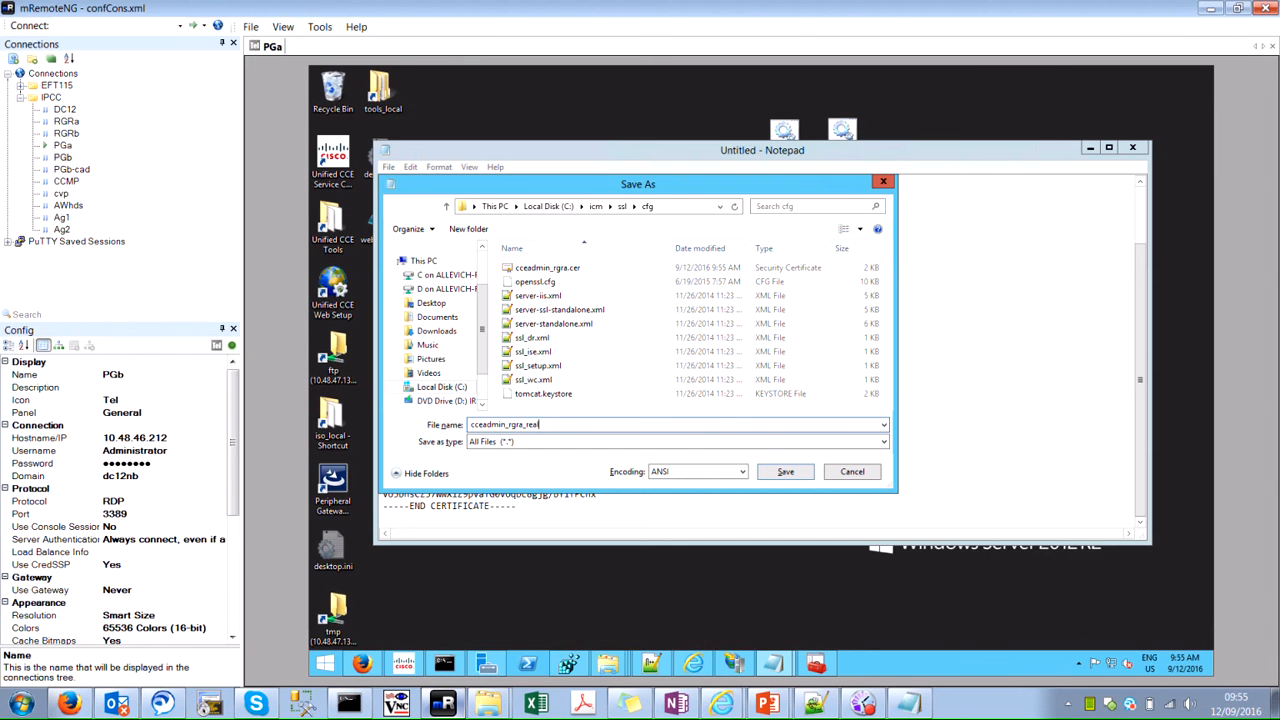
click(785, 471)
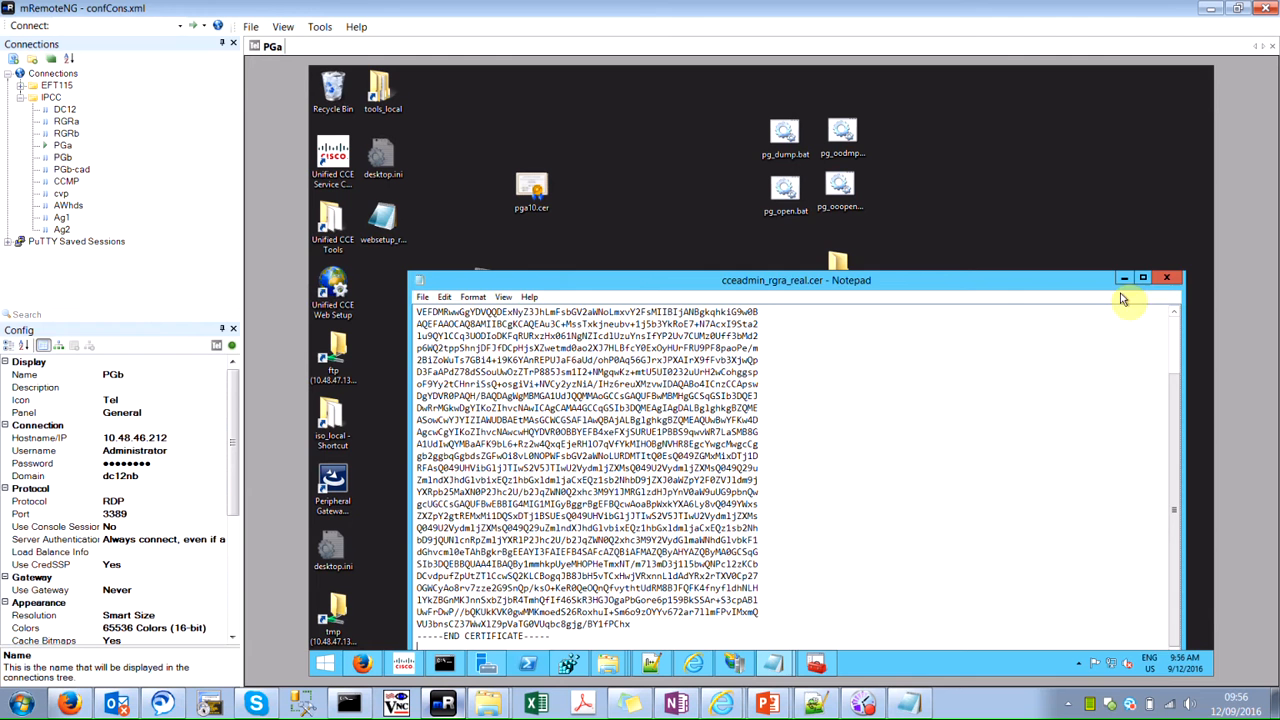
click(1166, 278)
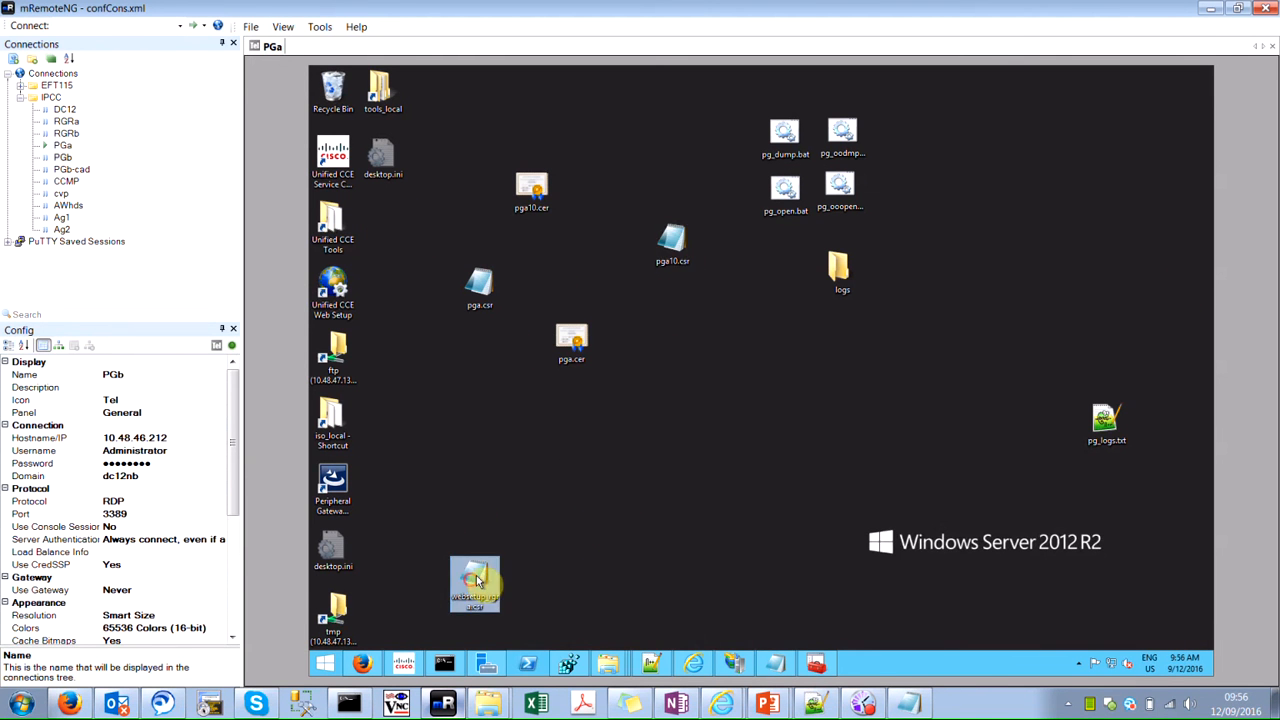
Move the websetup file beside the pga certificate files and use Notepad's File menu on pga10.csr.
drag(475, 585, 569, 530)
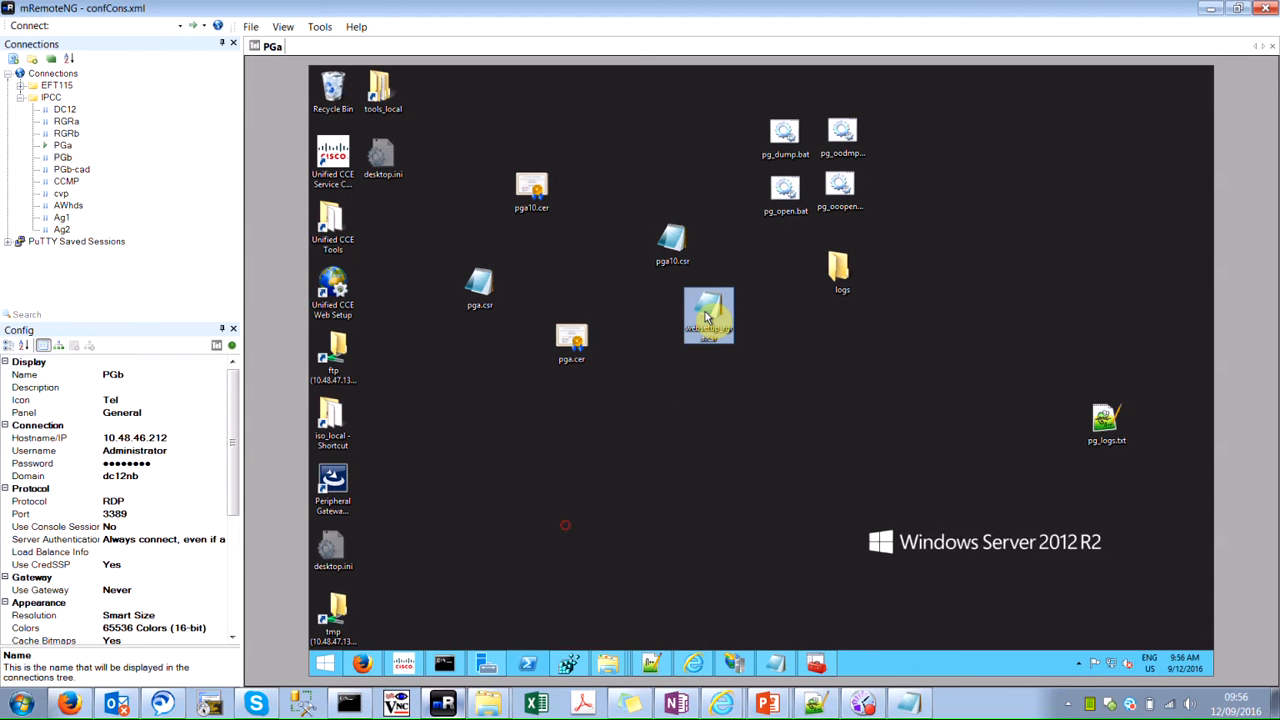
drag(708, 315, 571, 343)
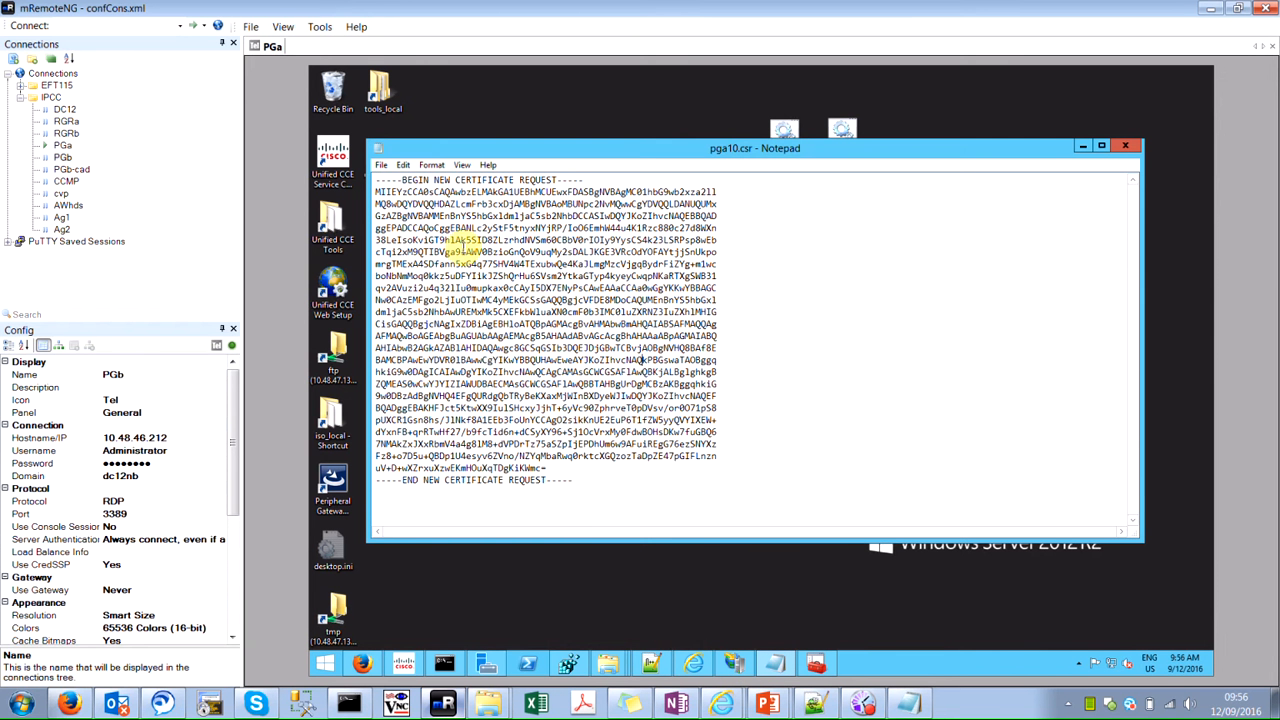
click(381, 164)
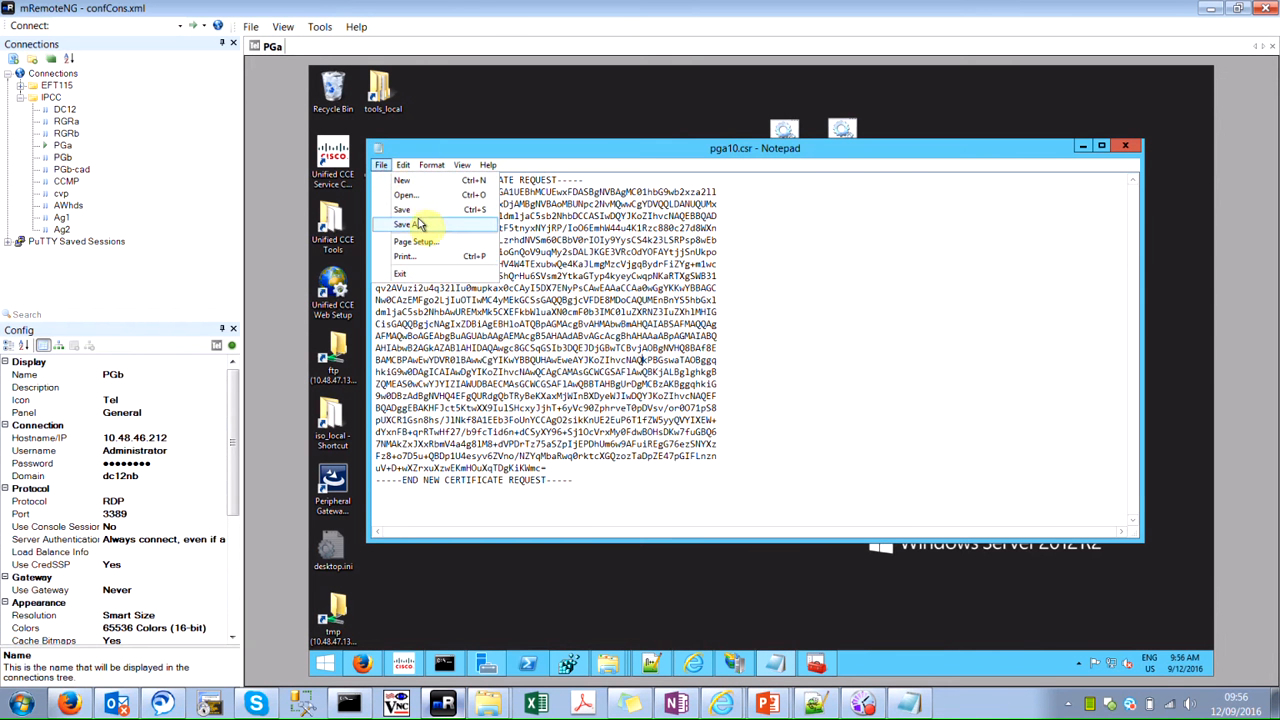
click(408, 224)
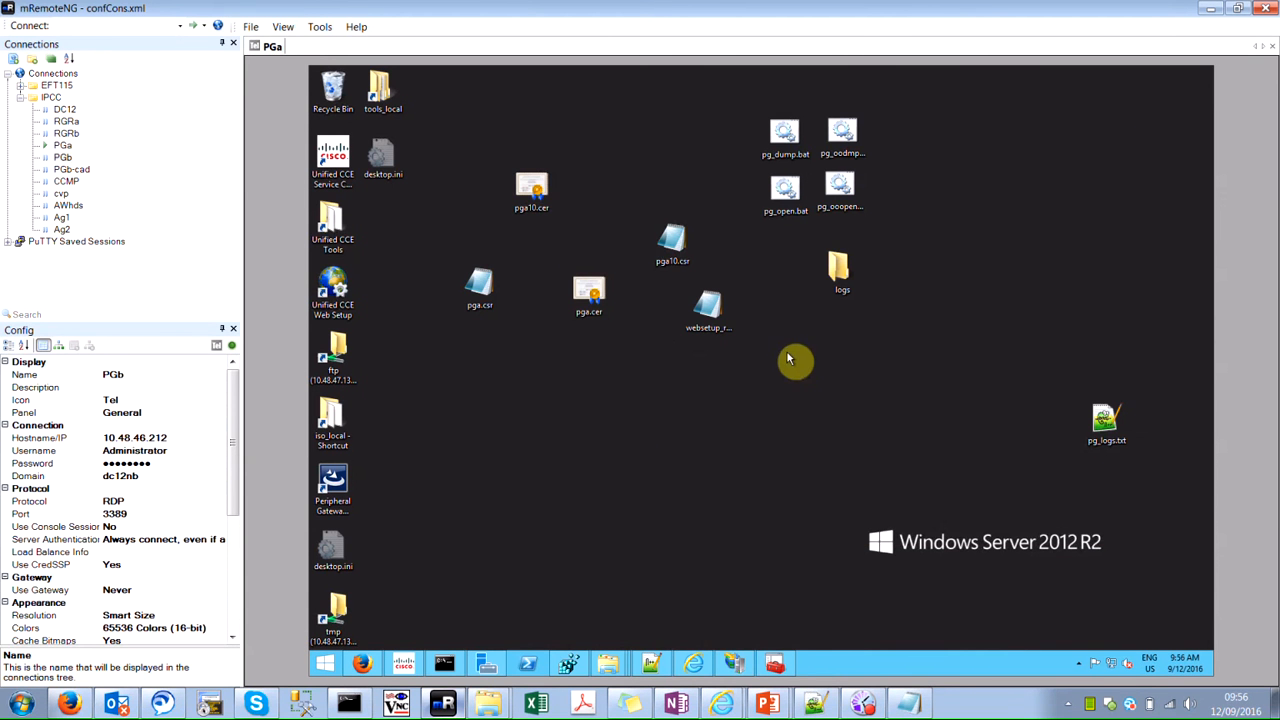
mouse_move(478, 384)
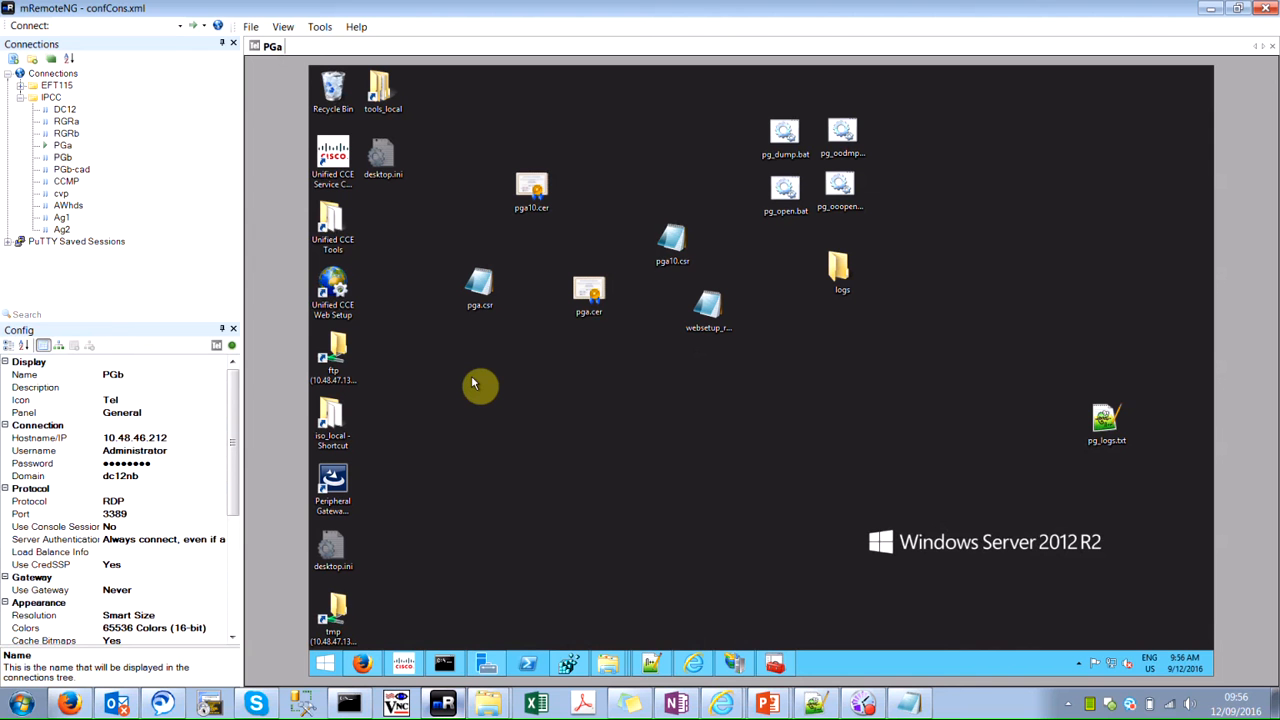
mouse_move(650, 663)
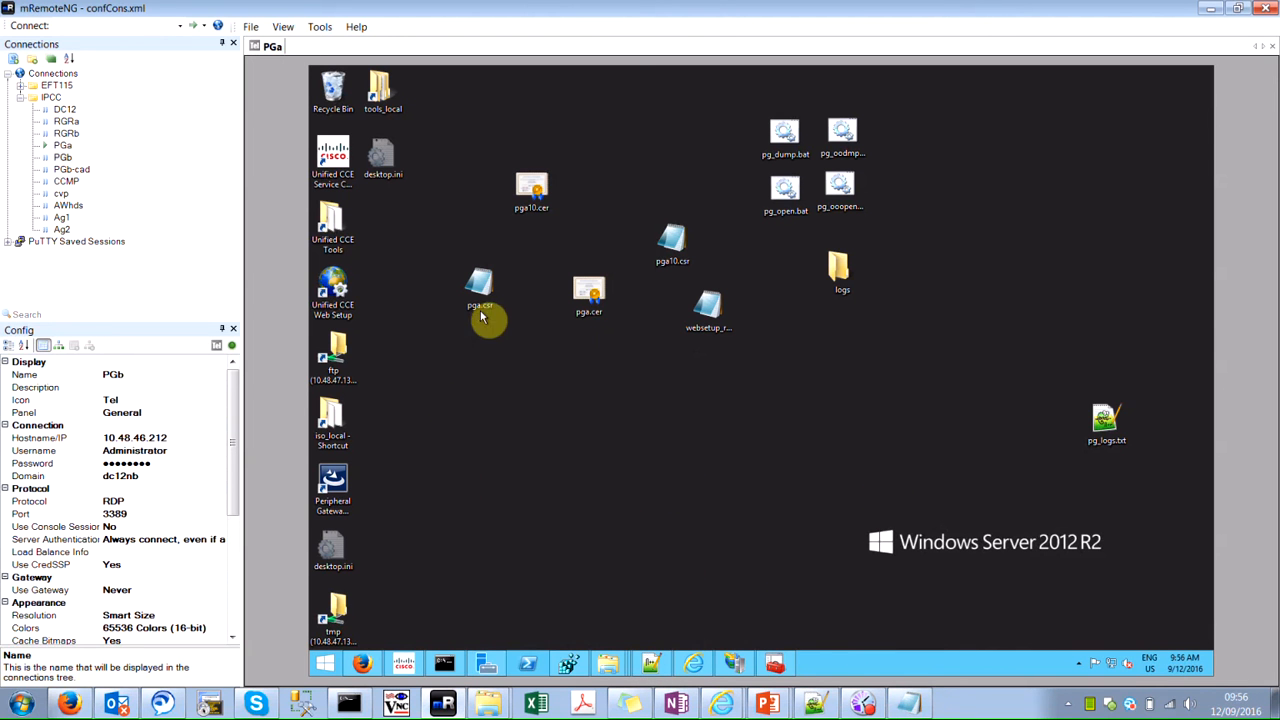
mouse_move(473, 398)
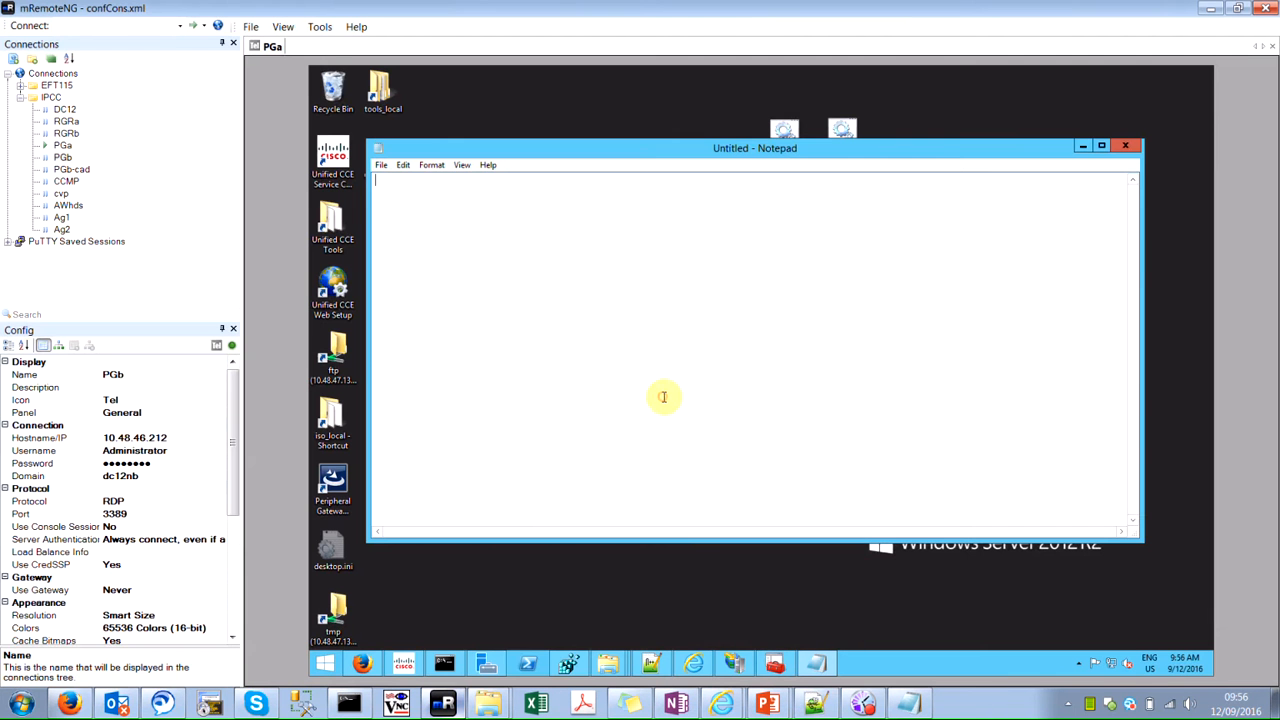
Save the pasted certificate text from Notepad, close Notepad, and browse to another folder.
click(381, 164)
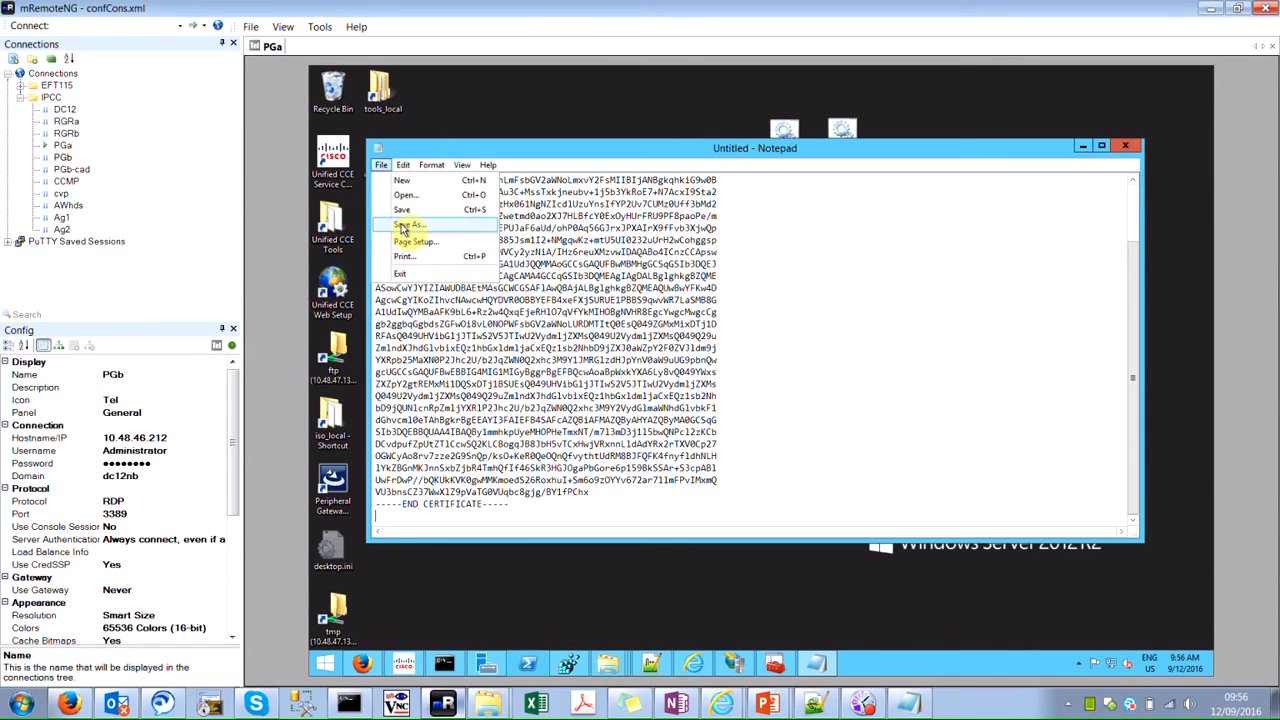
click(410, 225)
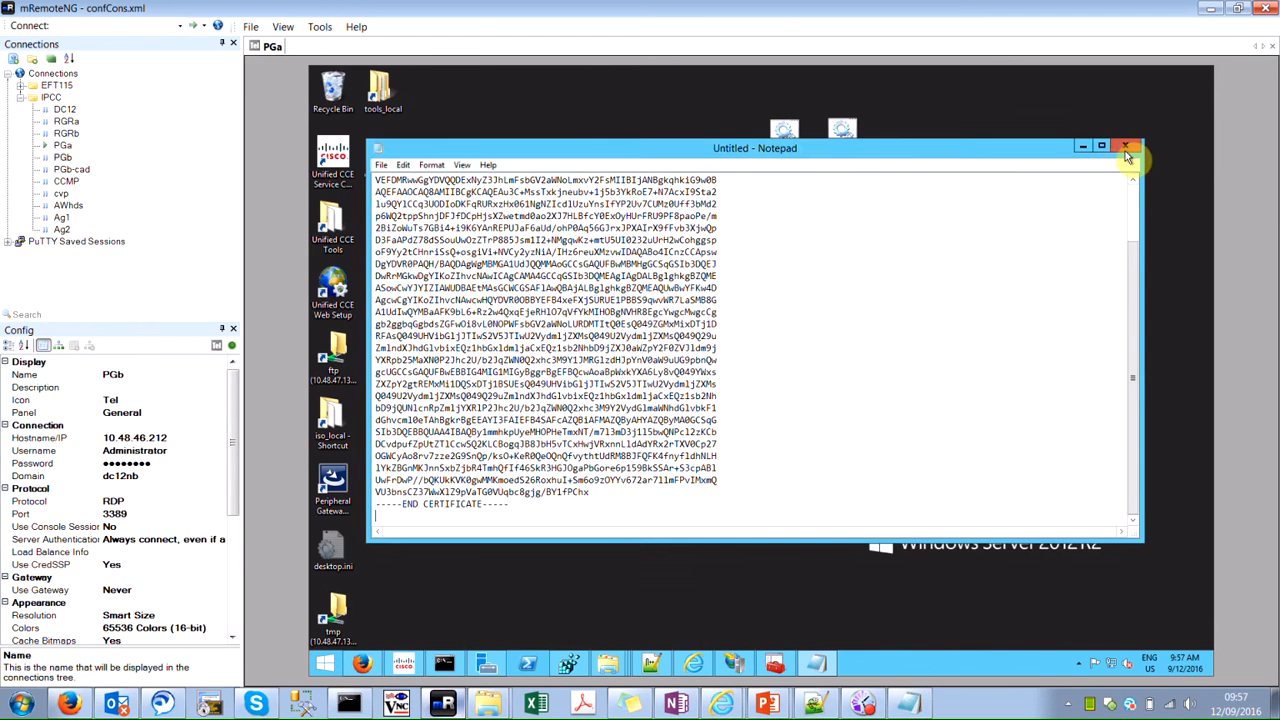
click(1125, 147)
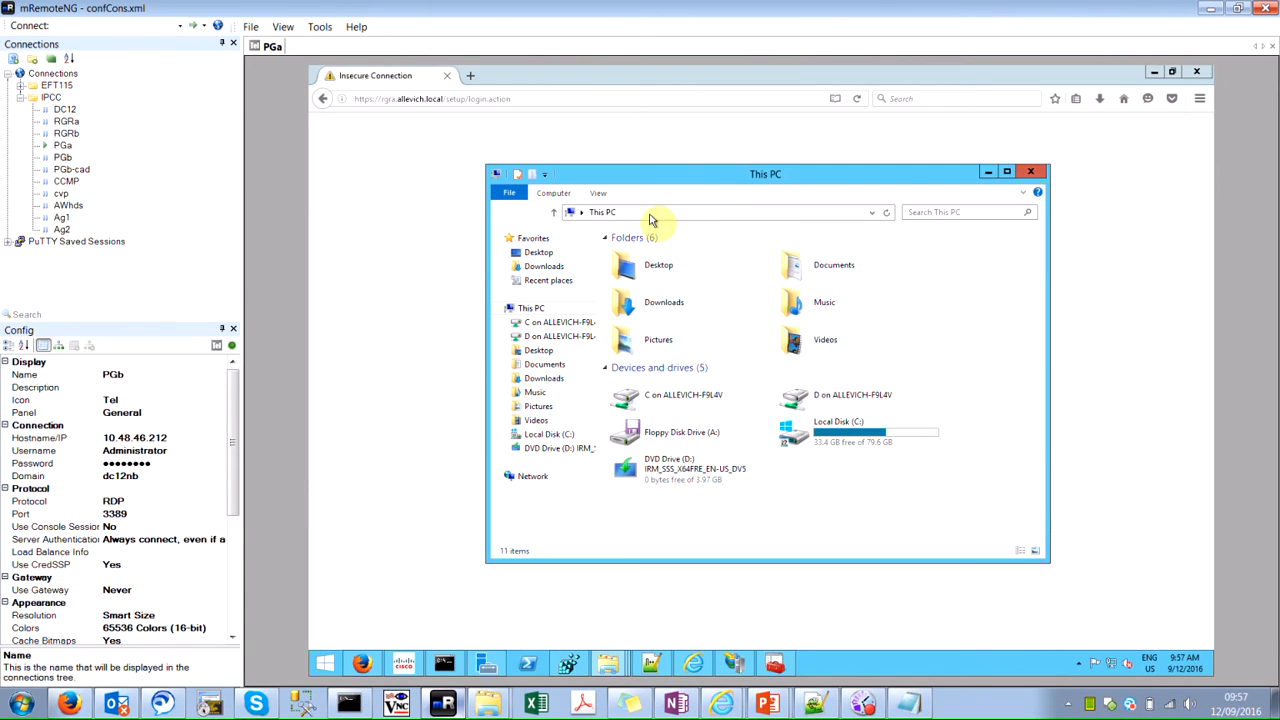
click(650, 212)
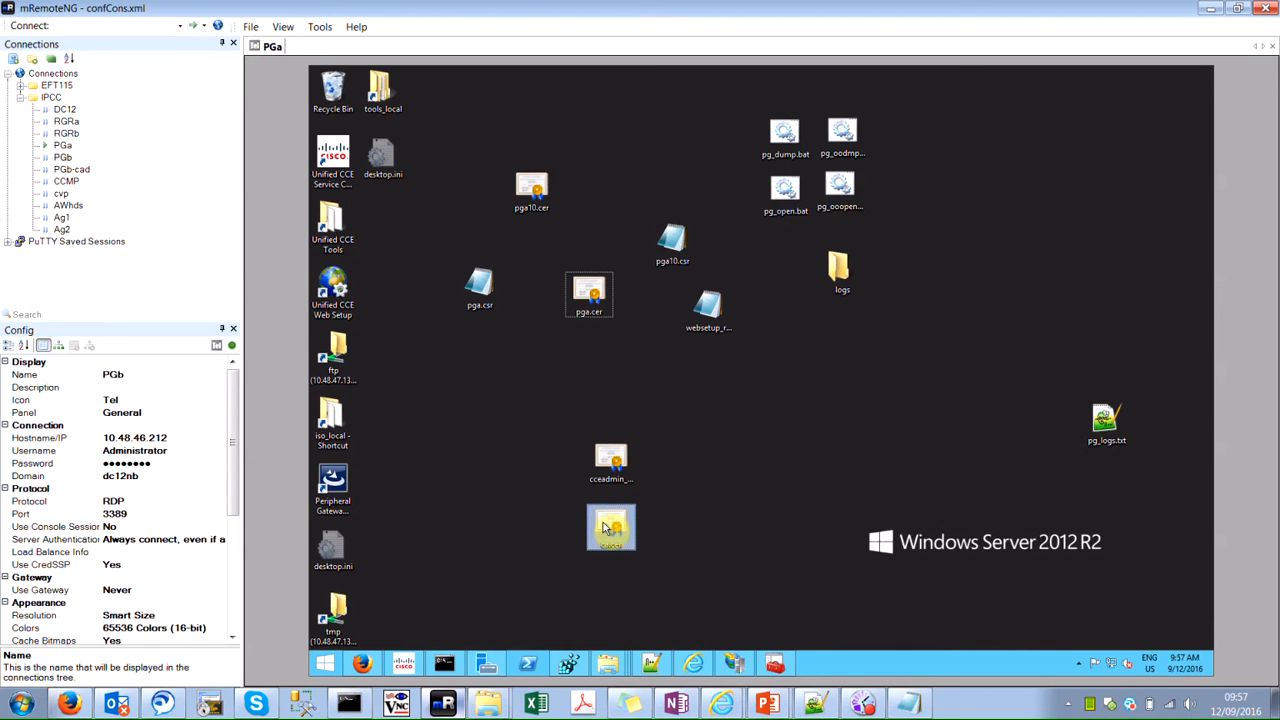
Import ca.cer for Local Machine into Trusted Root Certification Authorities, then open IIS Server Certificates.
double_click(611, 527)
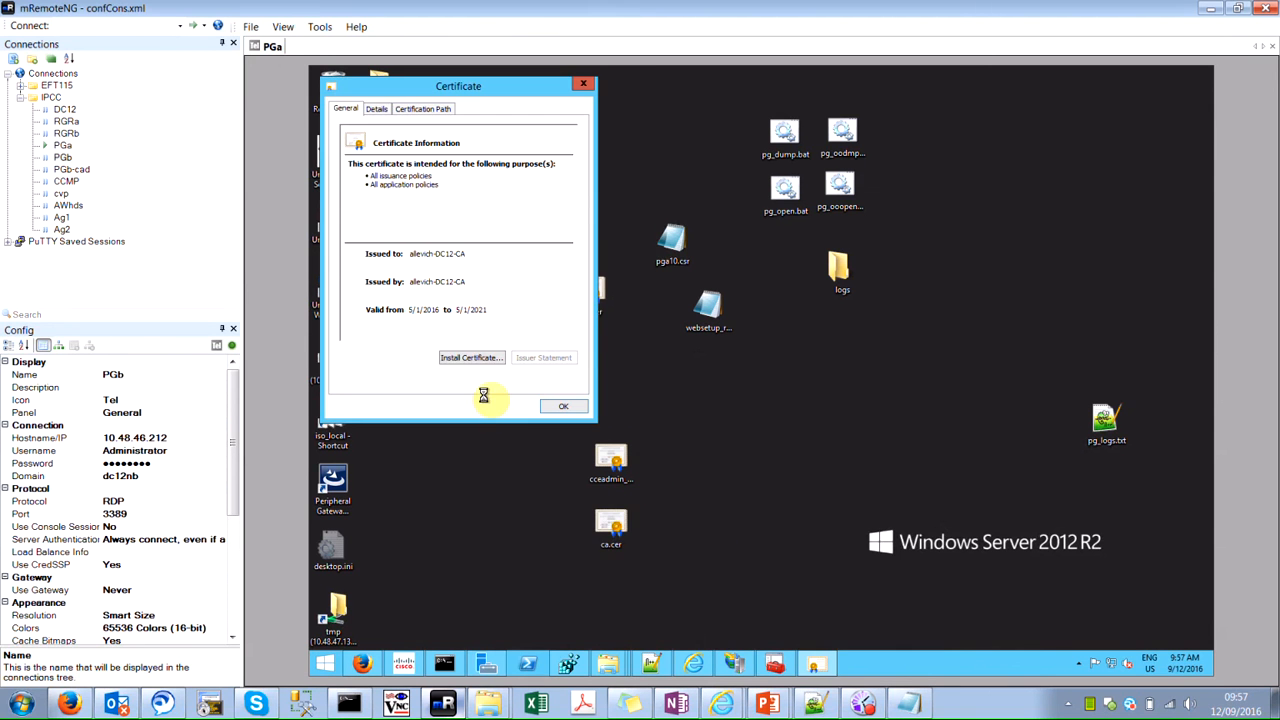
click(471, 357)
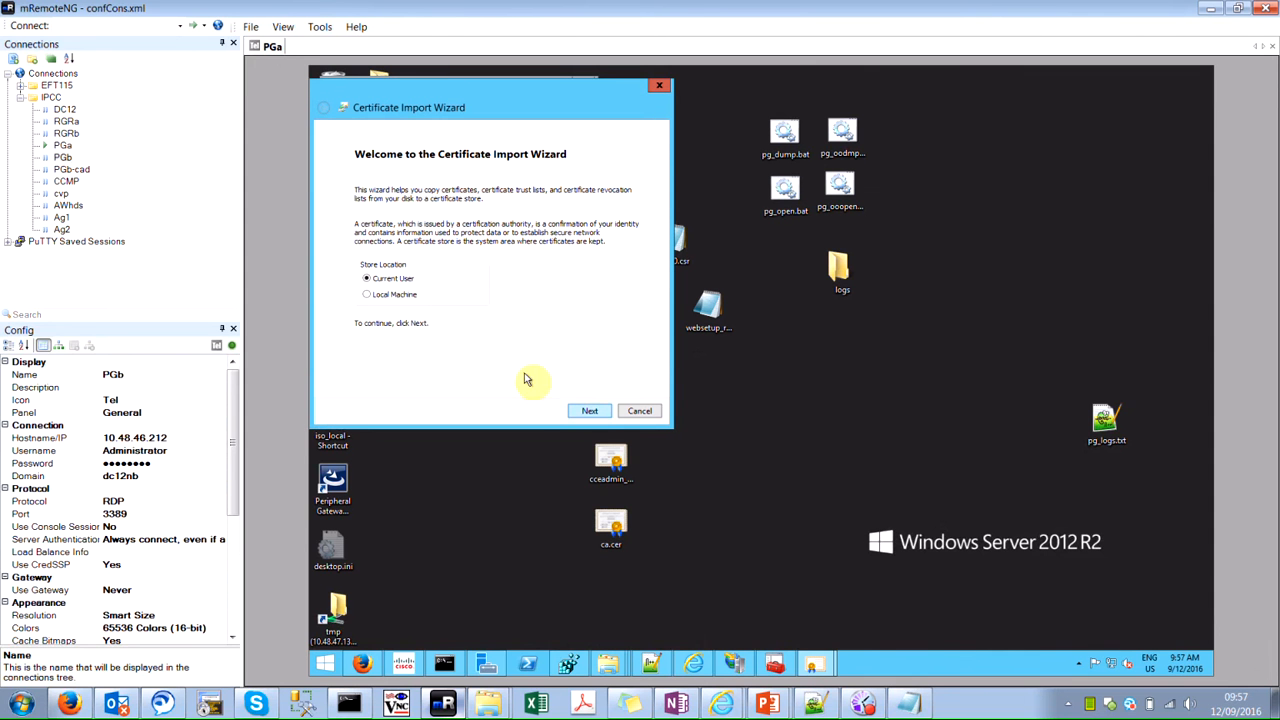
click(367, 294)
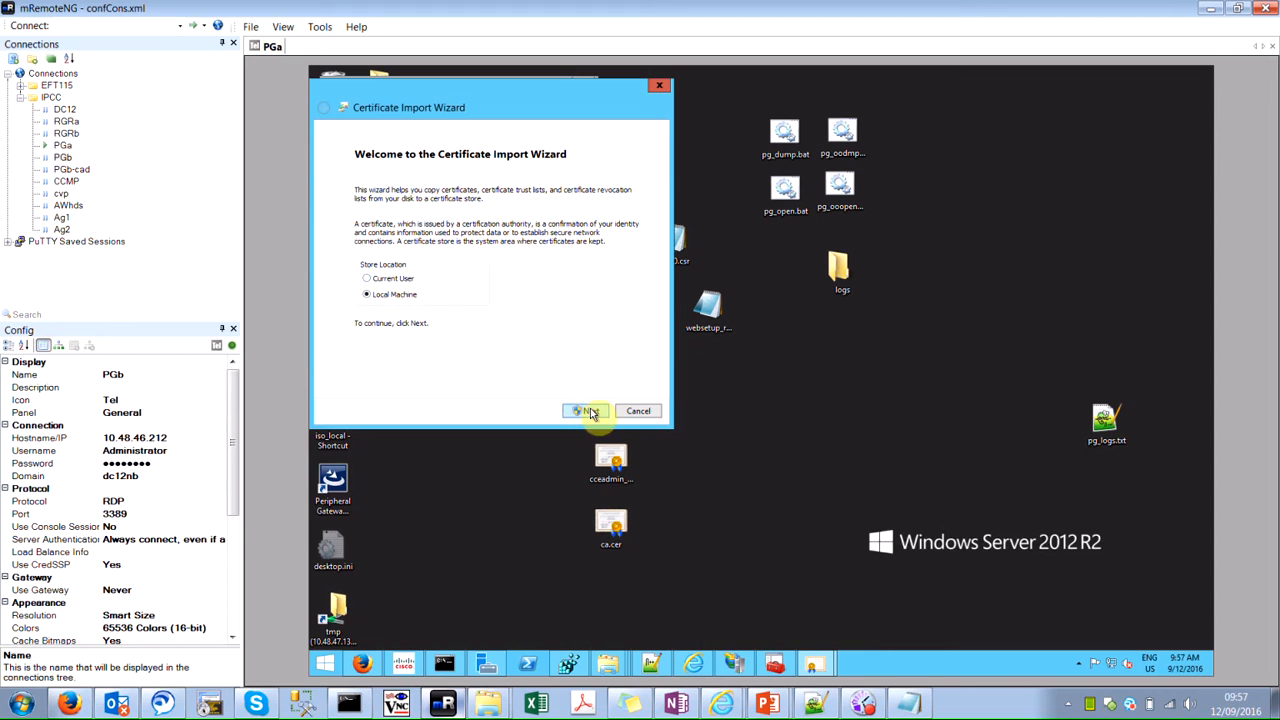
click(587, 410)
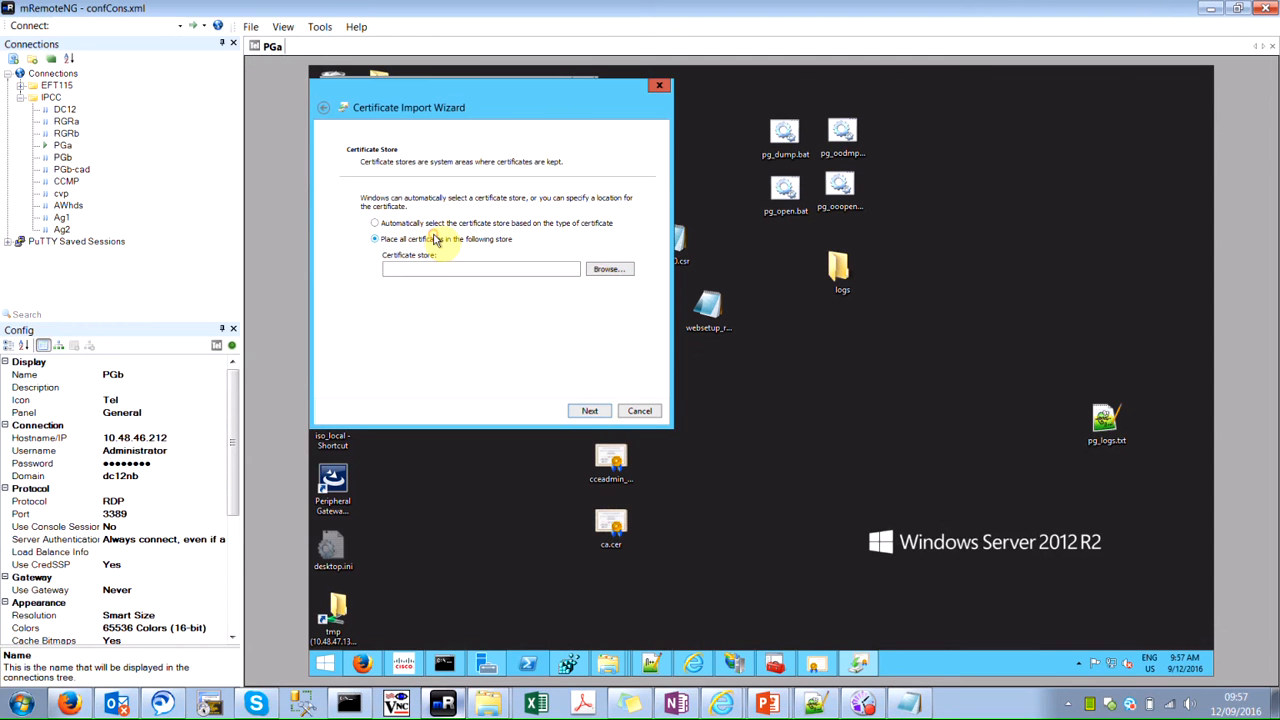
click(609, 268)
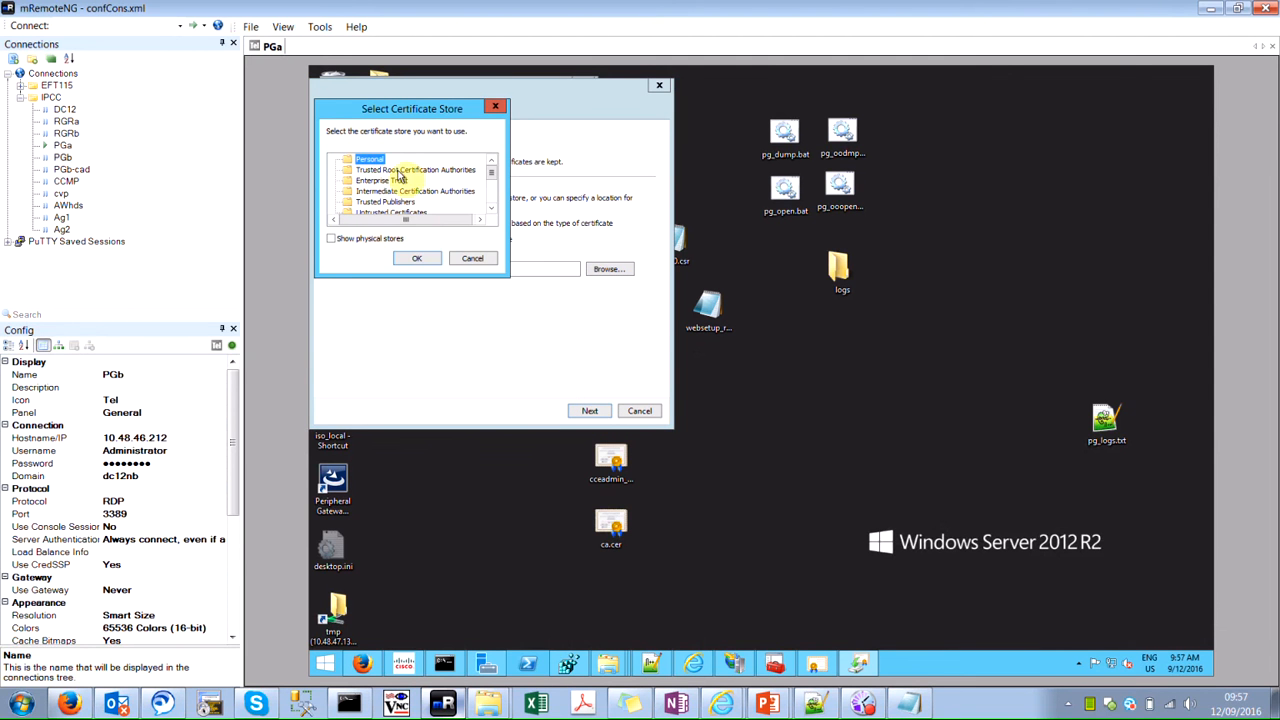
click(415, 169)
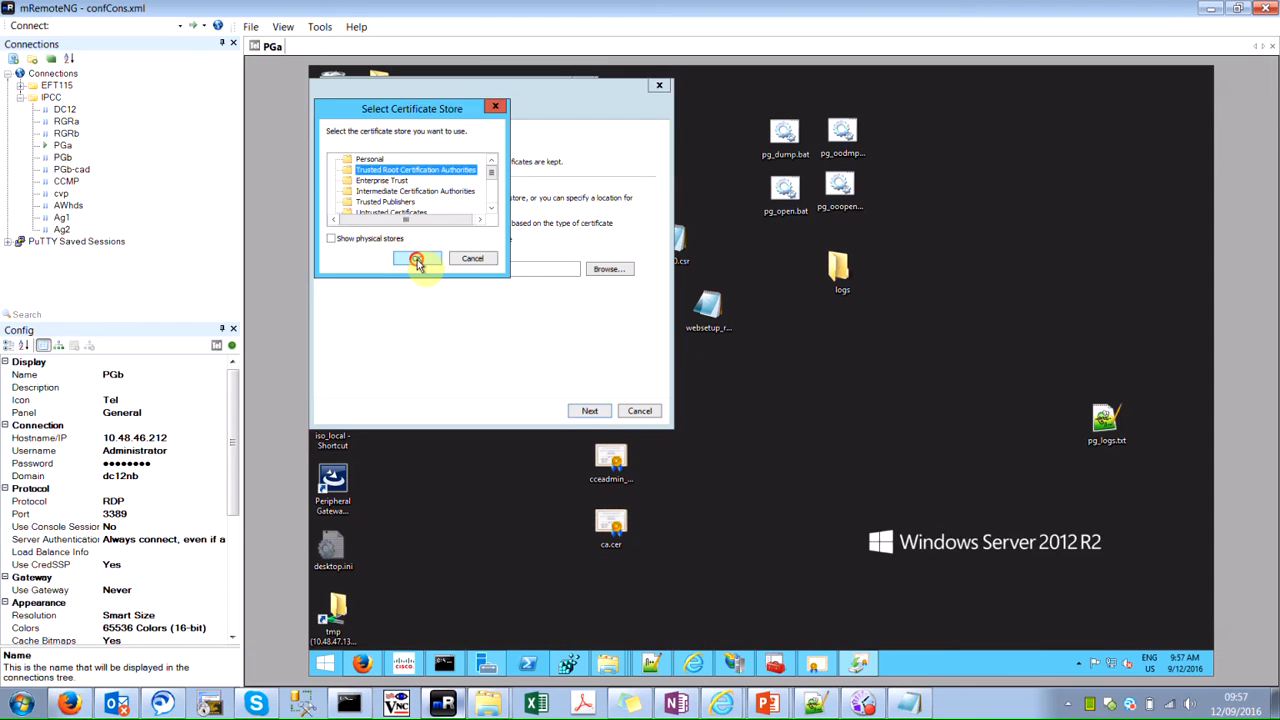
click(417, 258)
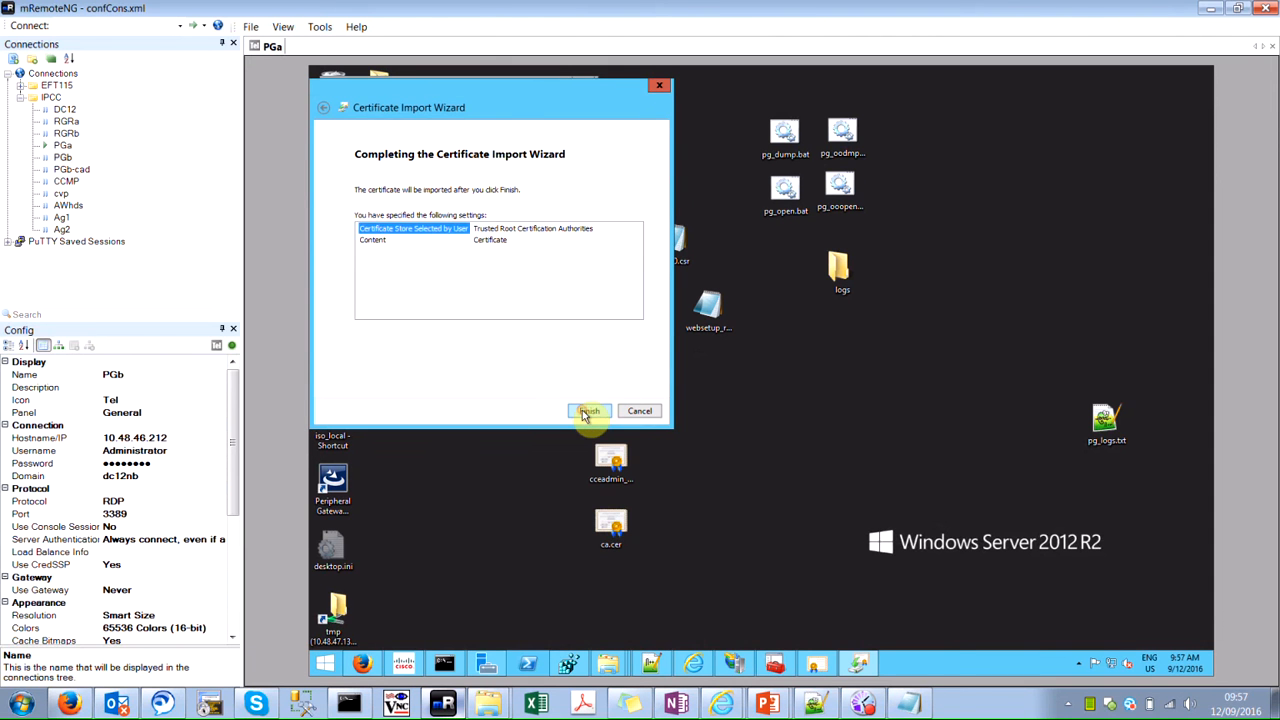
click(589, 411)
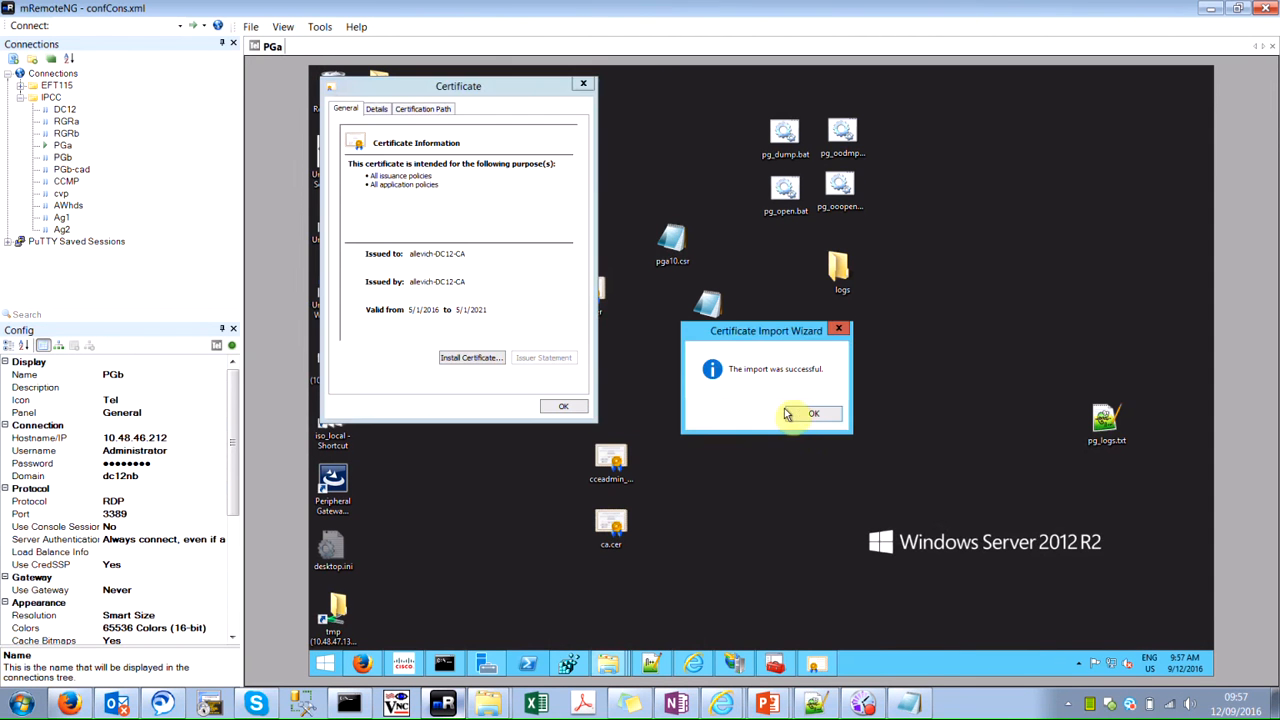
click(813, 413)
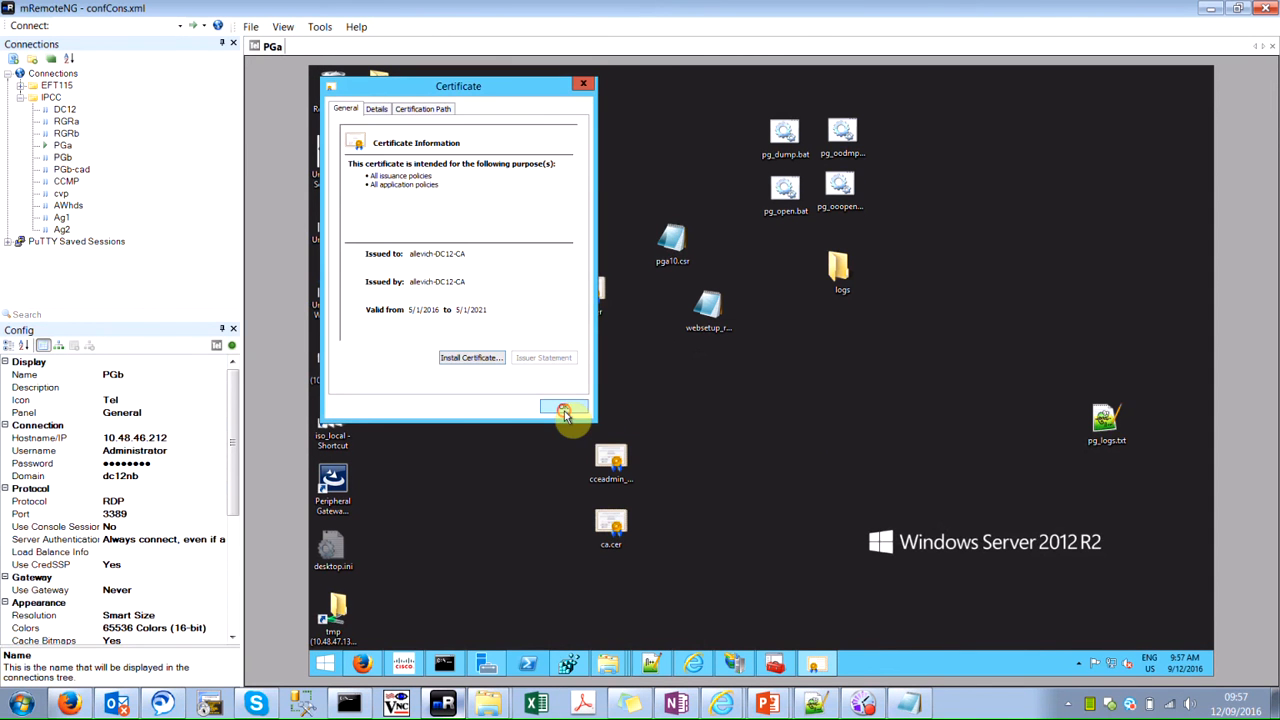
click(565, 408)
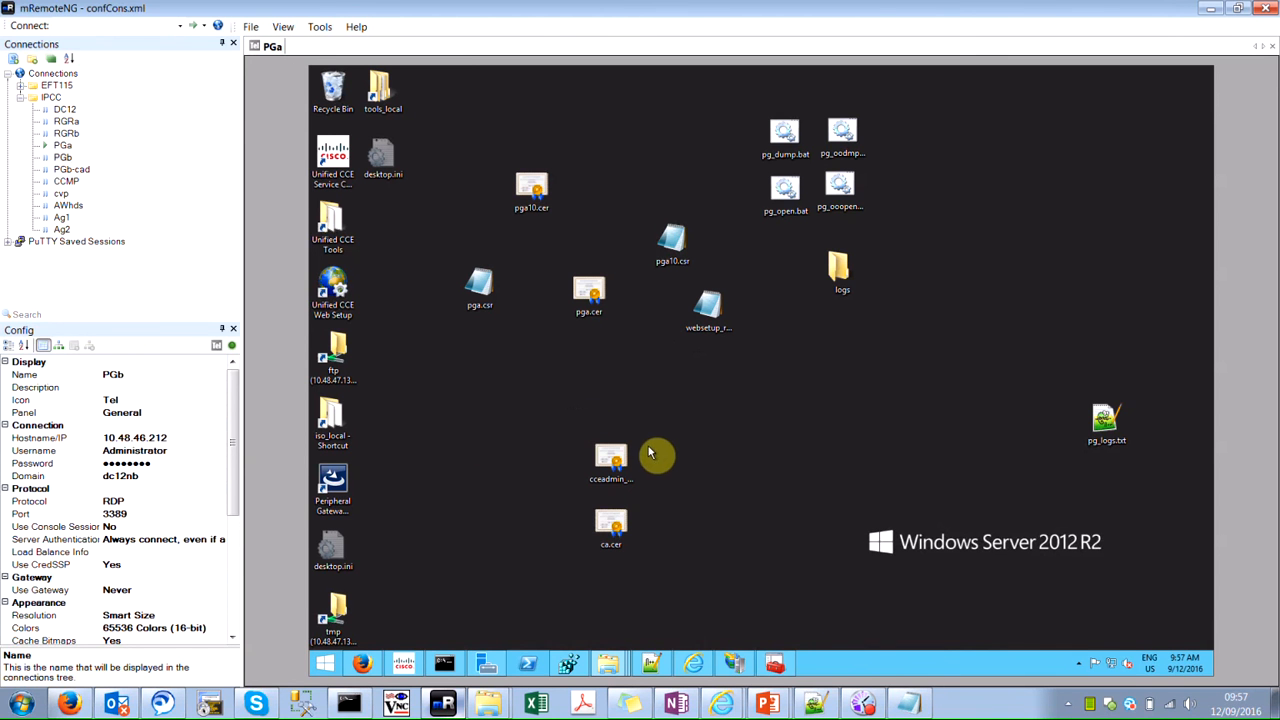
mouse_move(568, 448)
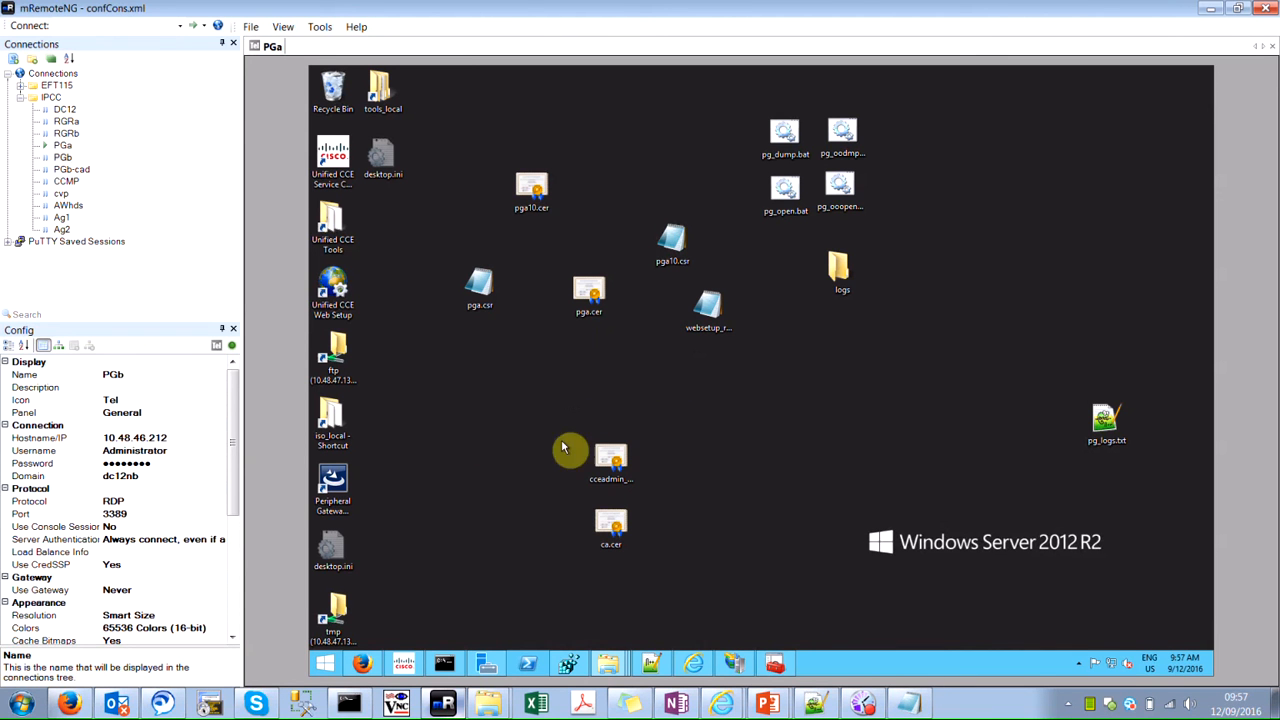
mouse_move(700, 437)
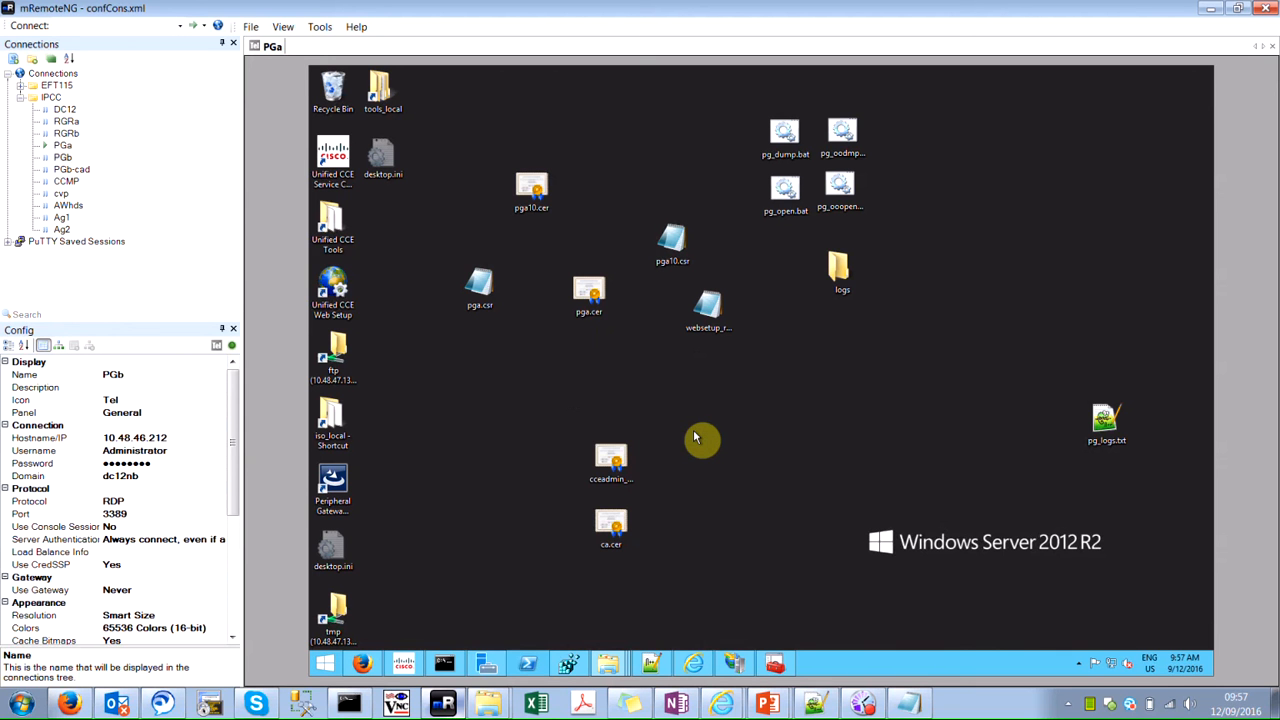
click(610, 460)
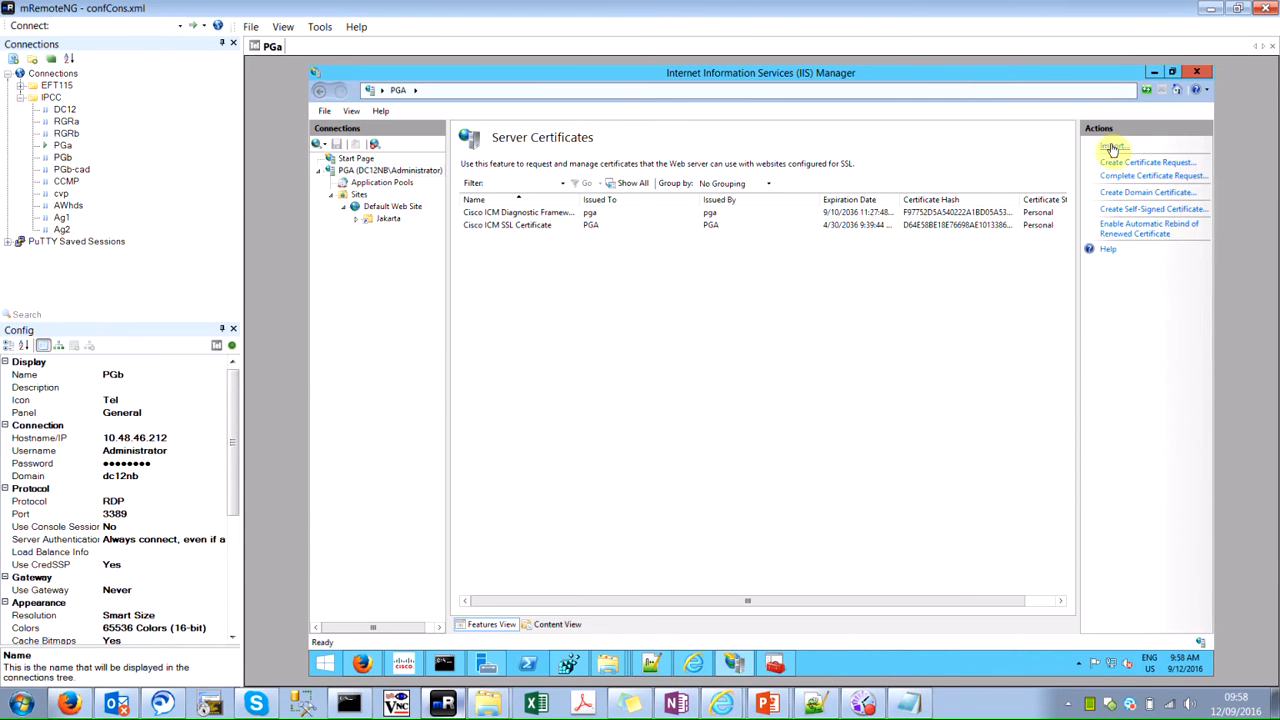
Complete the certificate request with cceadmin_rgra_real.cer, friendly name 'Cisco ICM Web Setup HTTPS'.
click(1152, 175)
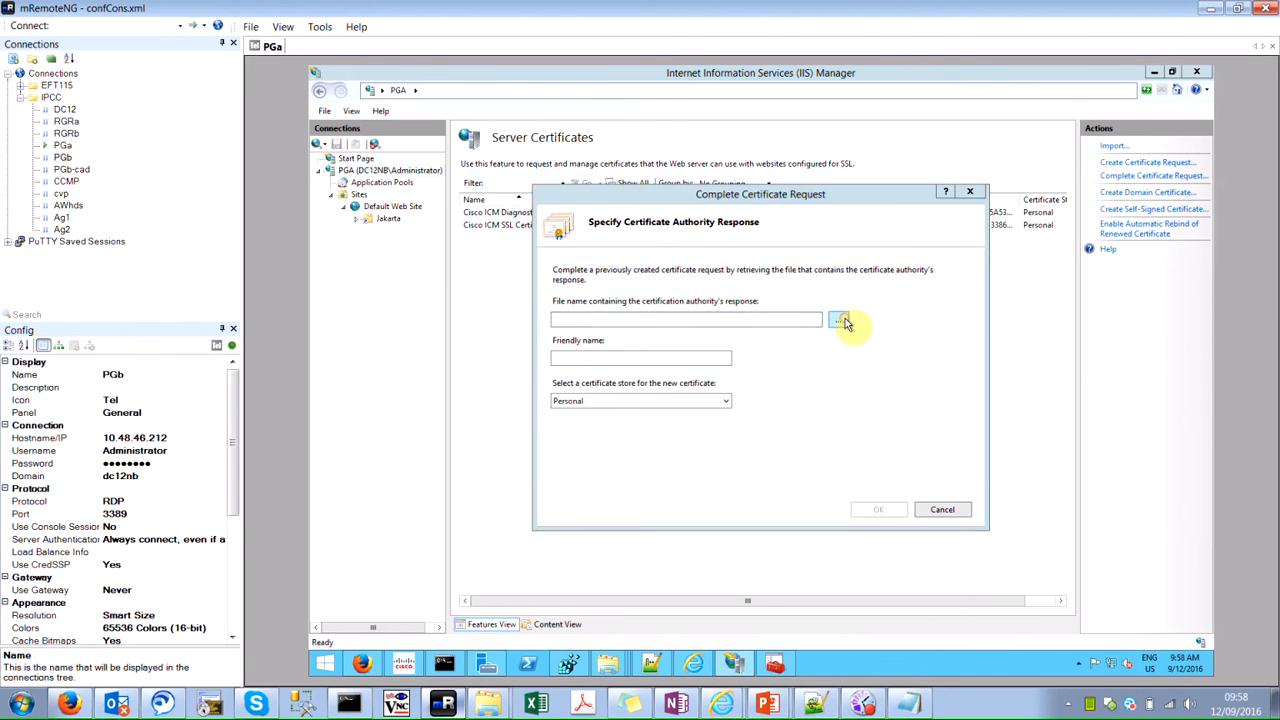
click(842, 319)
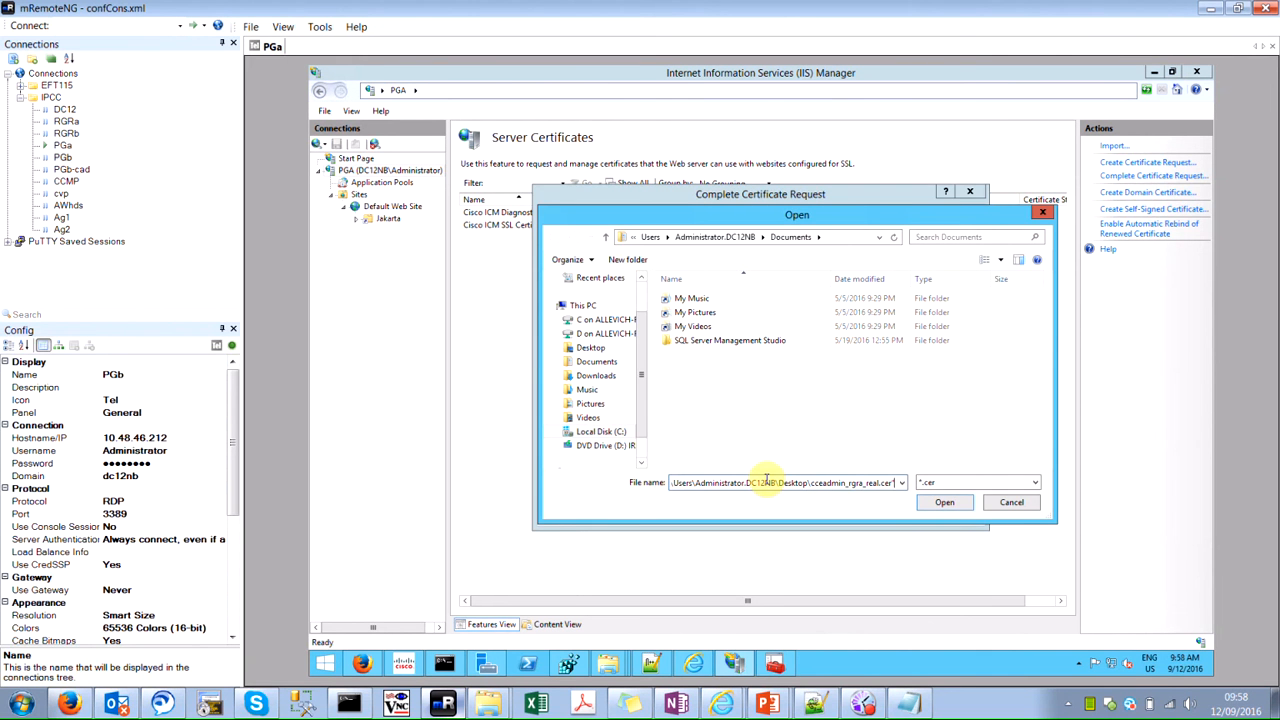
click(944, 502)
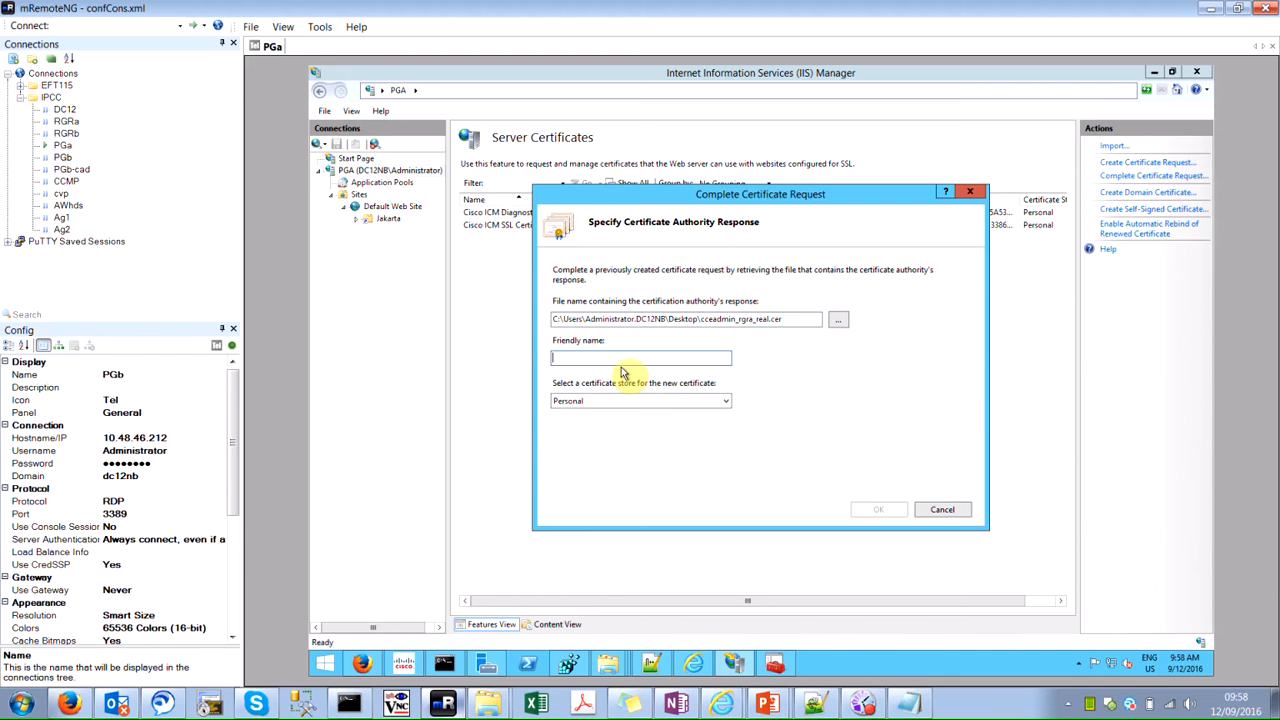
text(Cisco ICM Web Setup)
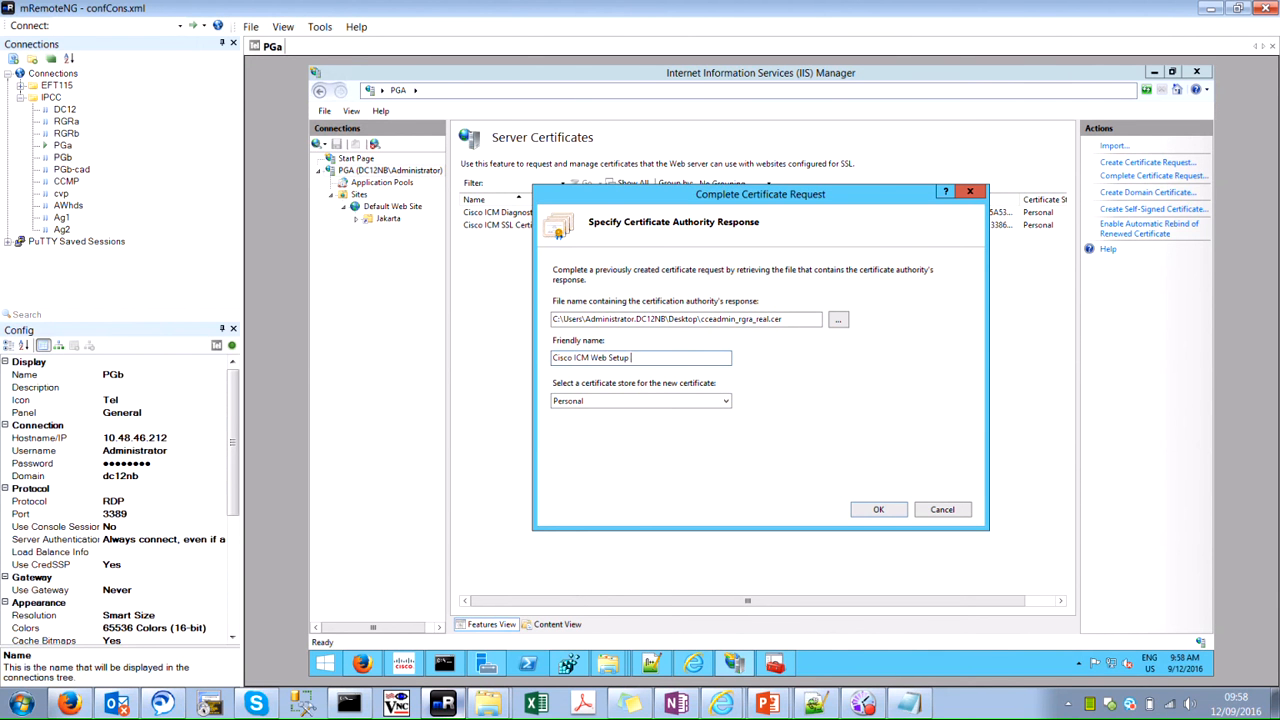
text(HTTPS)
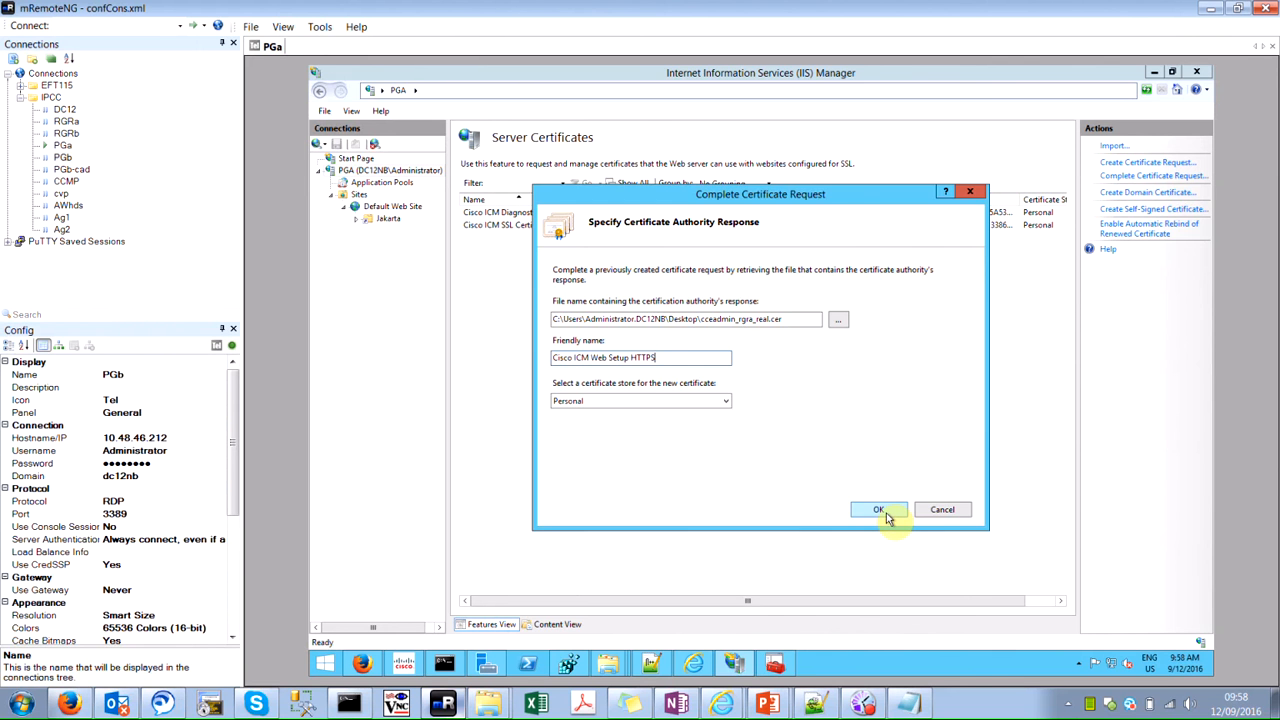
click(878, 509)
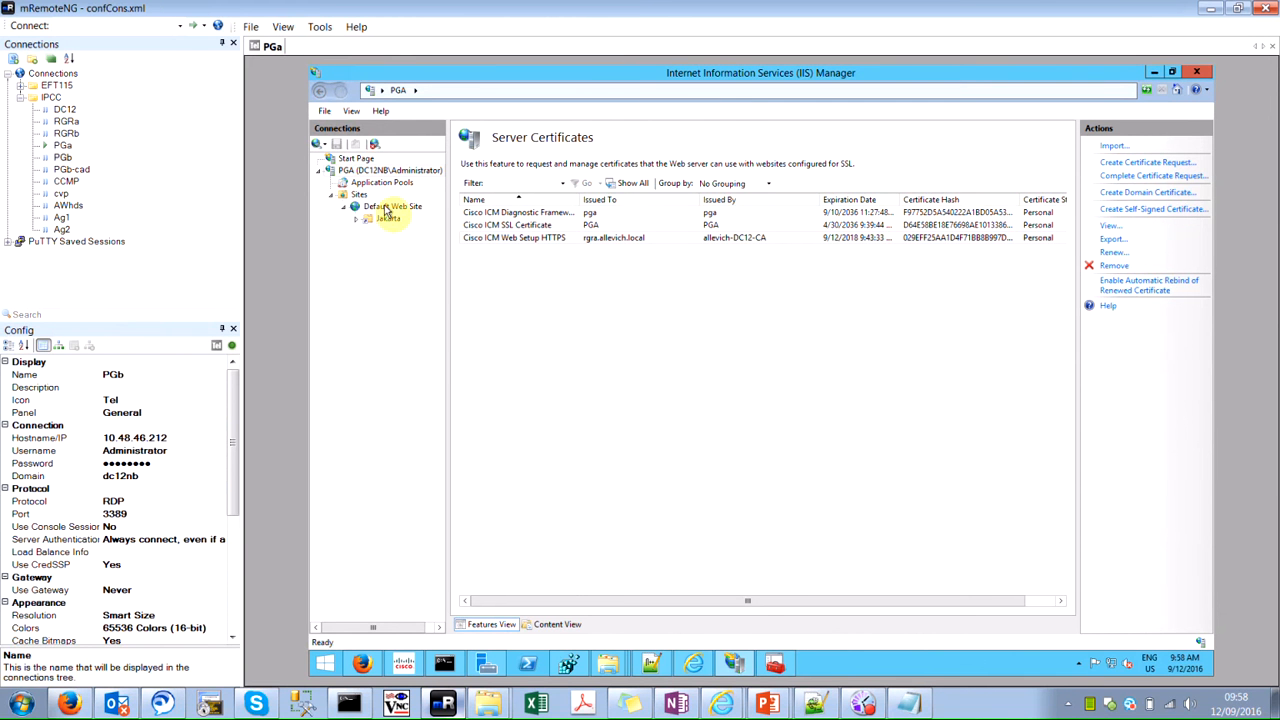
click(359, 194)
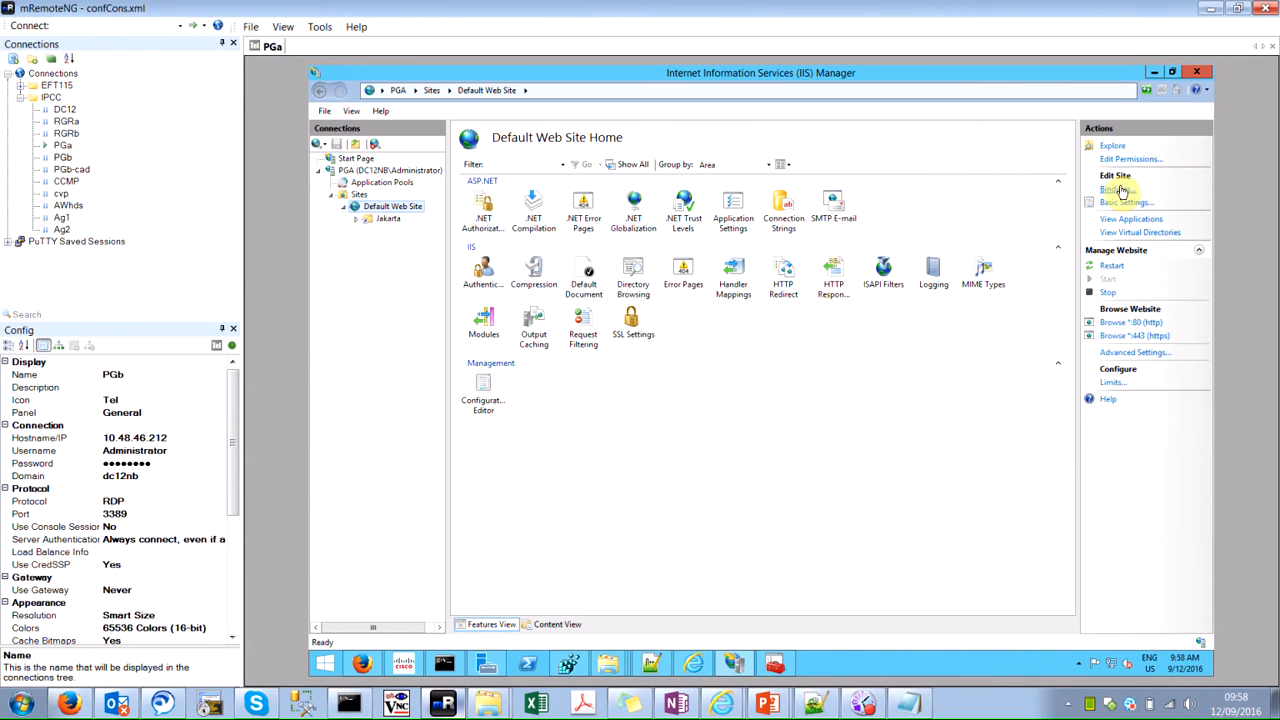
Edit the https binding to host name rgra.allevich.local using the Cisco ICM Web Setup HTTPS certificate.
click(1118, 189)
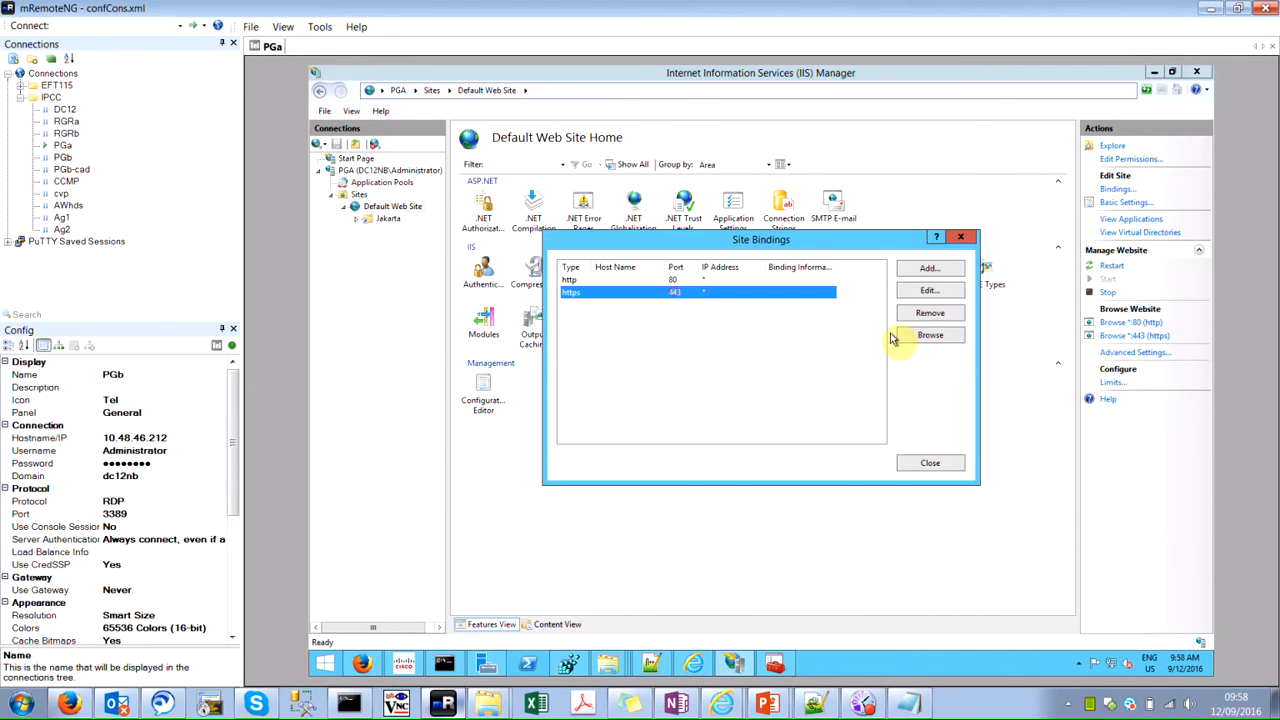
click(929, 290)
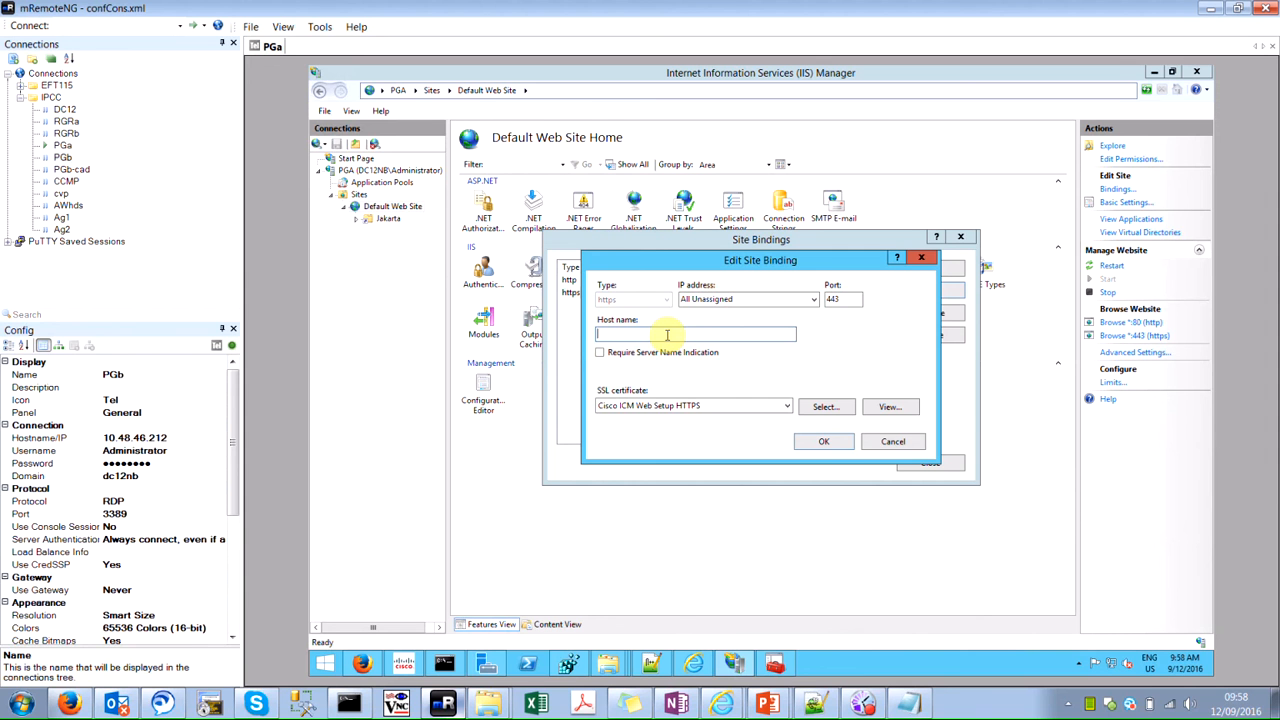
text(rgra.allevich.local)
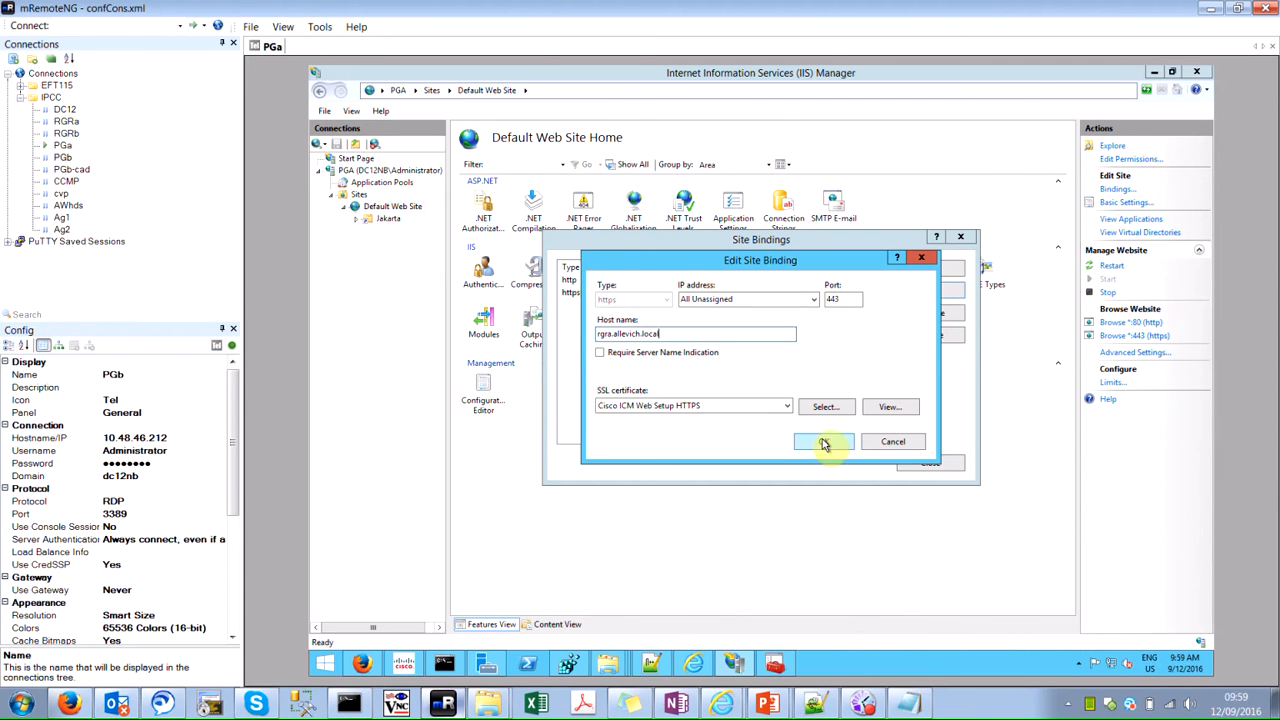
click(822, 441)
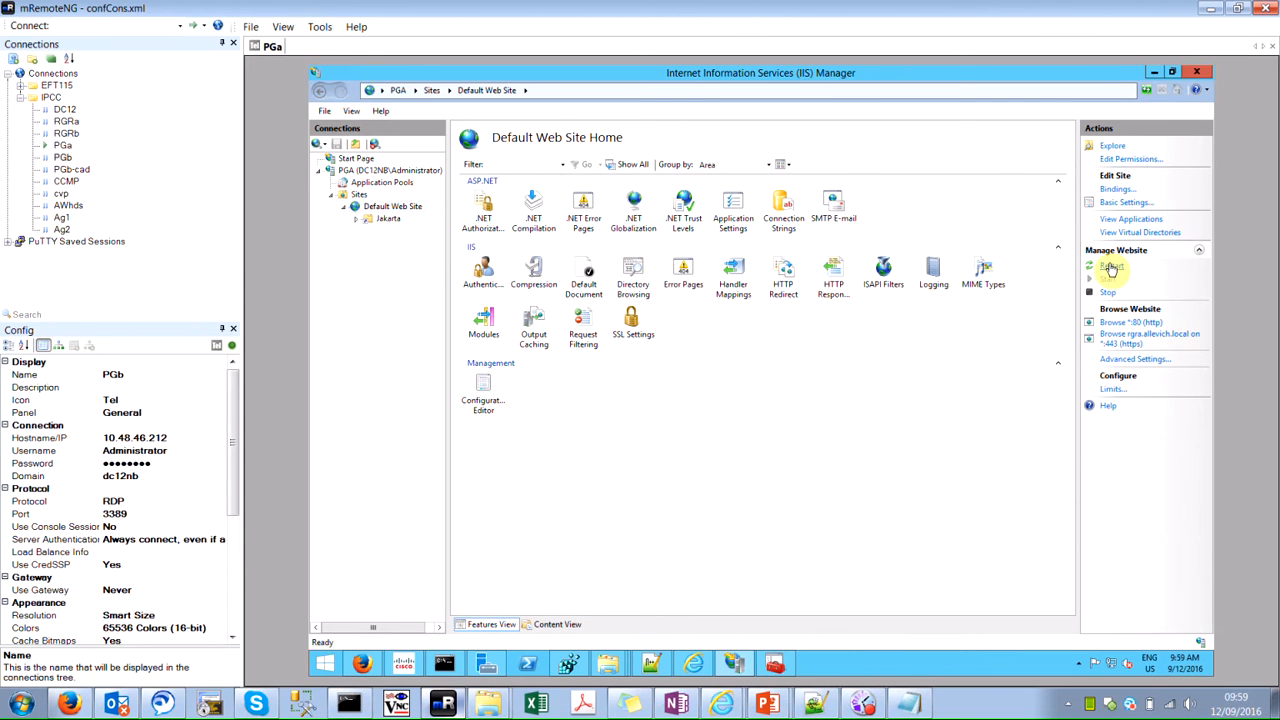
click(1111, 270)
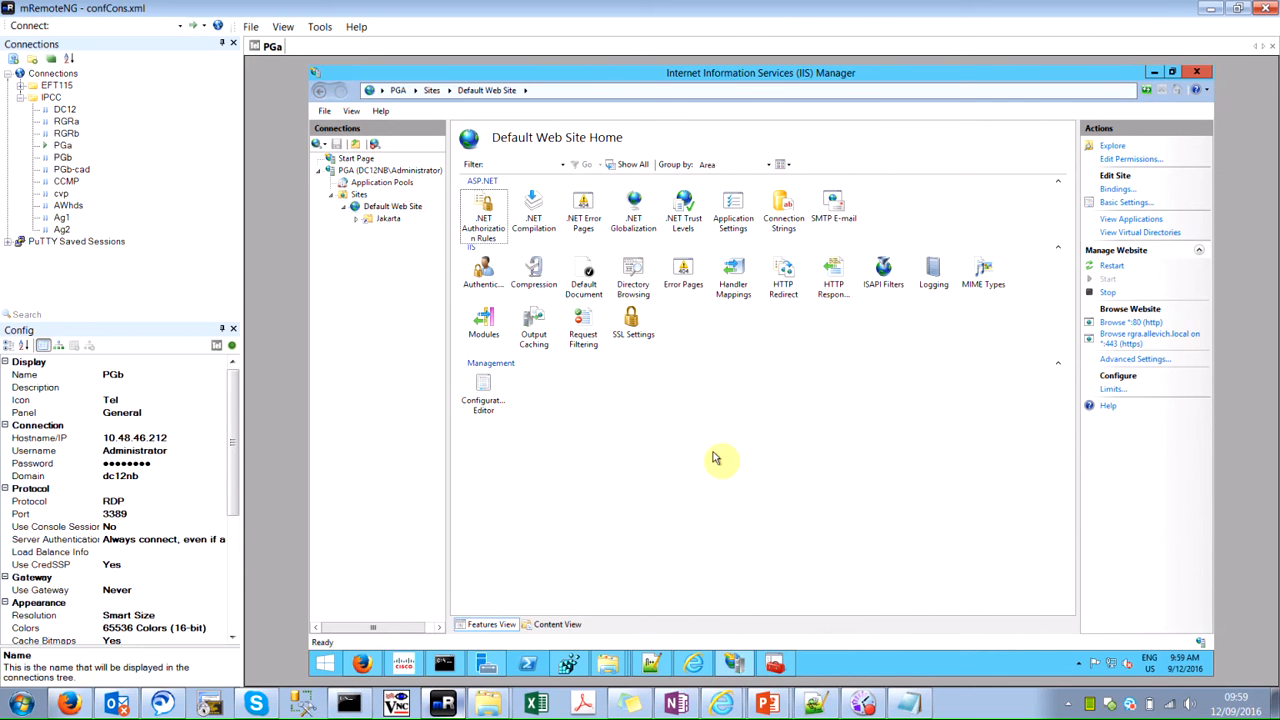
mouse_move(530, 535)
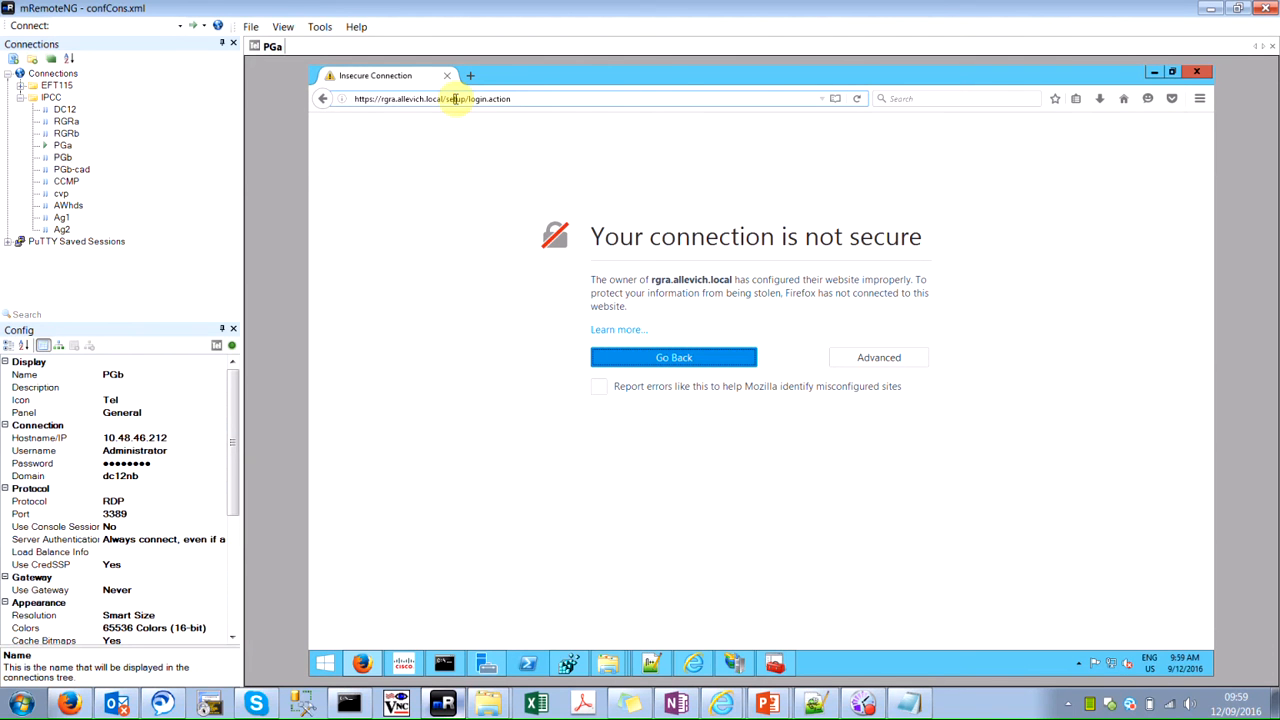
click(455, 98)
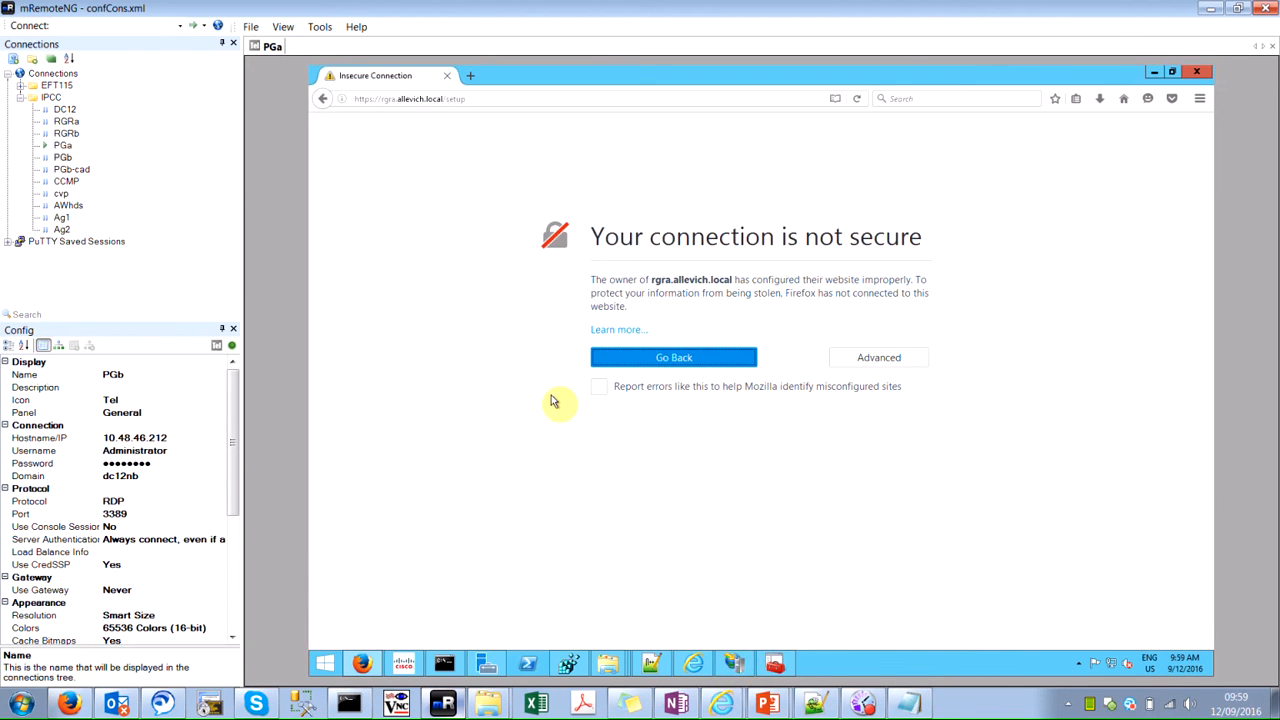
mouse_move(580, 637)
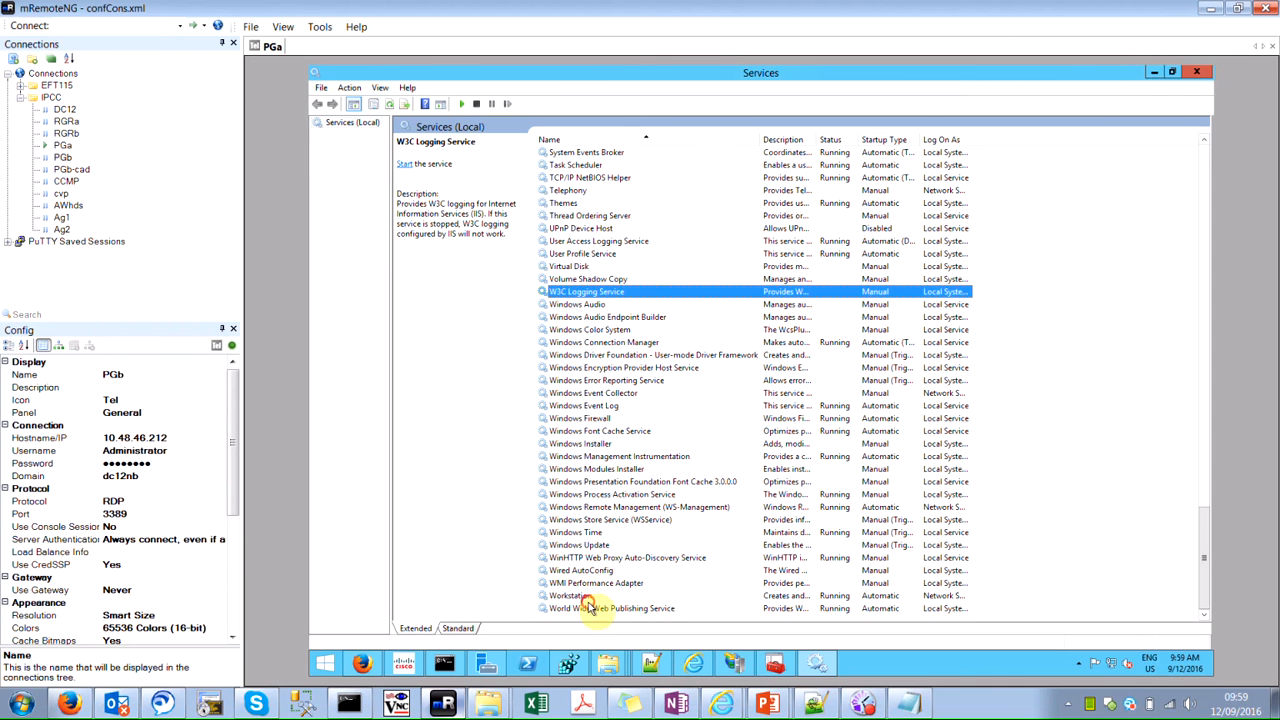
Select World Wide Web Publishing Service in the Services console.
click(611, 608)
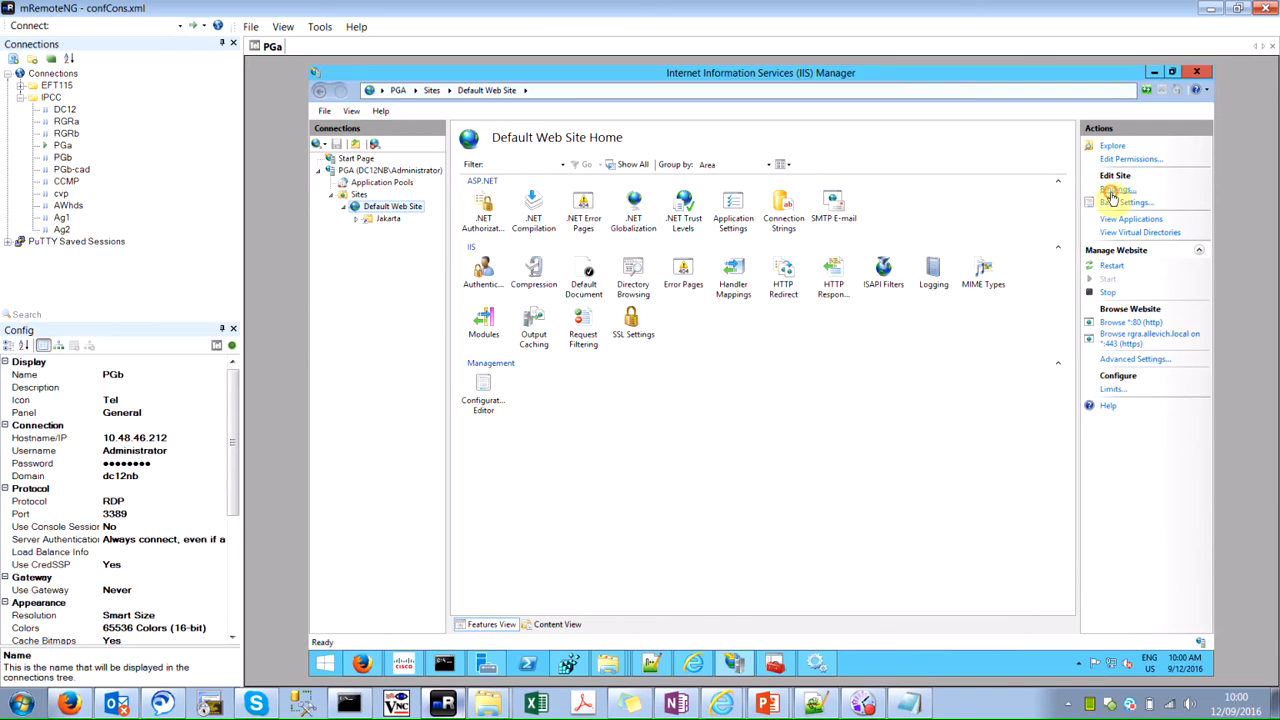
Re-check the Default Web Site https binding for rgra.allevich.local on port 443, leaving it unchanged.
click(1117, 189)
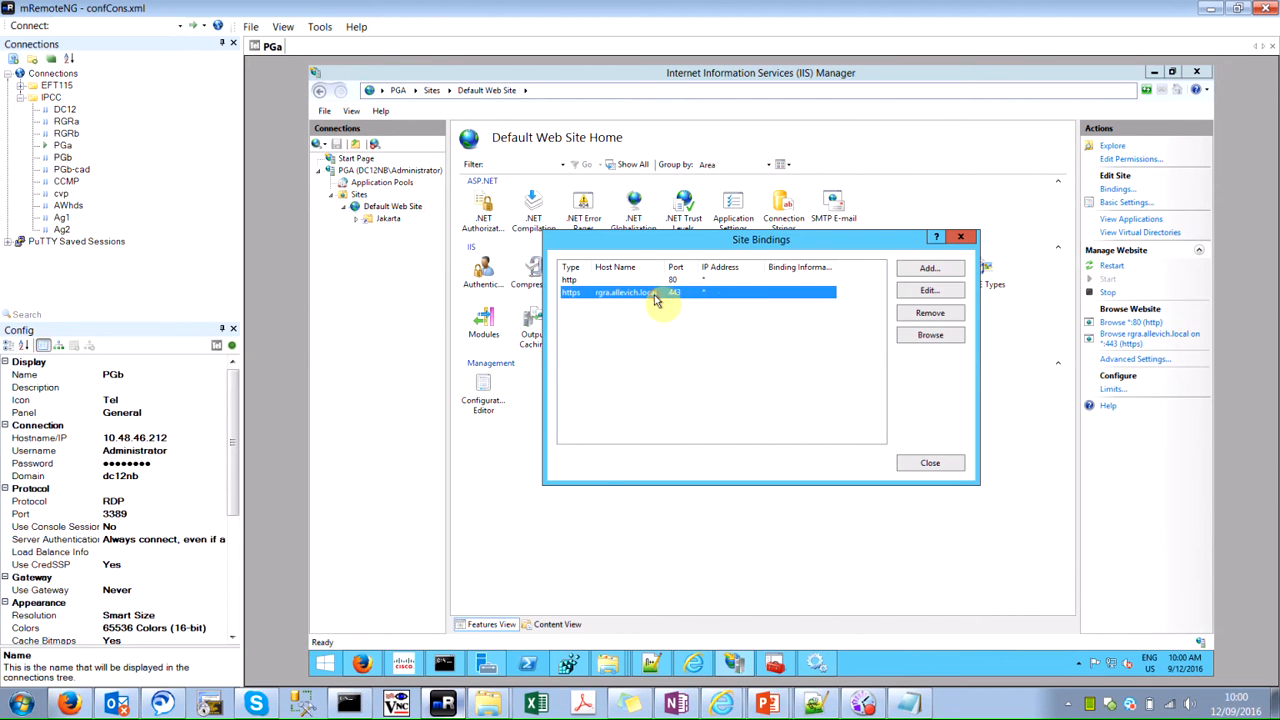
click(929, 290)
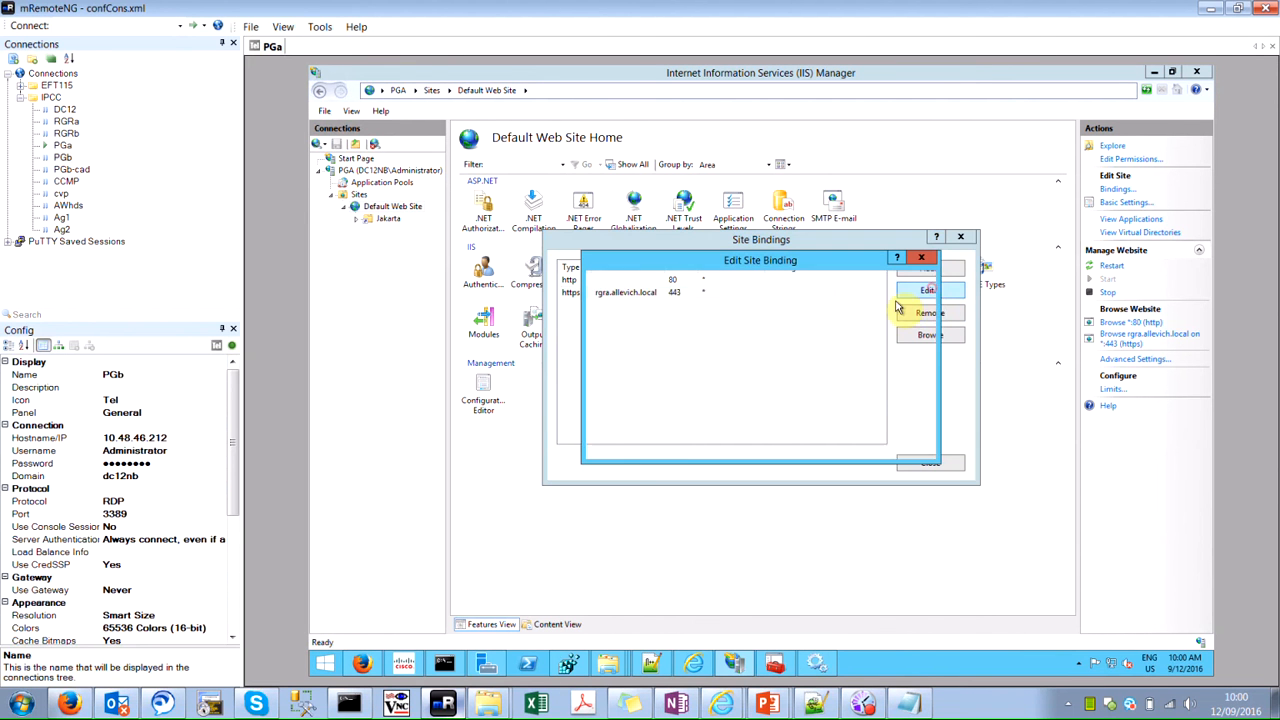
click(926, 290)
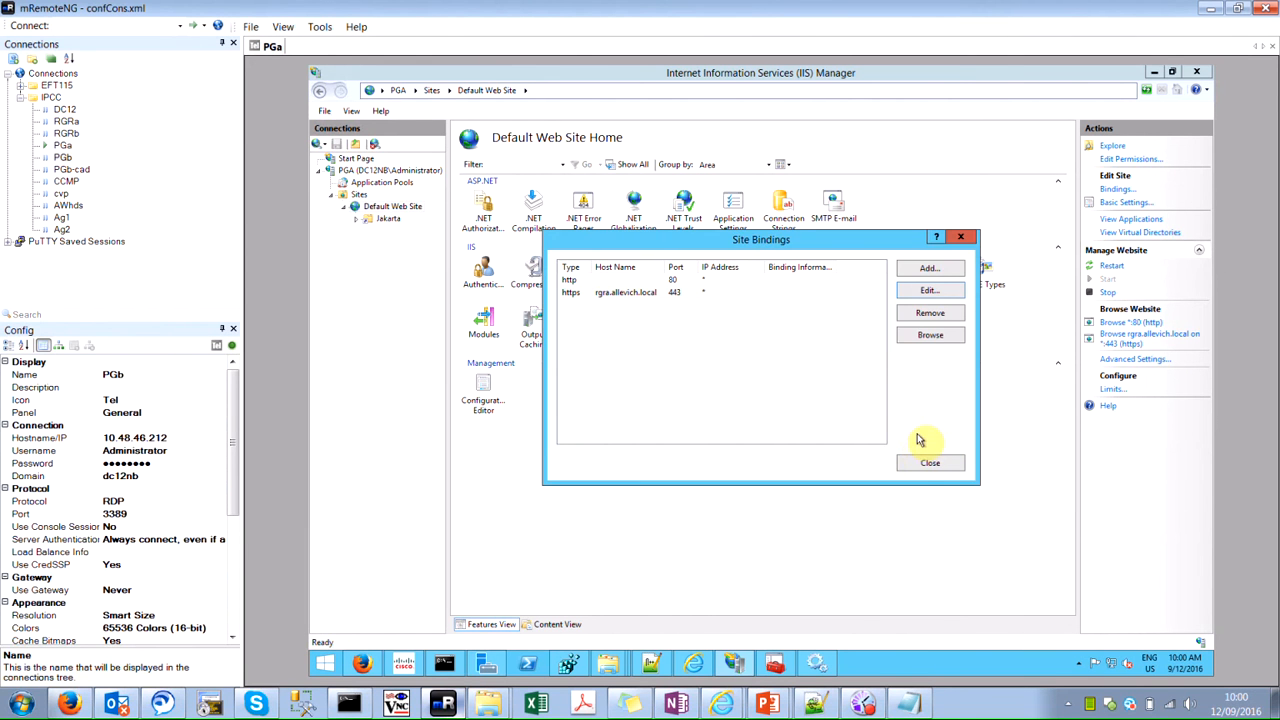
click(929, 462)
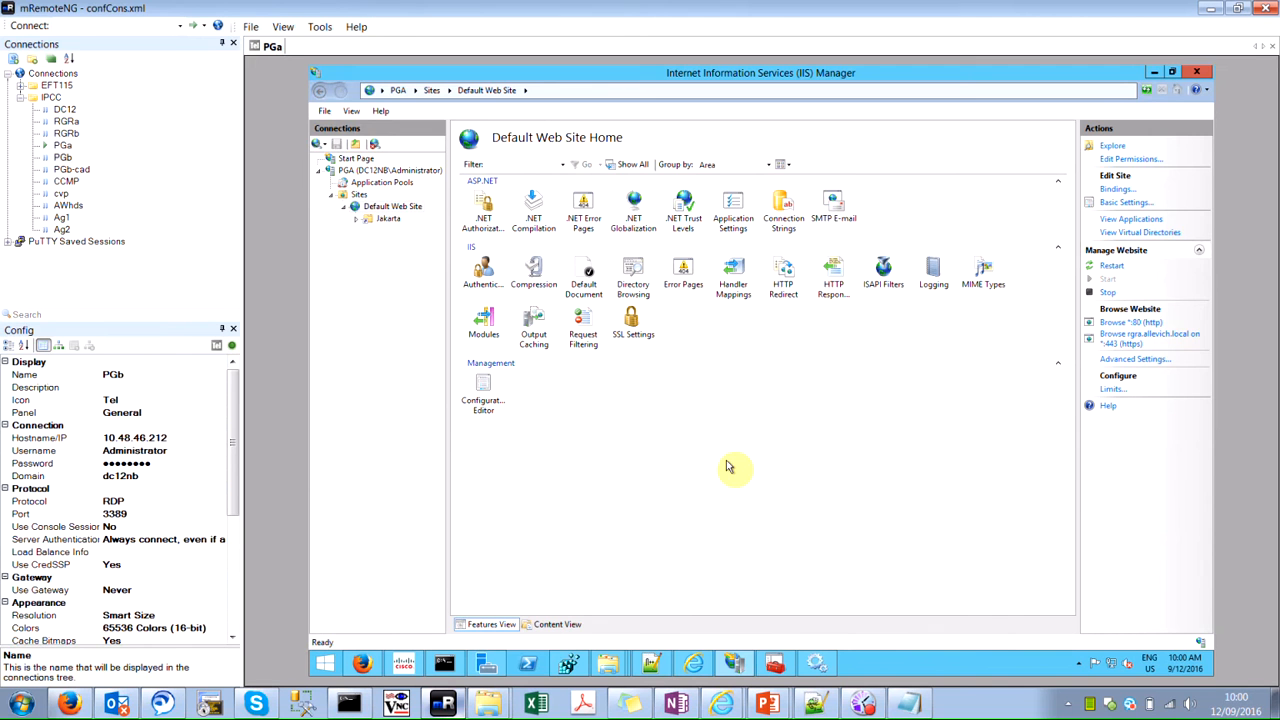
click(362, 663)
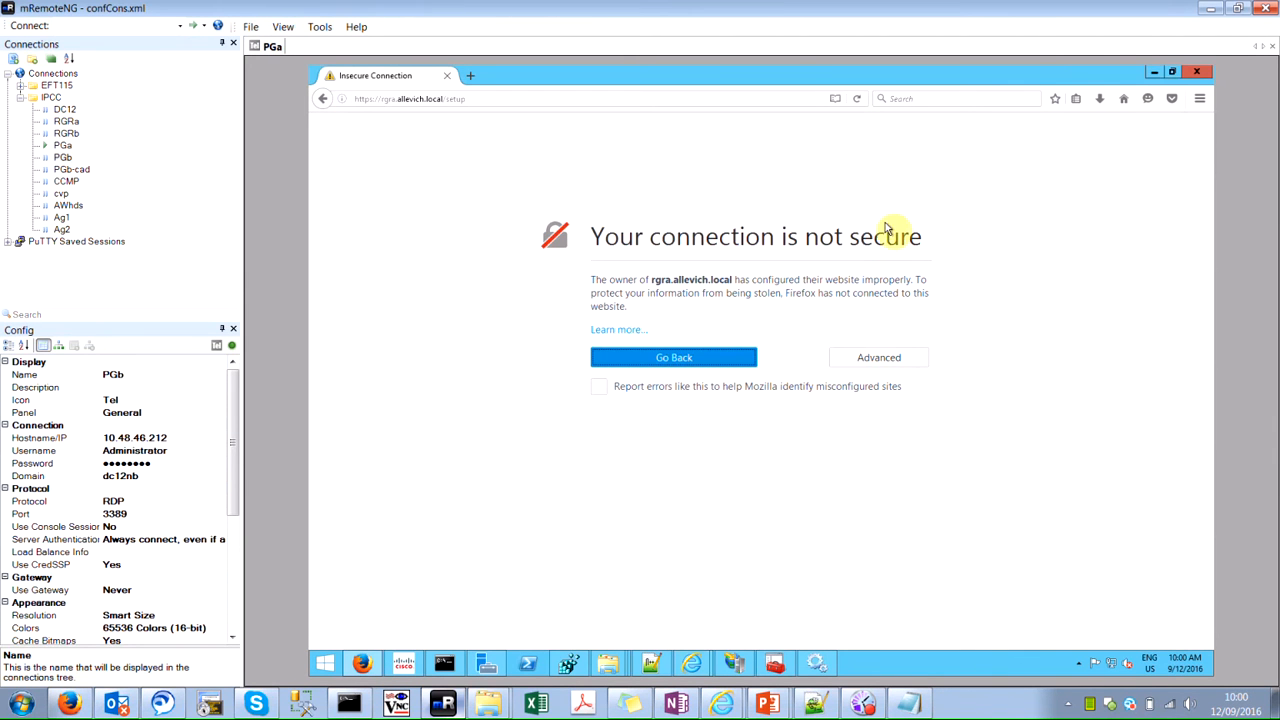
mouse_move(800, 285)
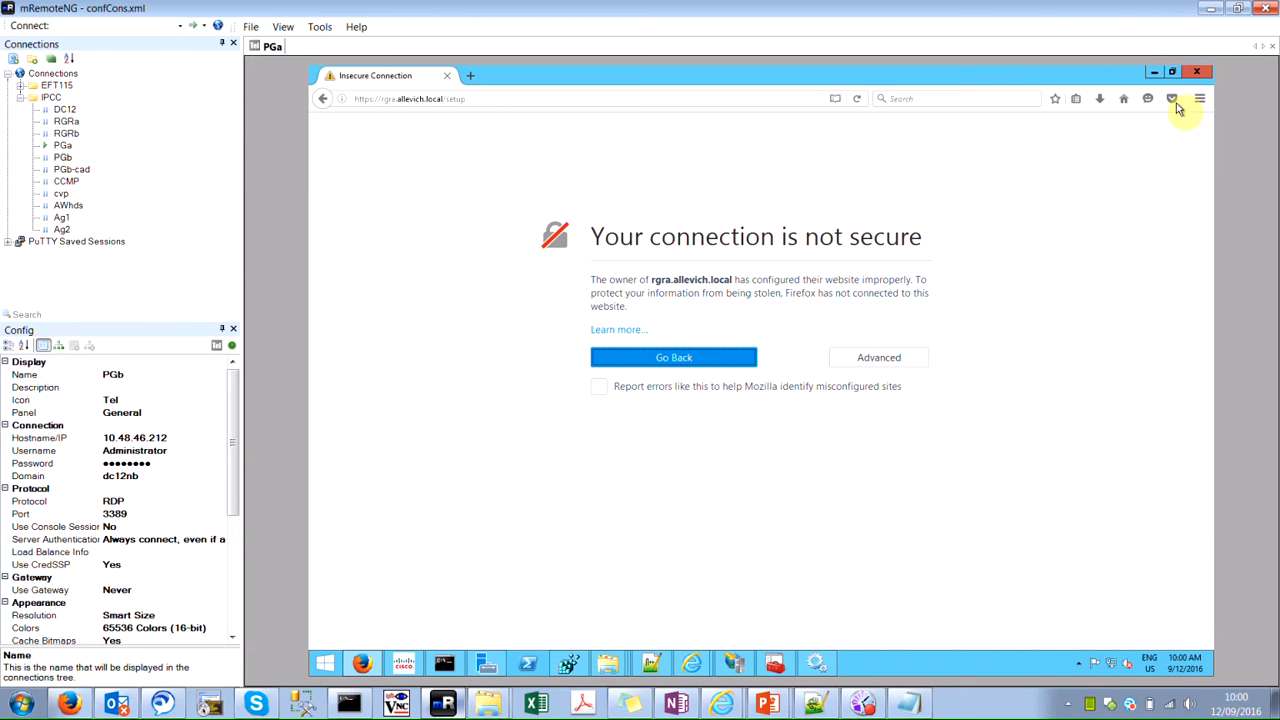
Open Firefox Options from the main menu and go to the Advanced section.
click(1199, 98)
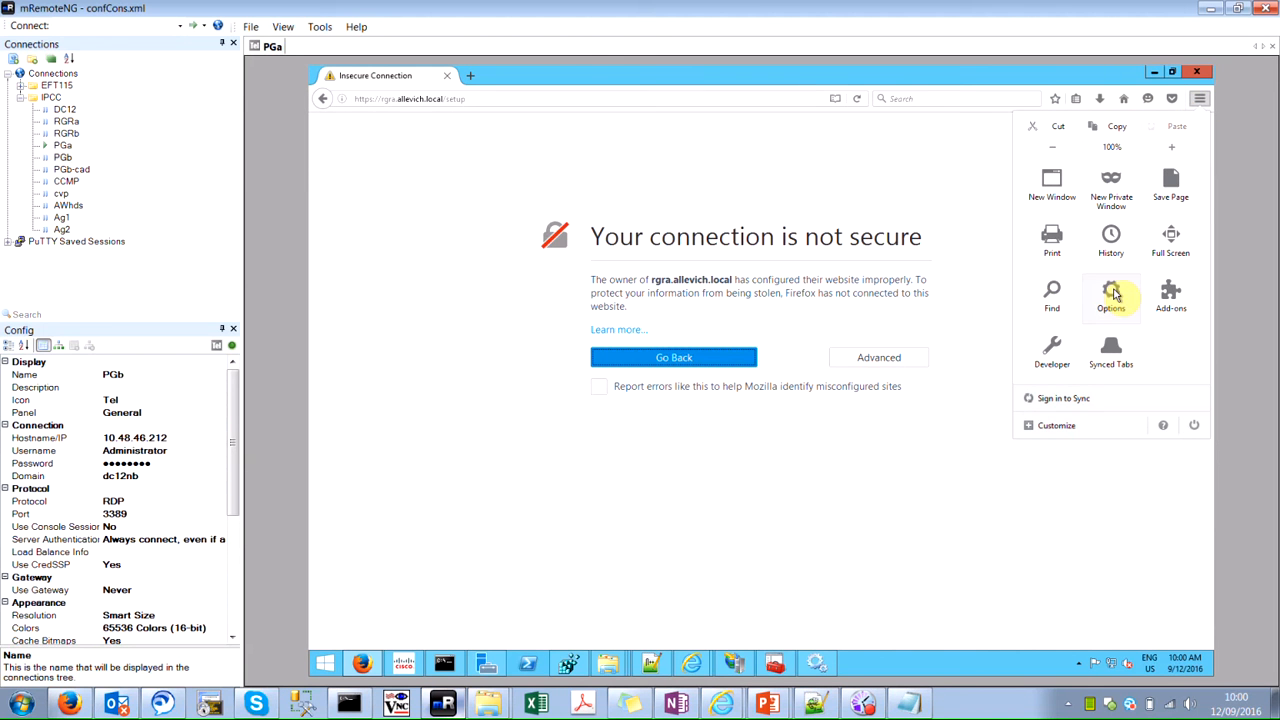
click(1111, 295)
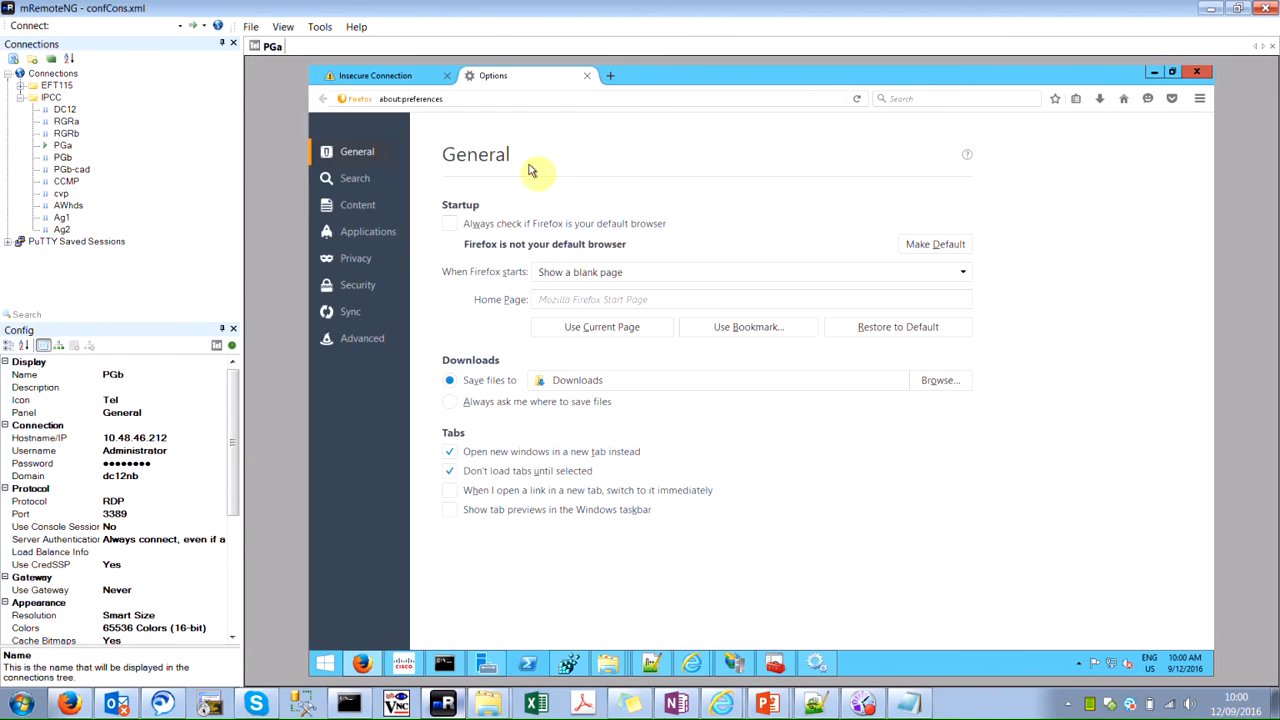
mouse_move(362, 338)
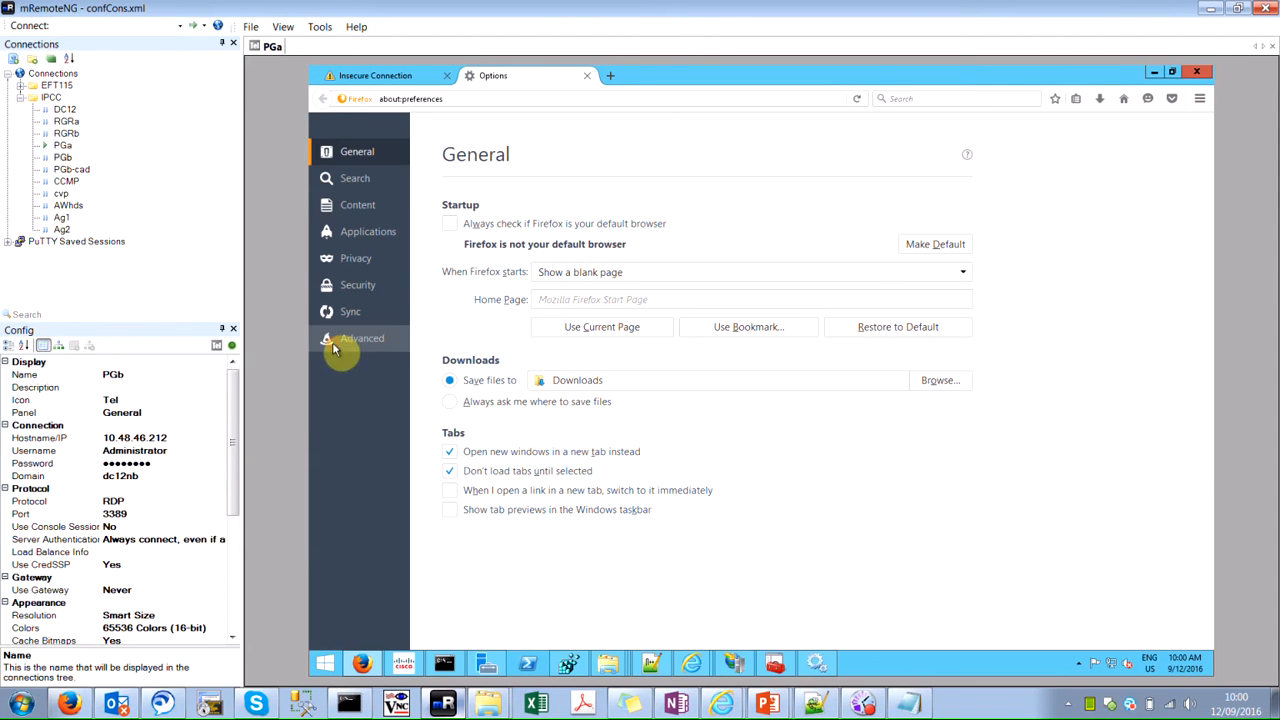
click(362, 338)
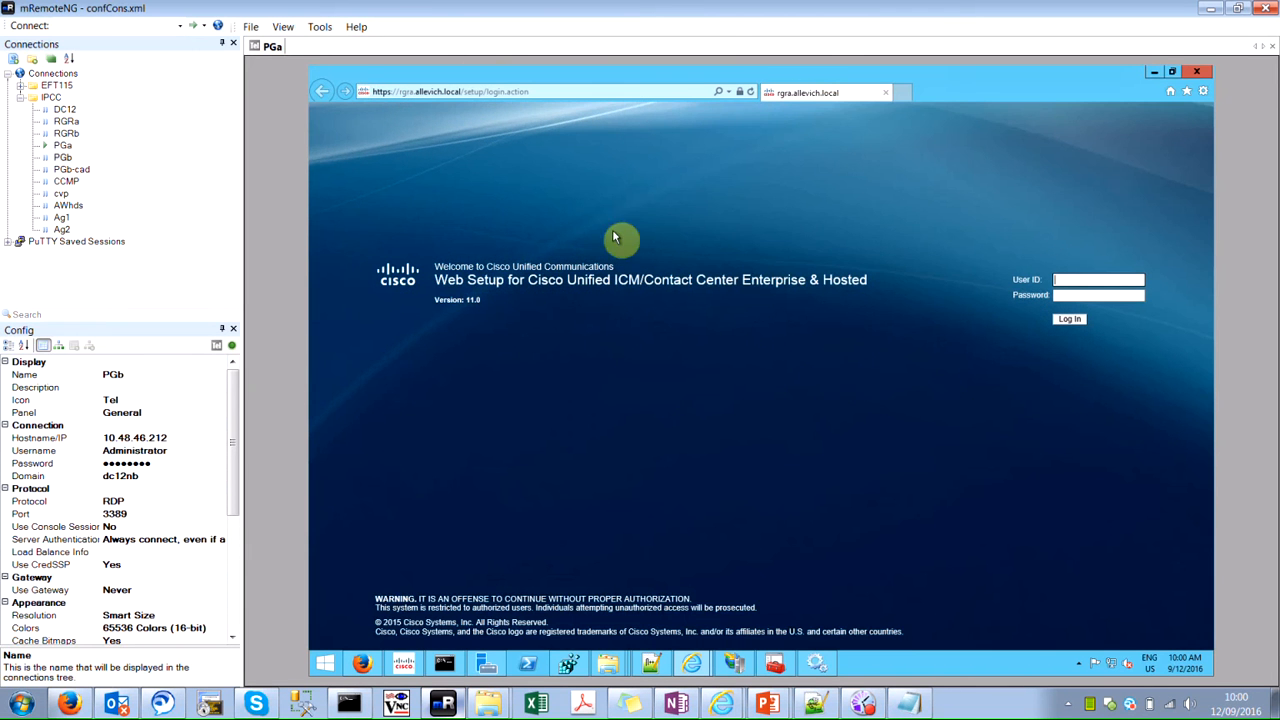
mouse_move(855, 256)
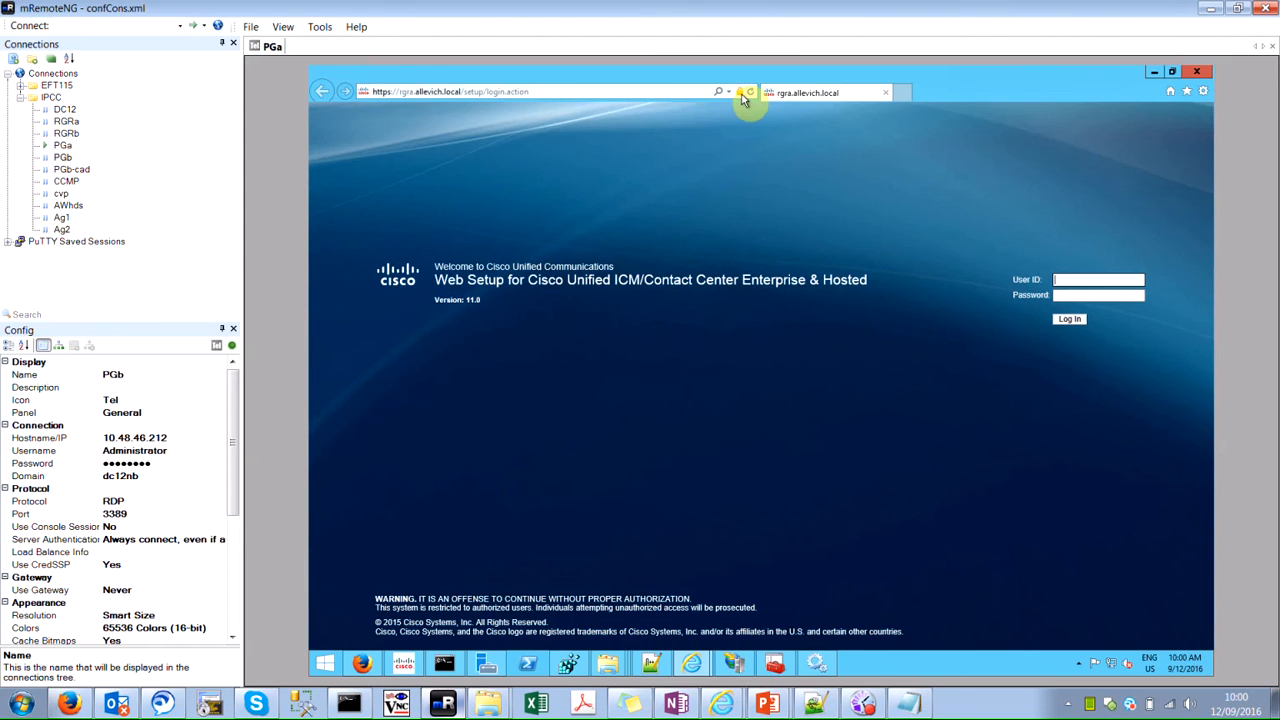
View Internet Explorer's site identification showing the login is verified by allevich-DC12-CA.
click(748, 92)
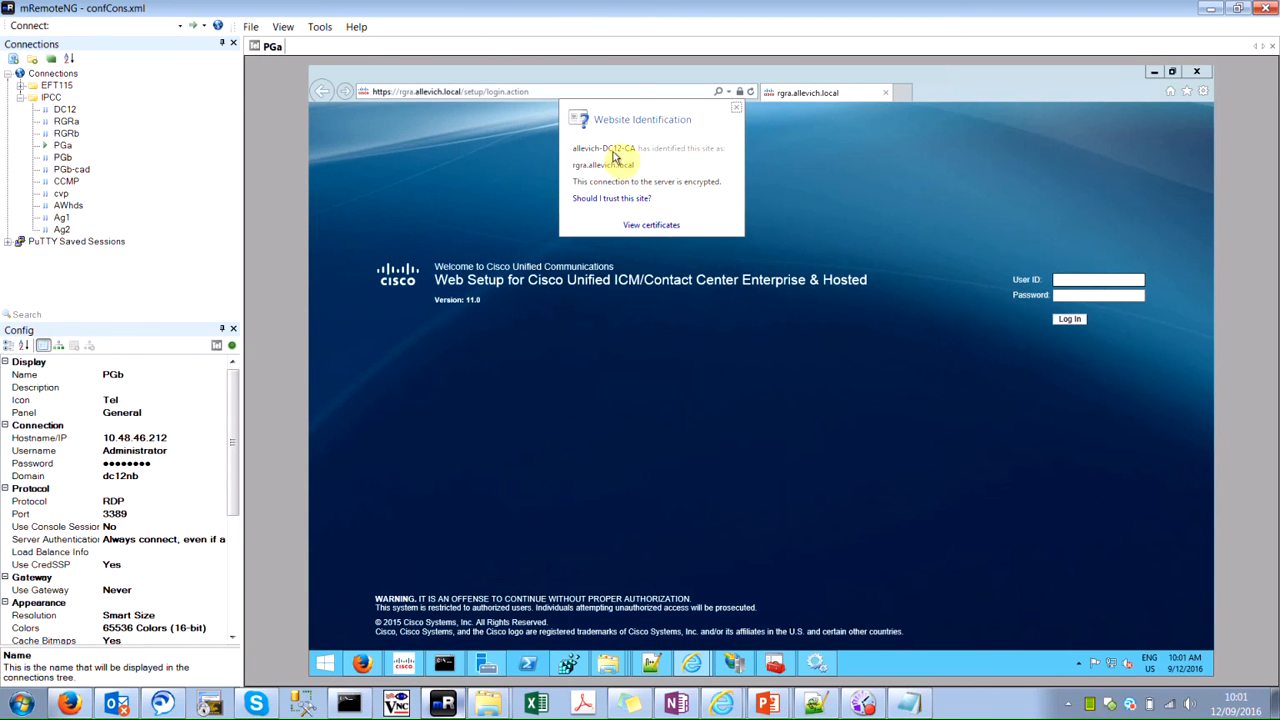
mouse_move(643, 157)
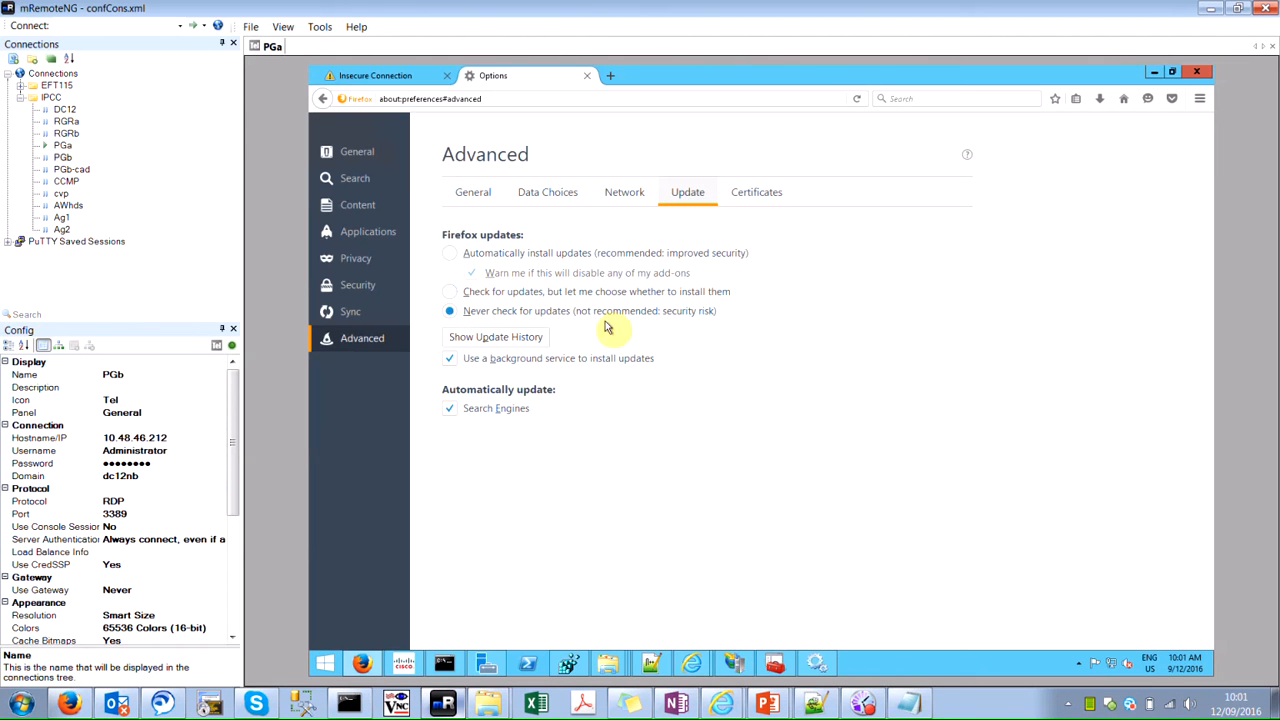
Import Desktop\ca.cer into Firefox Authorities, trusting it for websites, email and software developers.
click(756, 192)
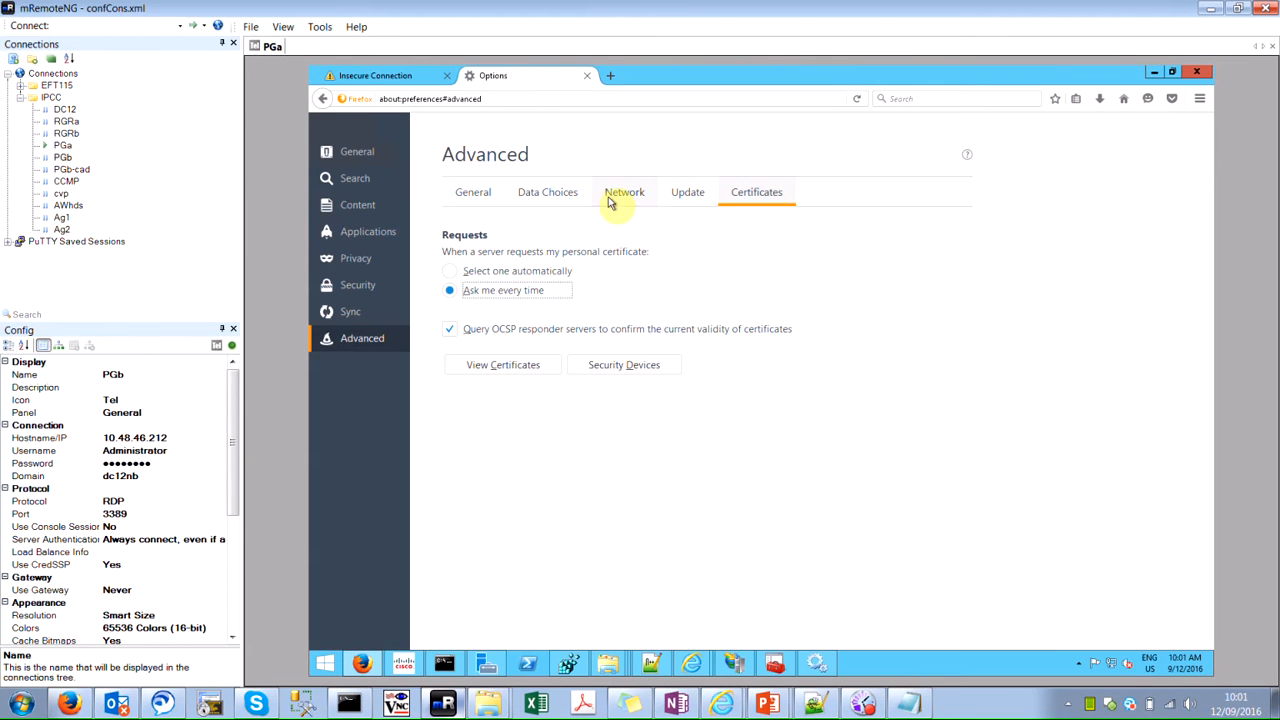
click(503, 364)
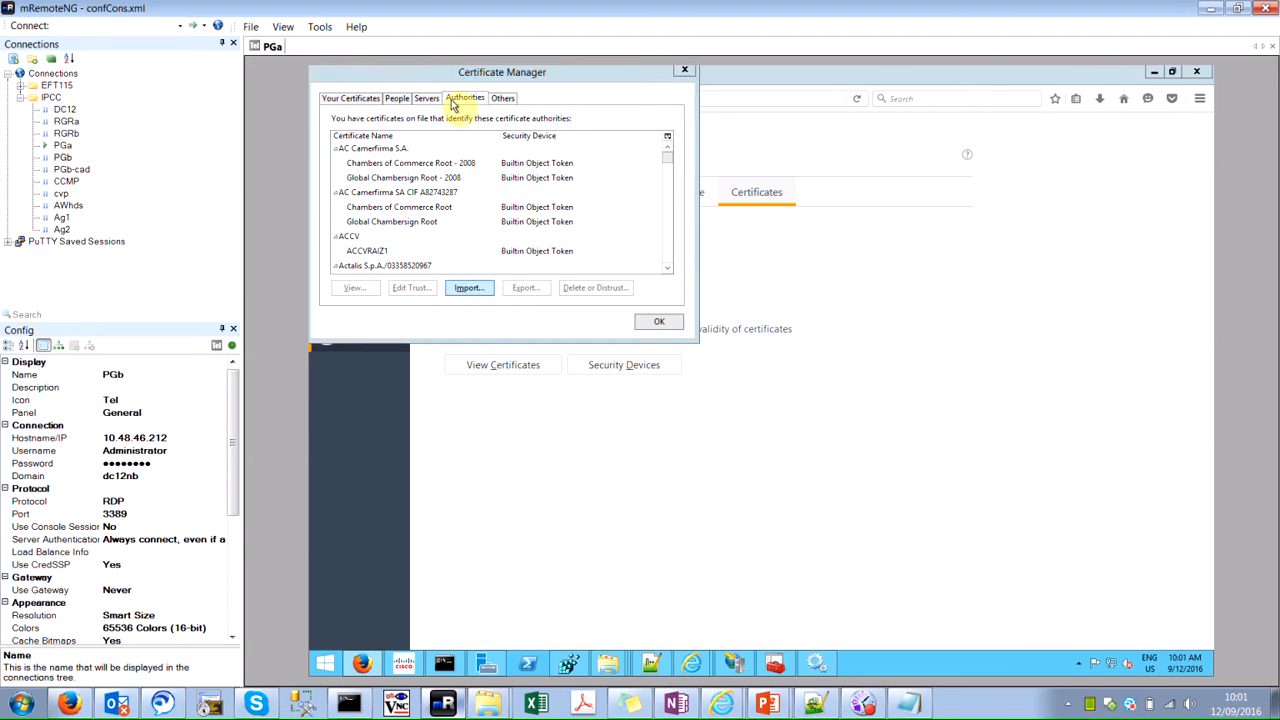
click(468, 288)
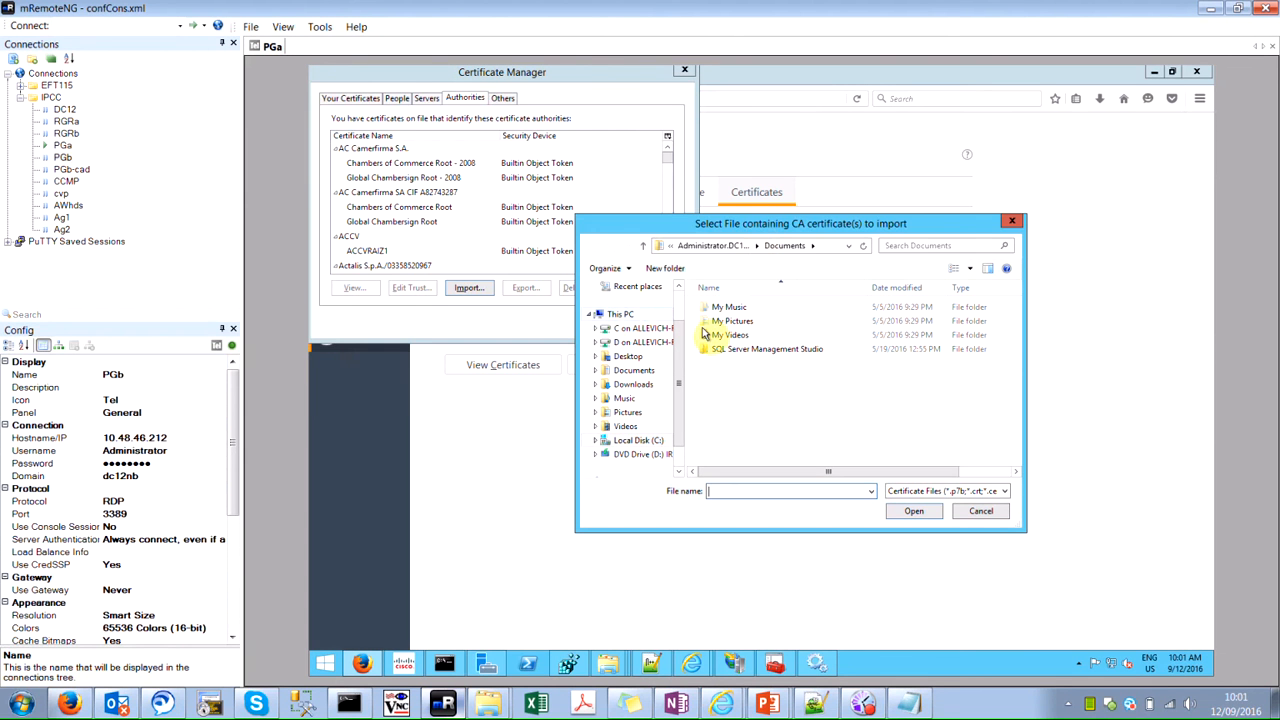
click(628, 306)
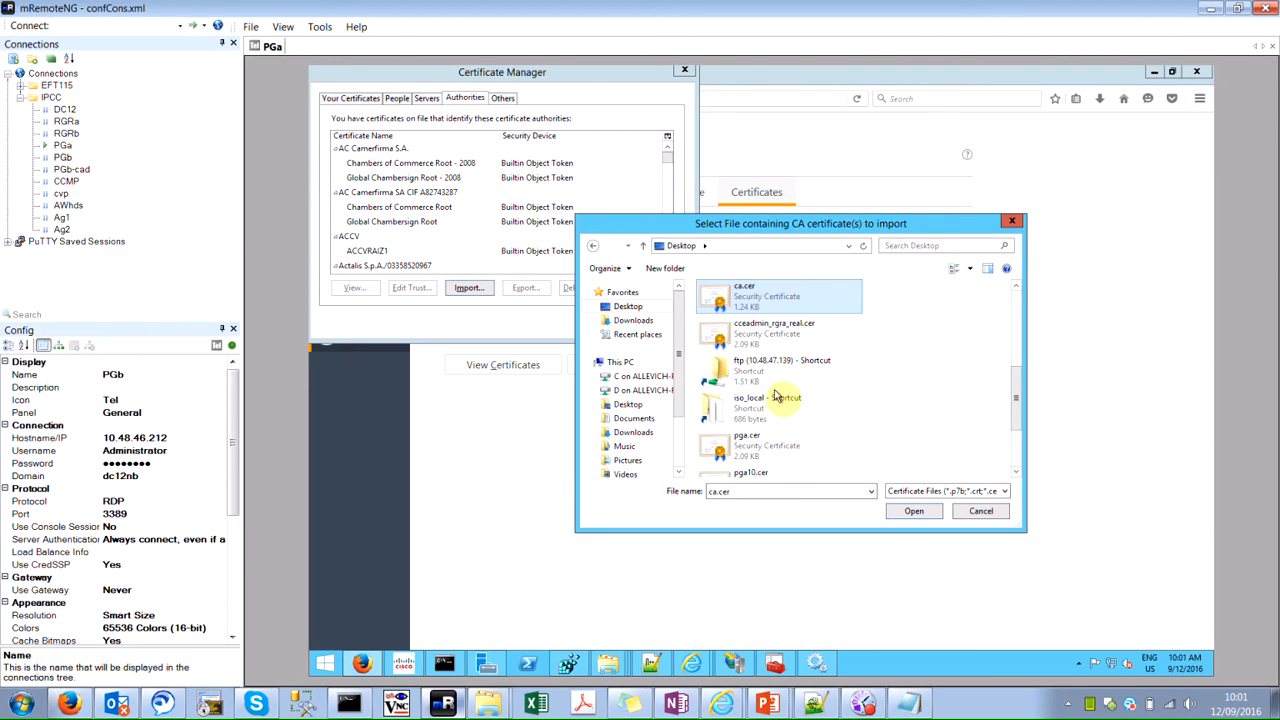
click(913, 511)
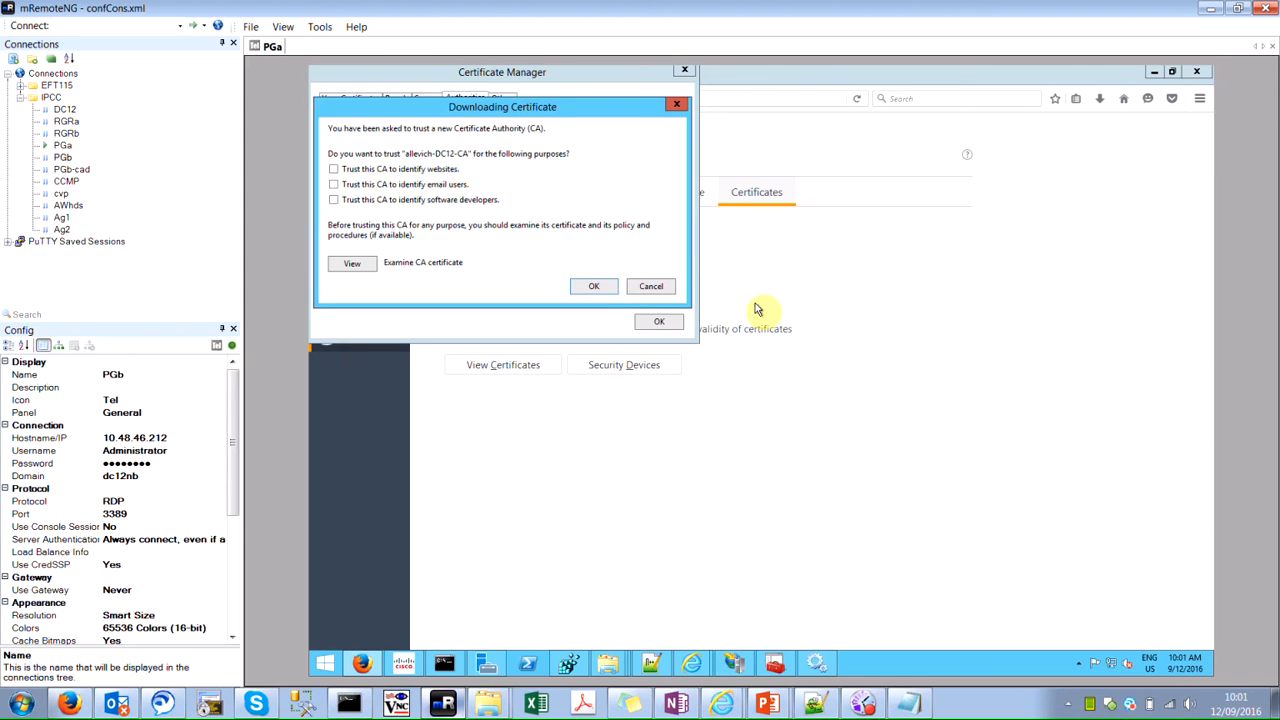
click(333, 168)
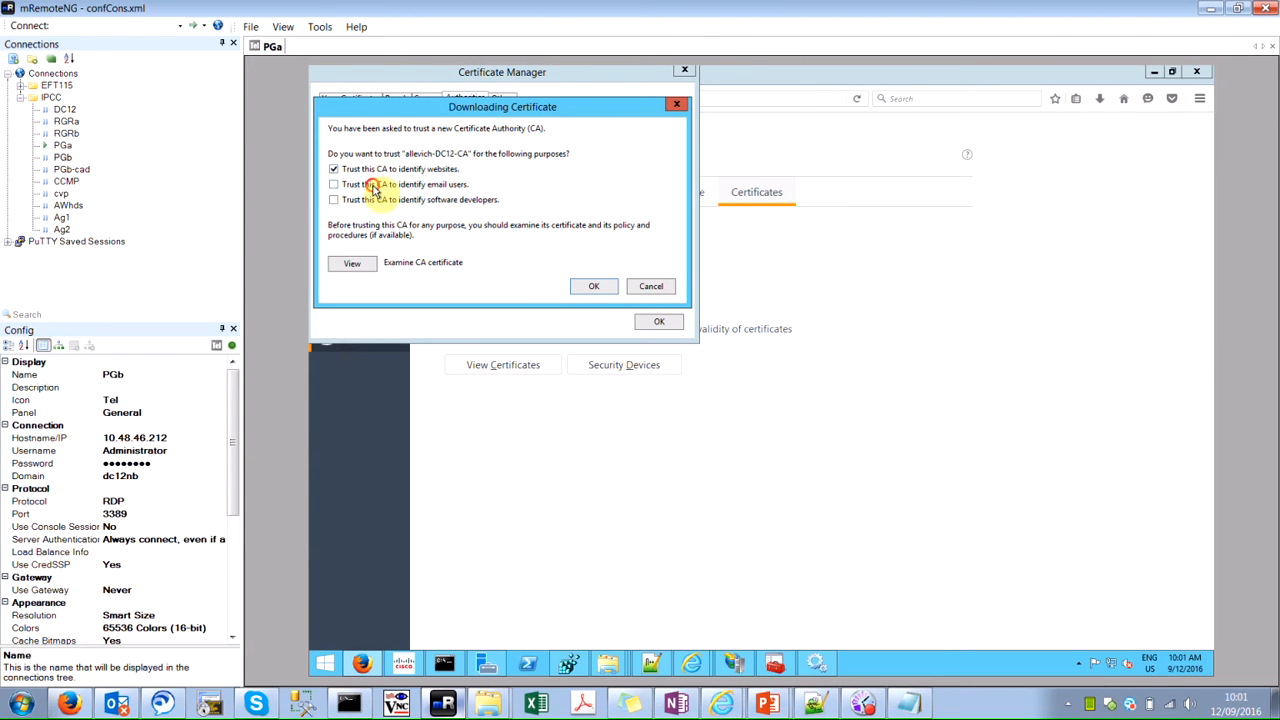
click(334, 184)
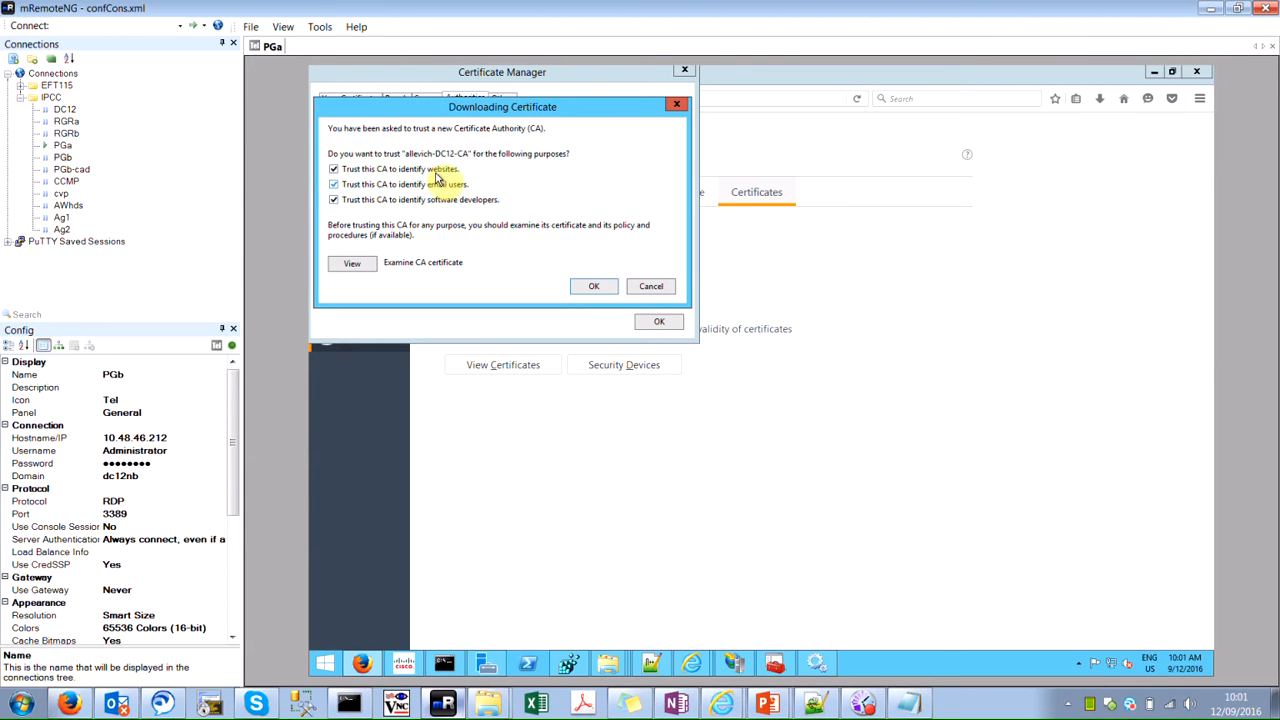
click(651, 286)
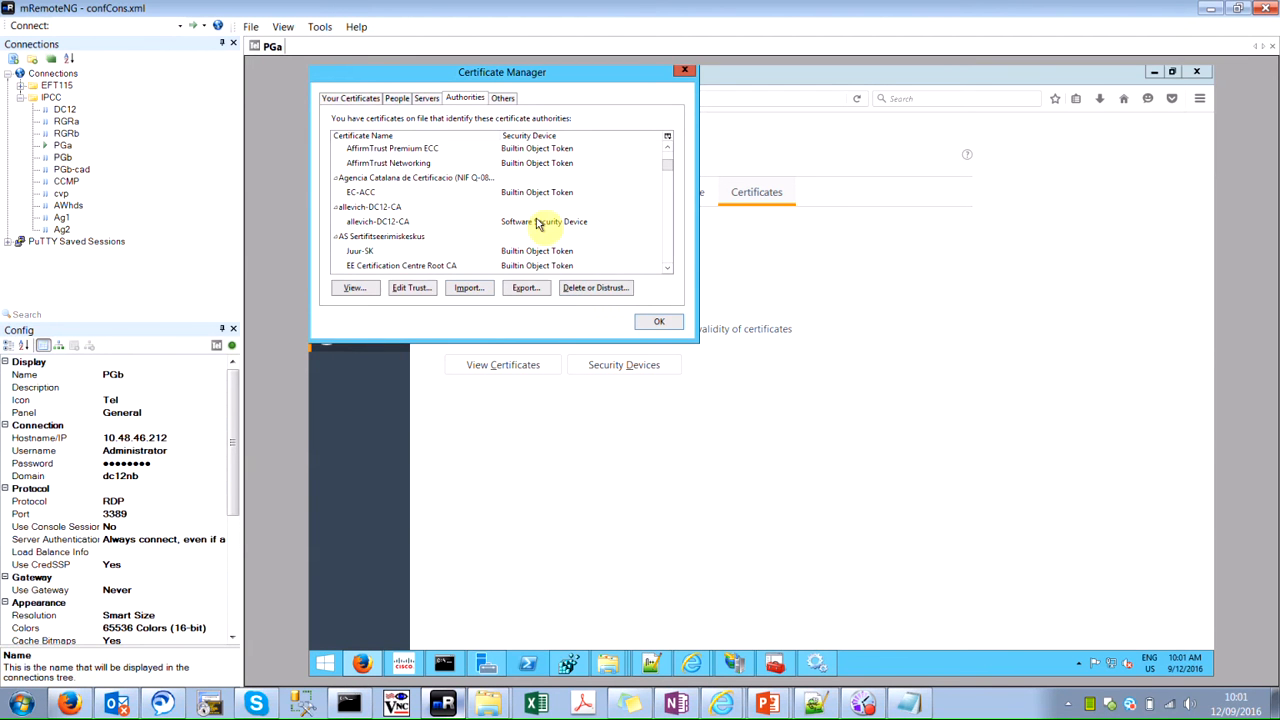
scroll(down, 3)
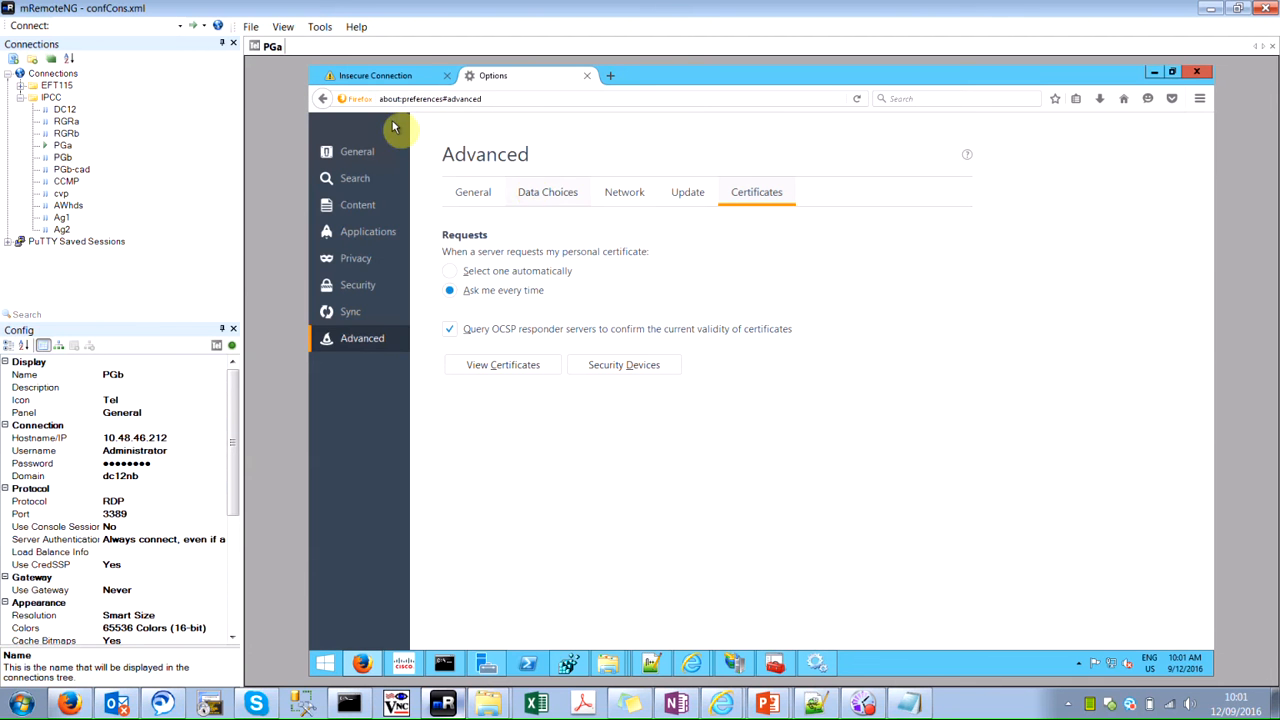
Return to the Web Setup login tab, now loading securely, and close the Options tab.
click(375, 75)
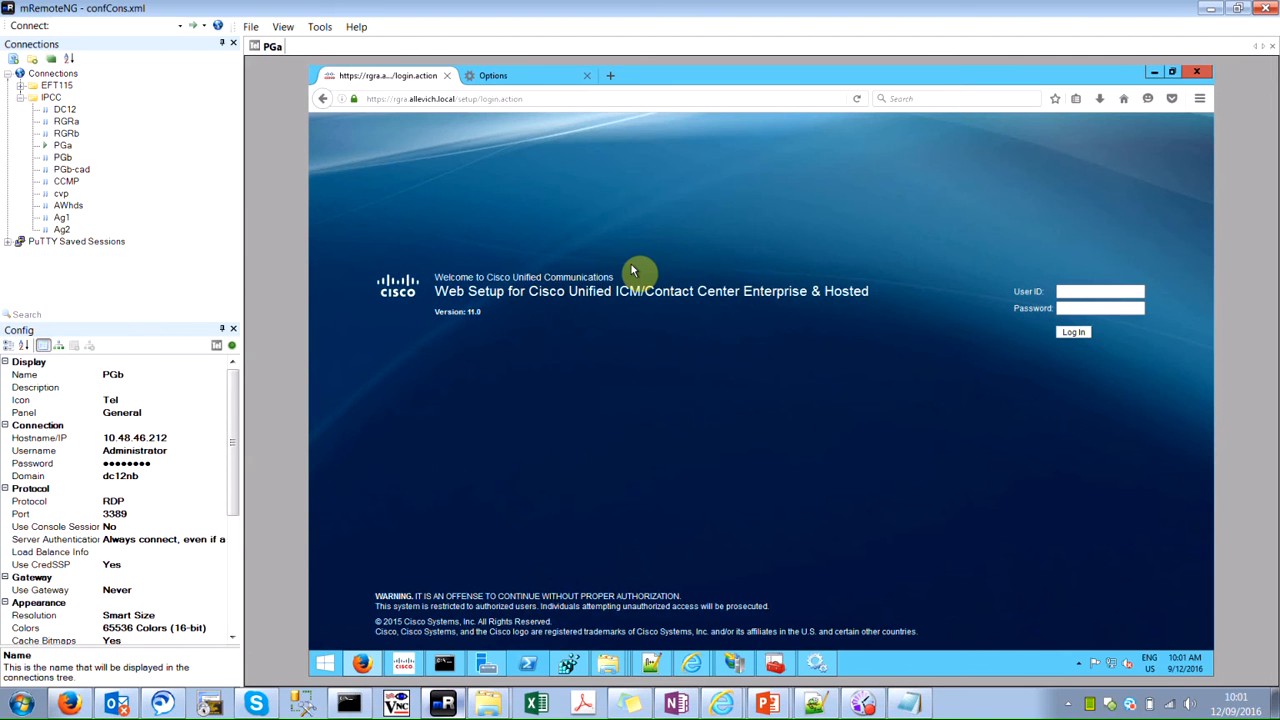
click(530, 75)
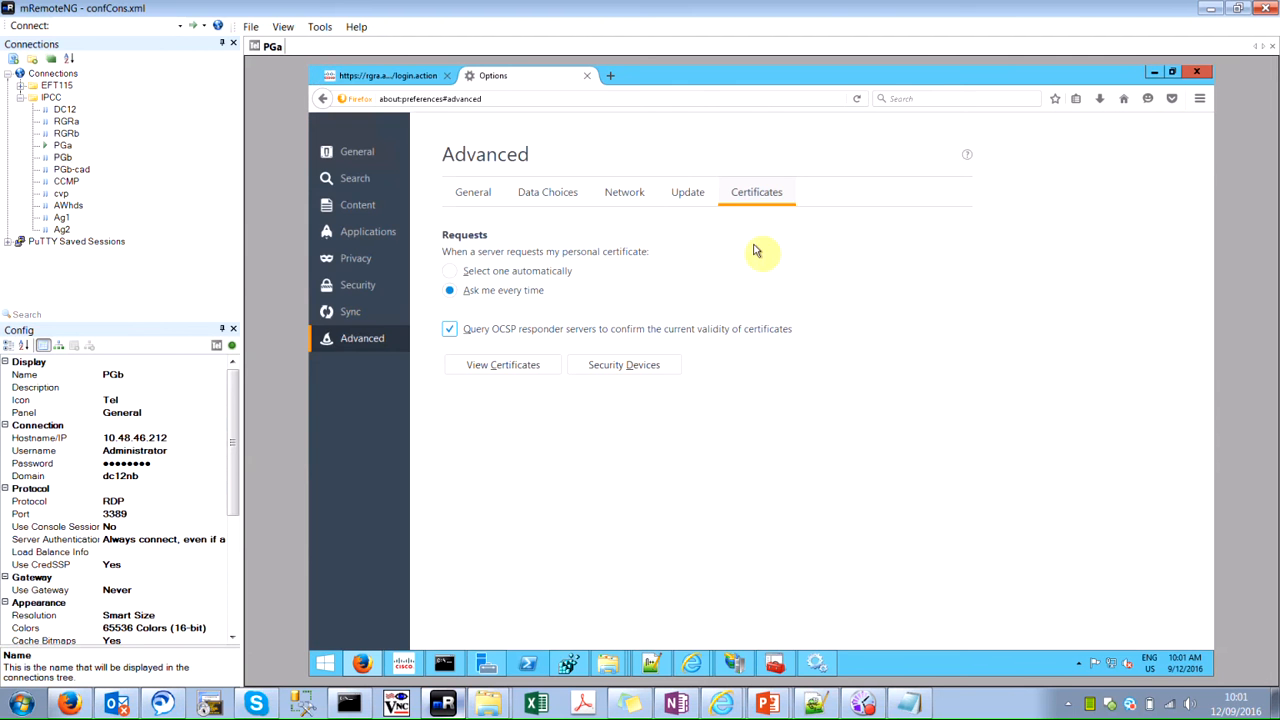
click(587, 75)
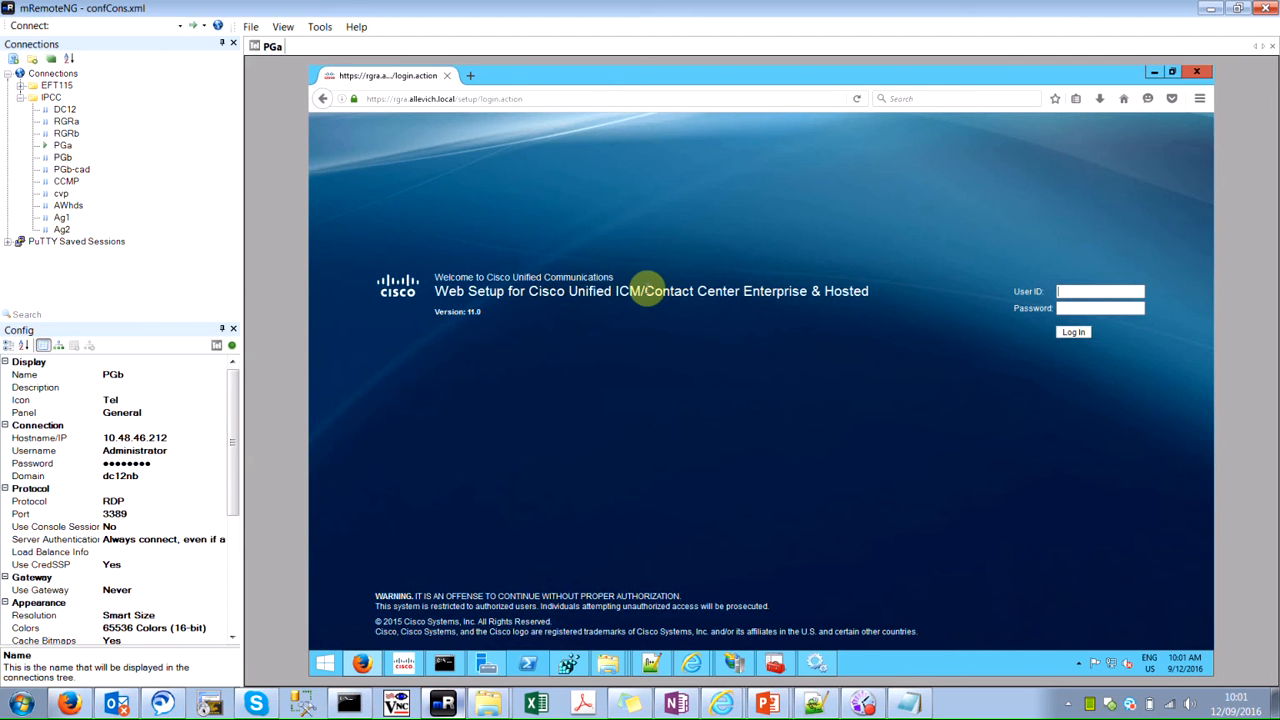
mouse_move(714, 375)
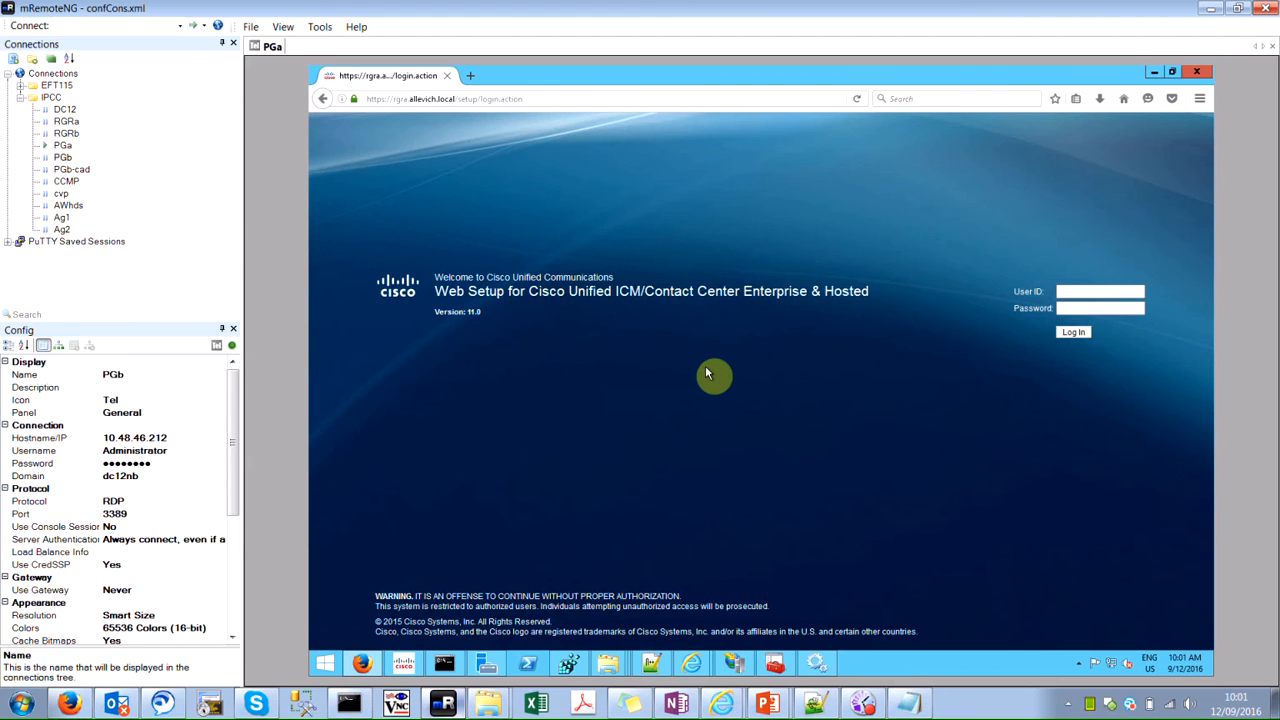